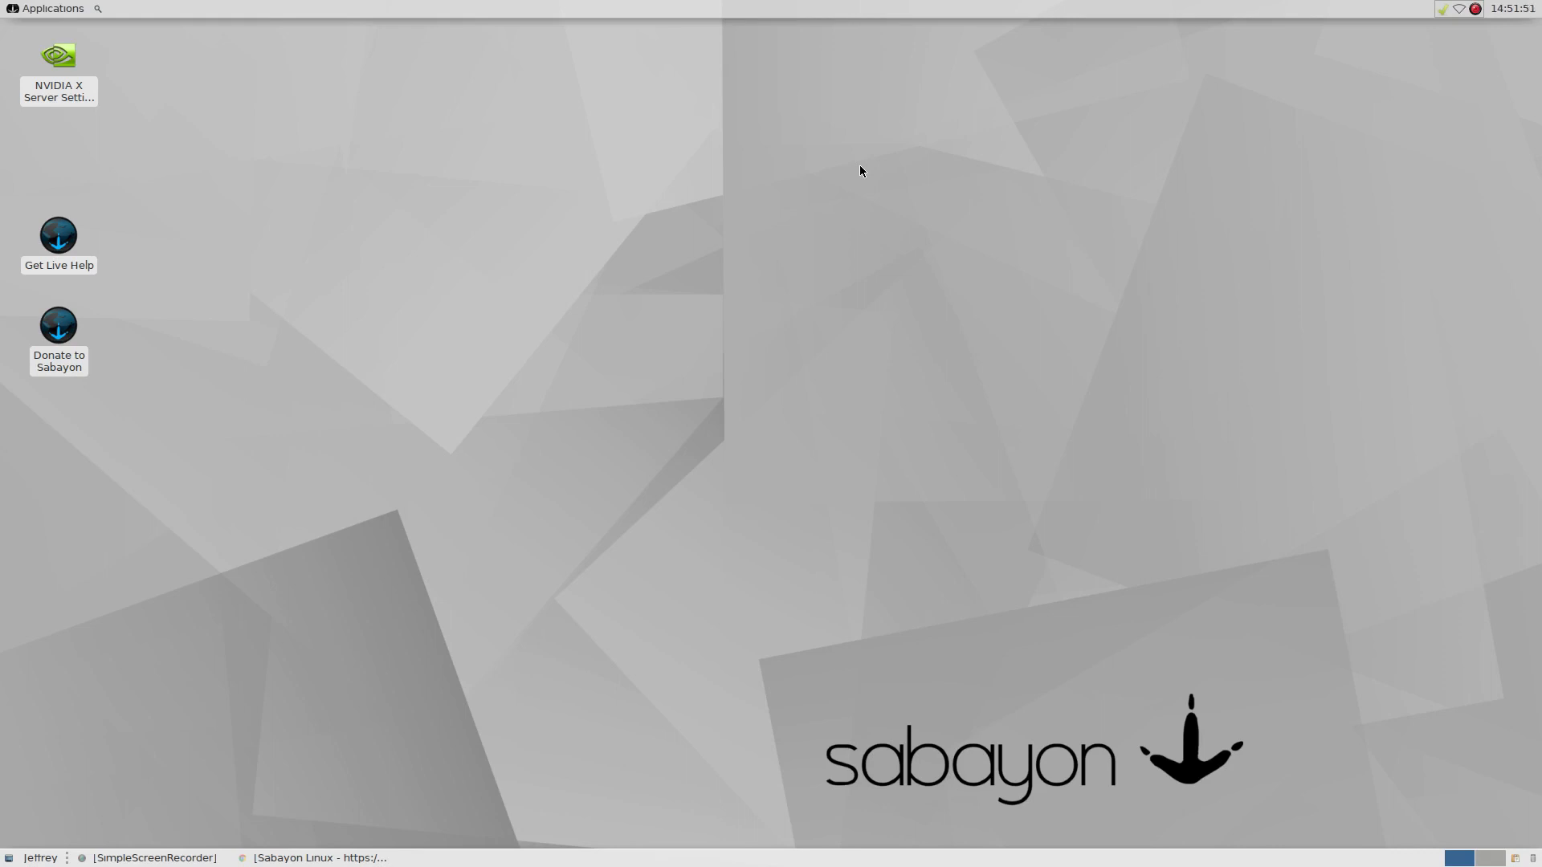
pyautogui.moveTo(763, 344)
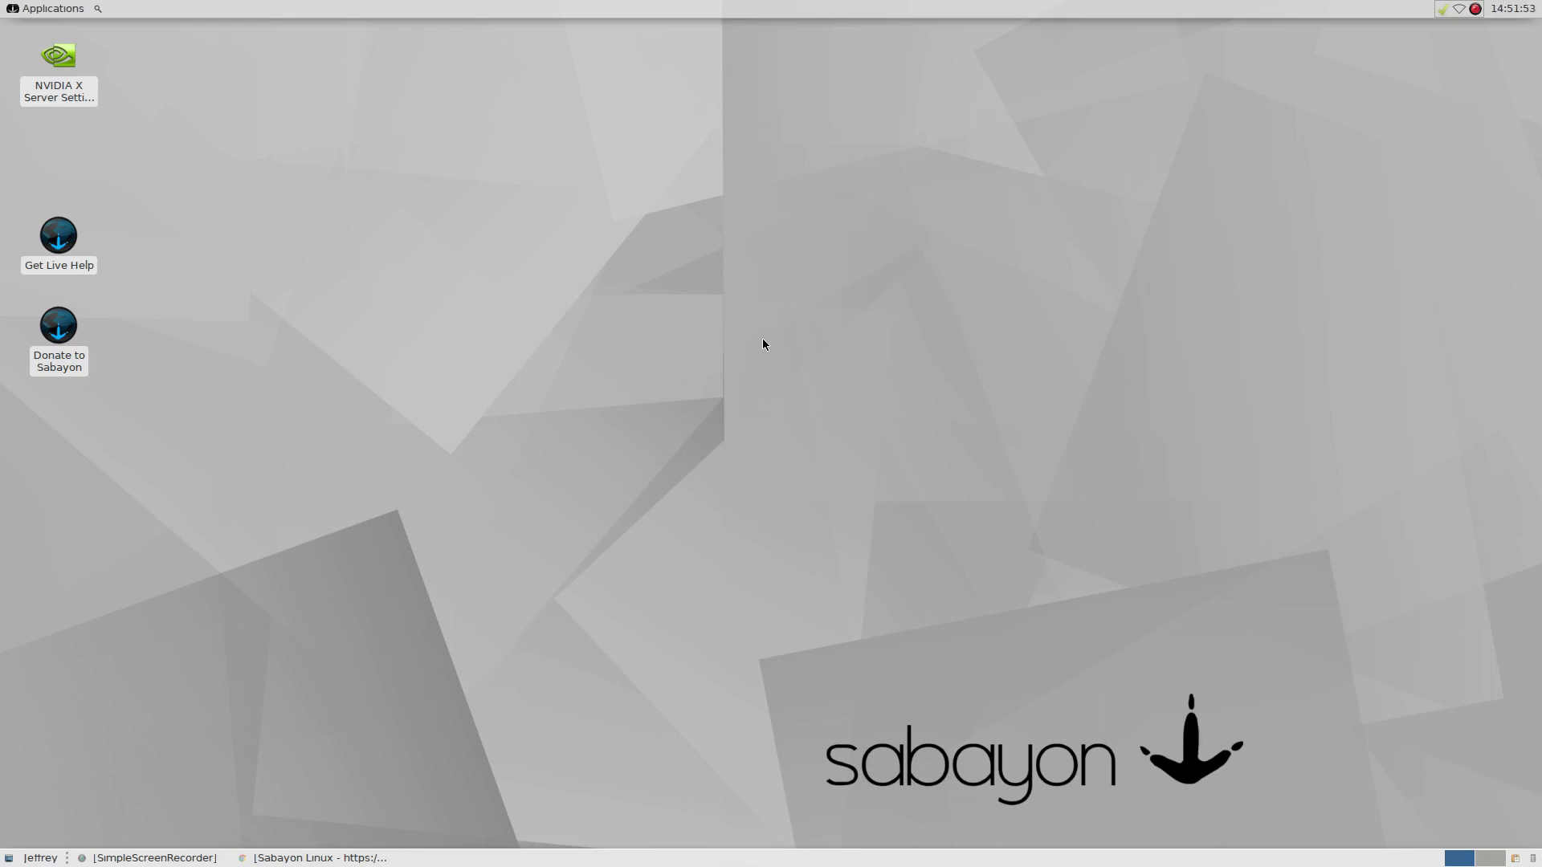
pyautogui.moveTo(577, 367)
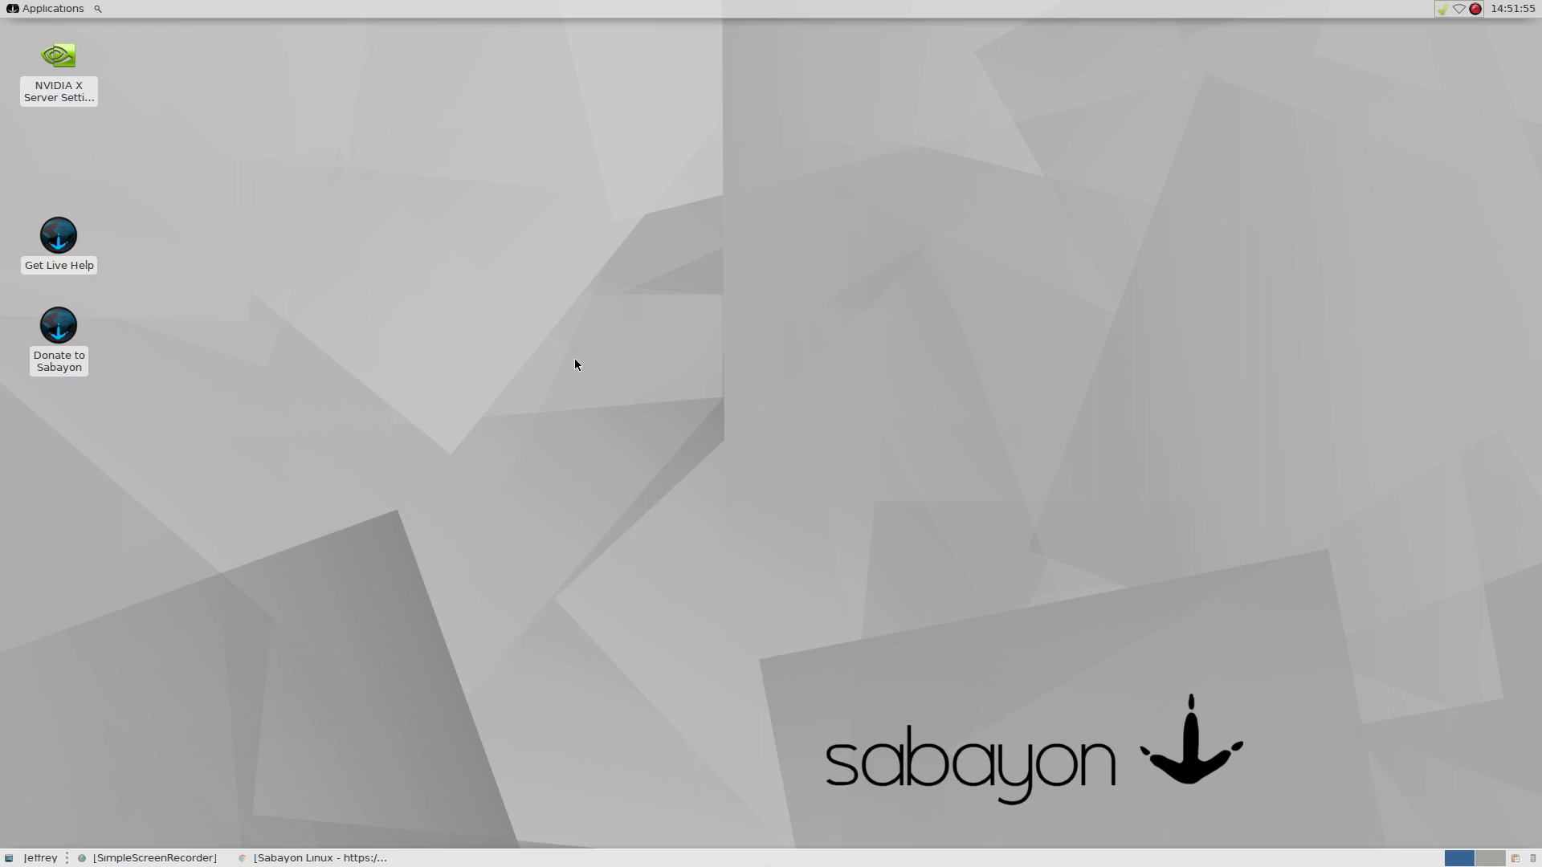
pyautogui.moveTo(724, 202)
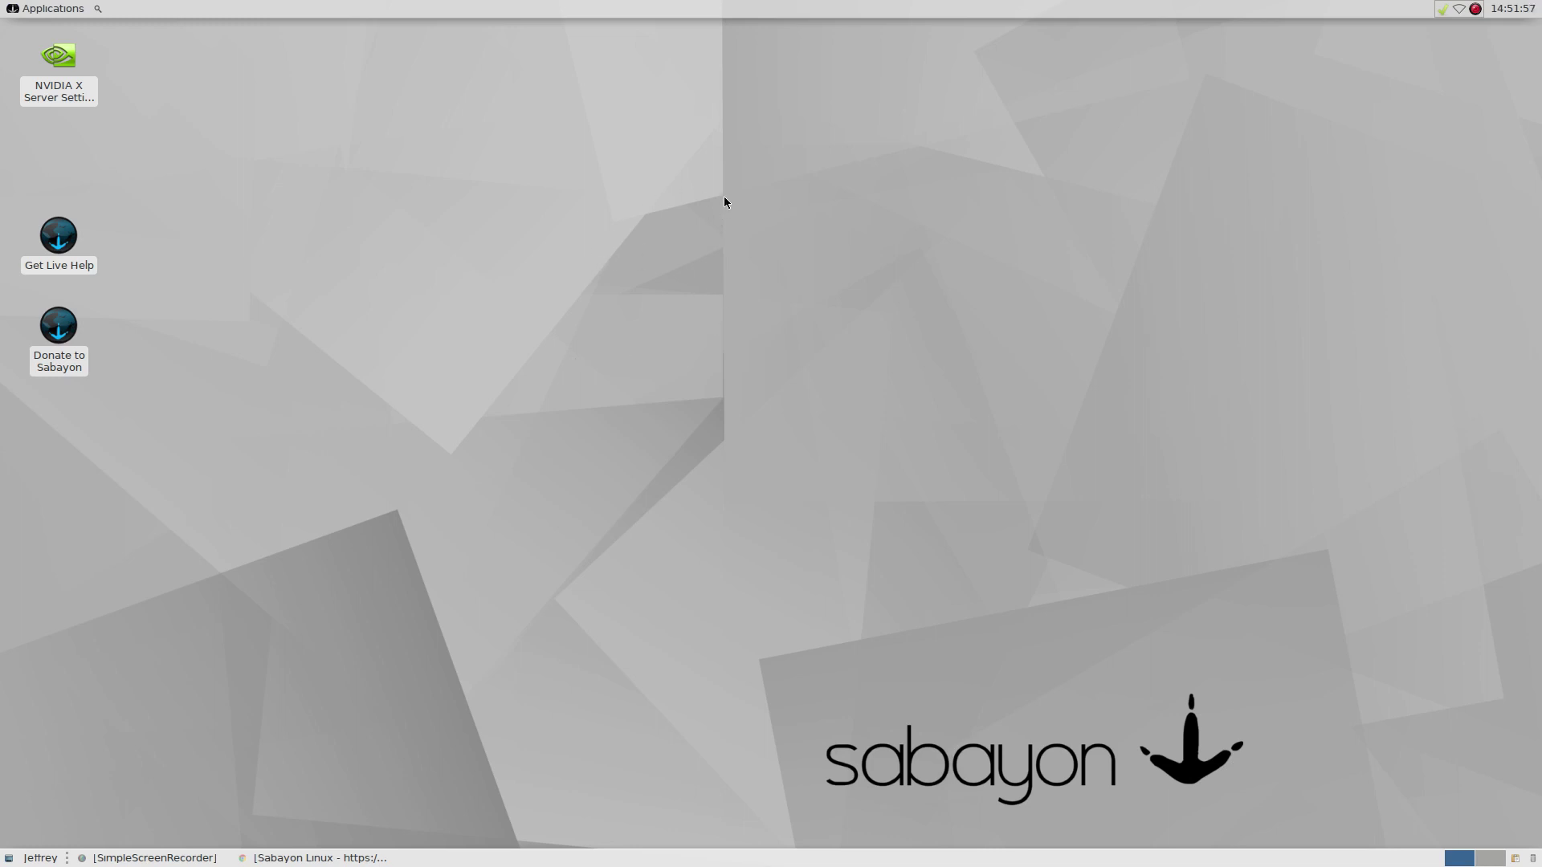
pyautogui.moveTo(476, 438)
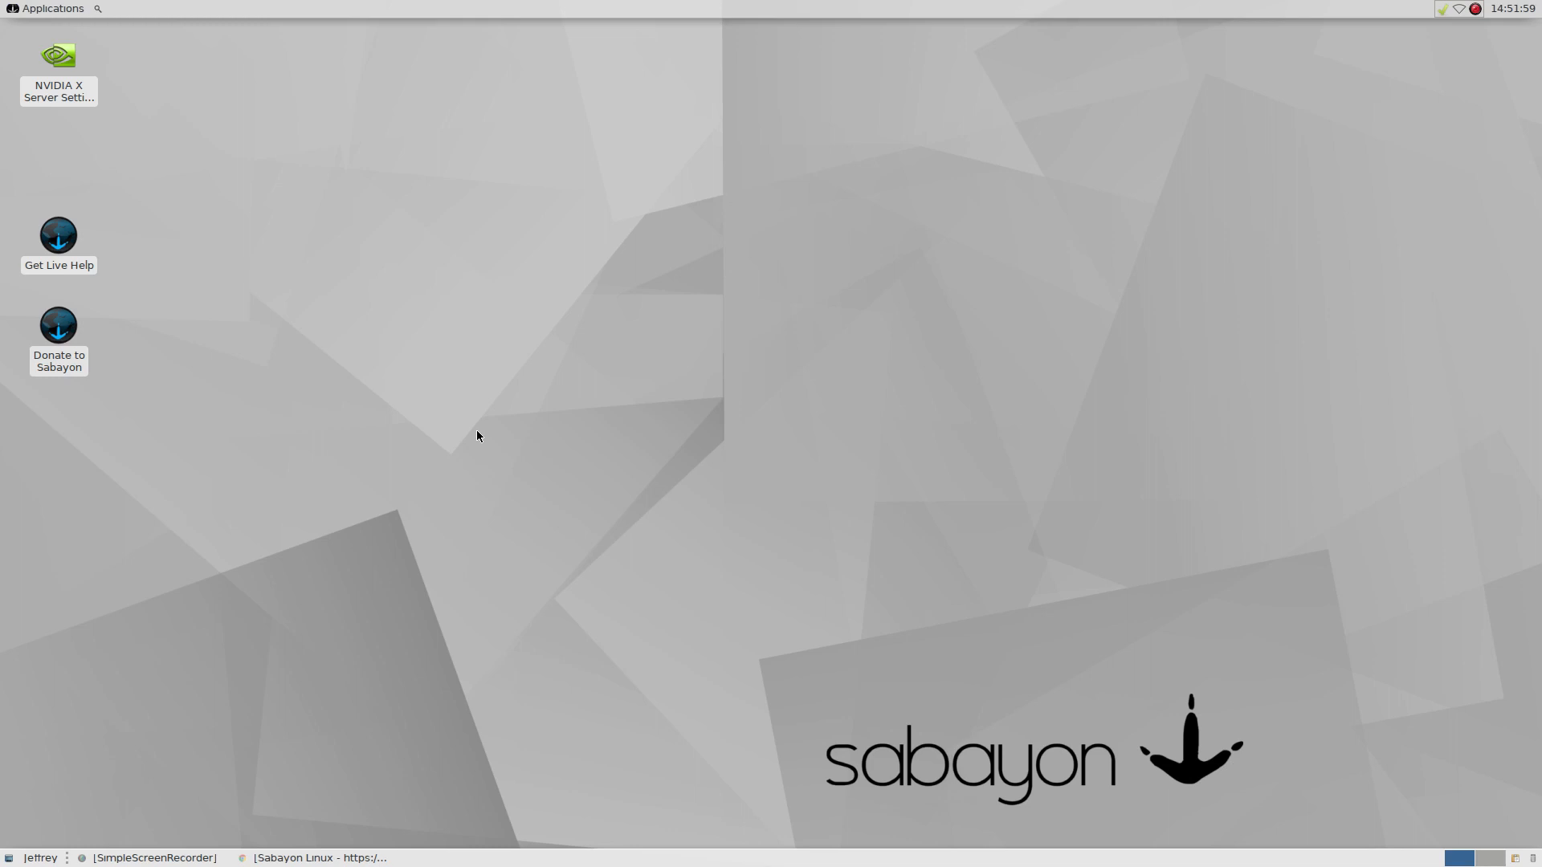
pyautogui.moveTo(493, 312)
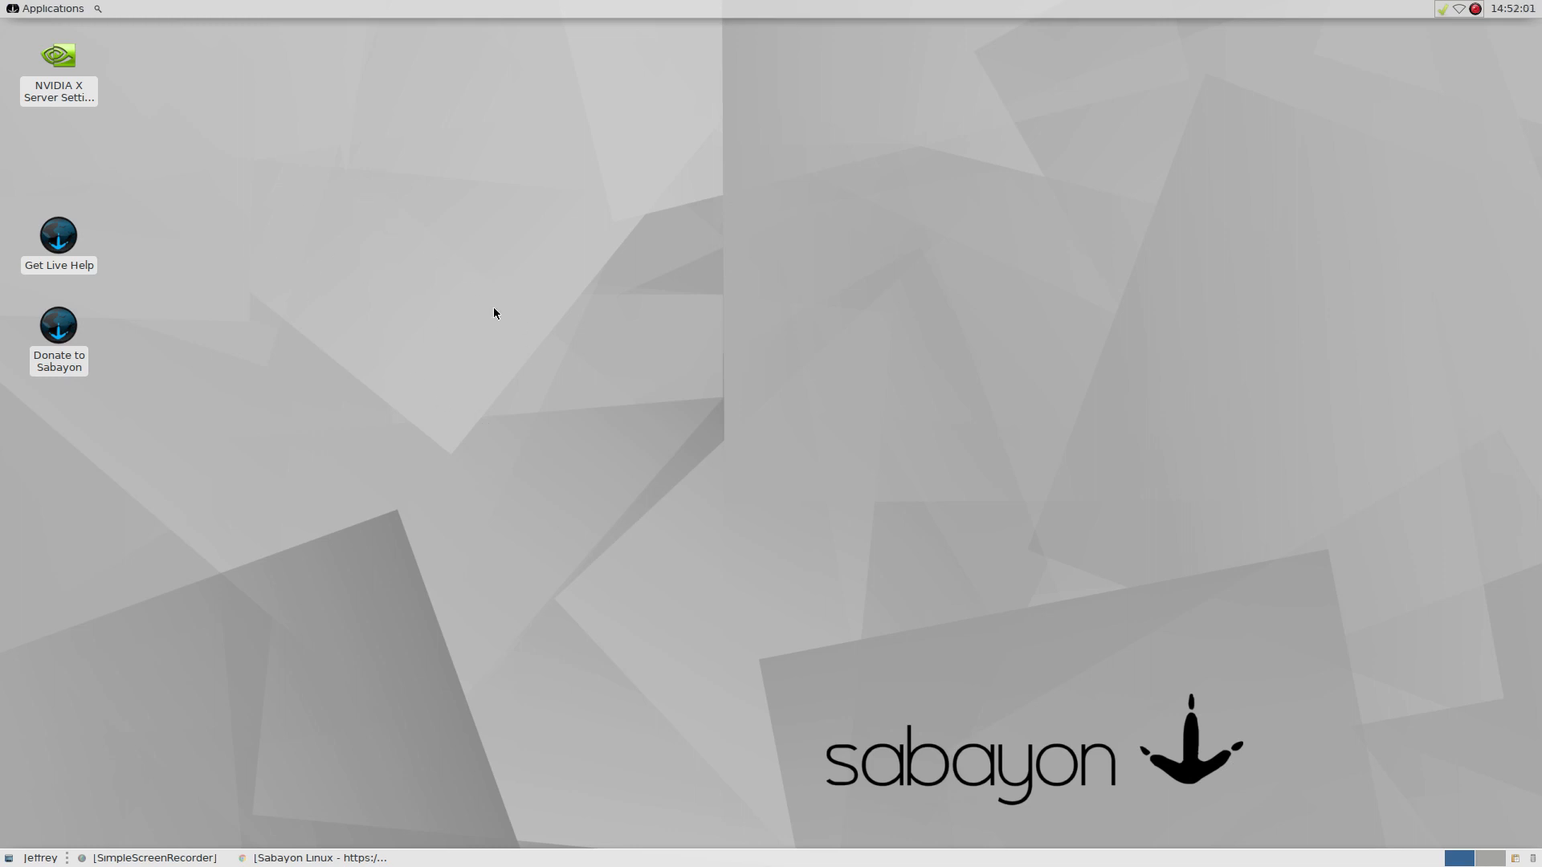
pyautogui.moveTo(257, 199)
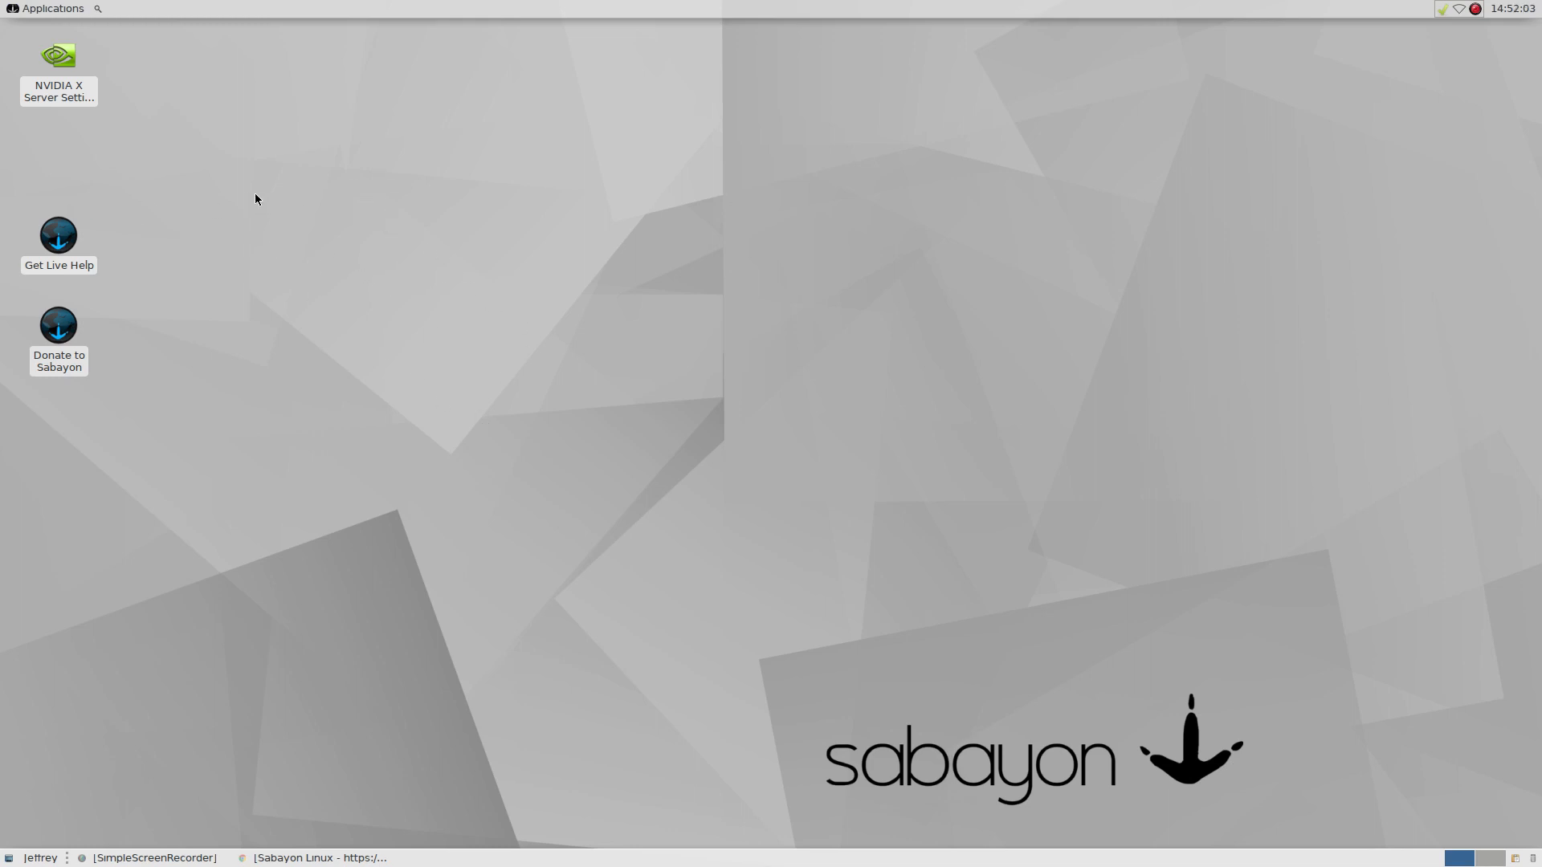
pyautogui.moveTo(292, 238)
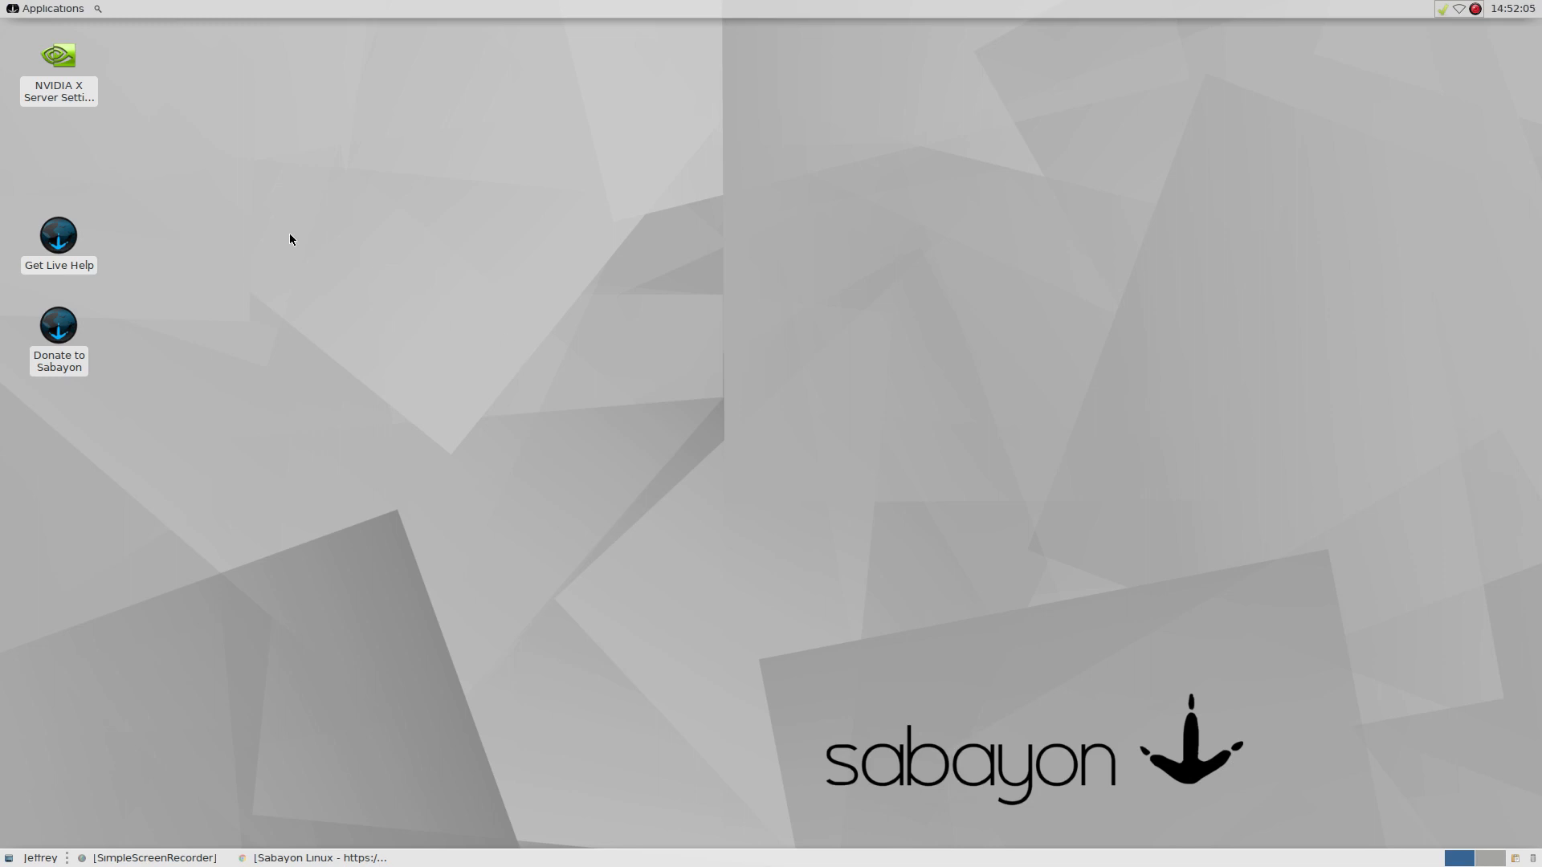
pyautogui.moveTo(60, 61)
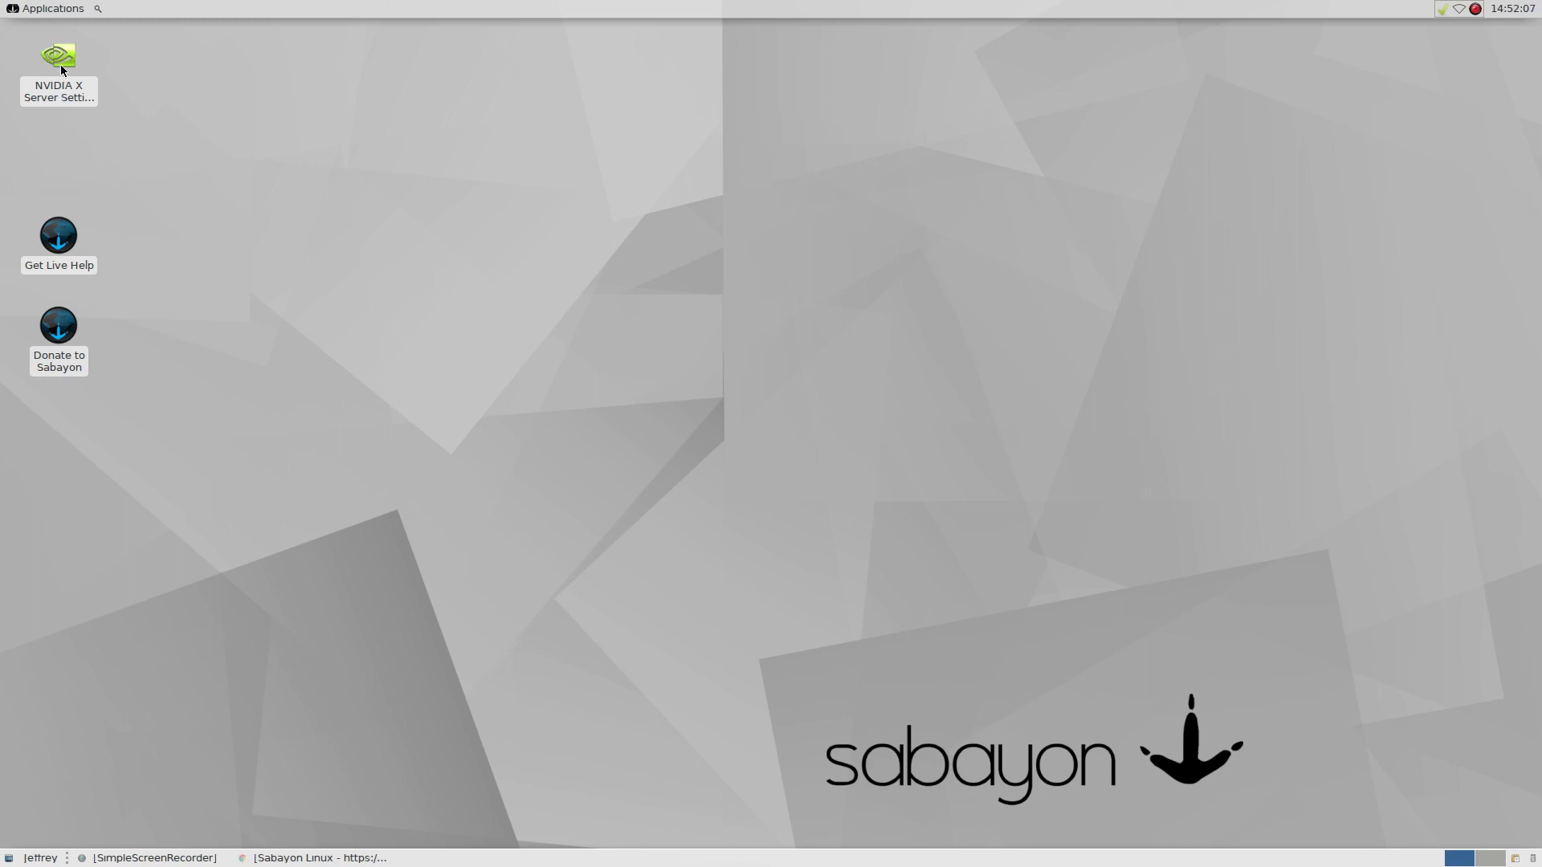
pyautogui.moveTo(60, 60)
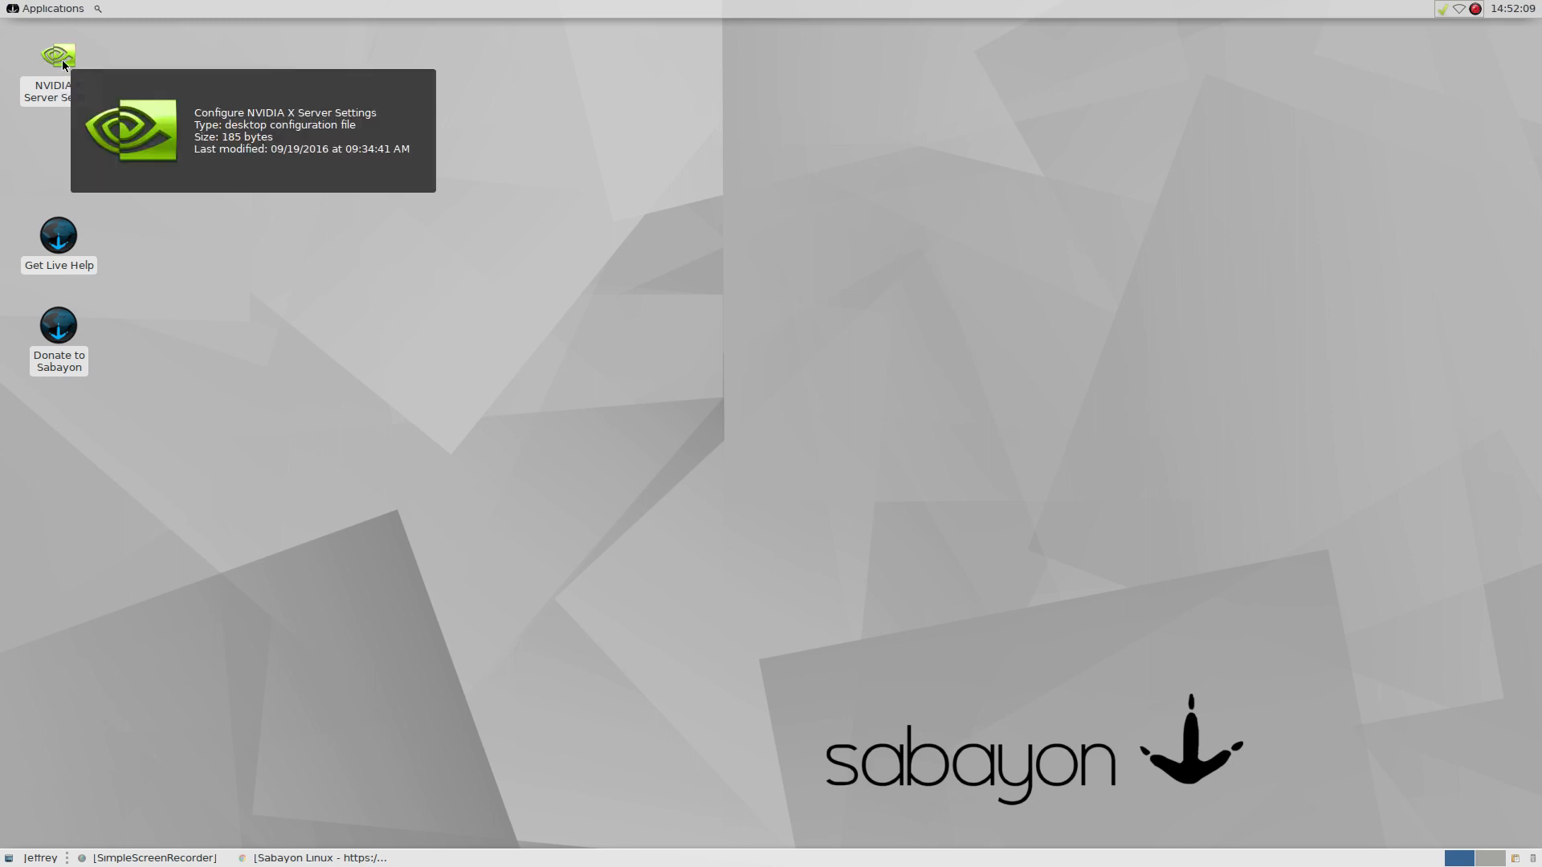
pyautogui.moveTo(466, 265)
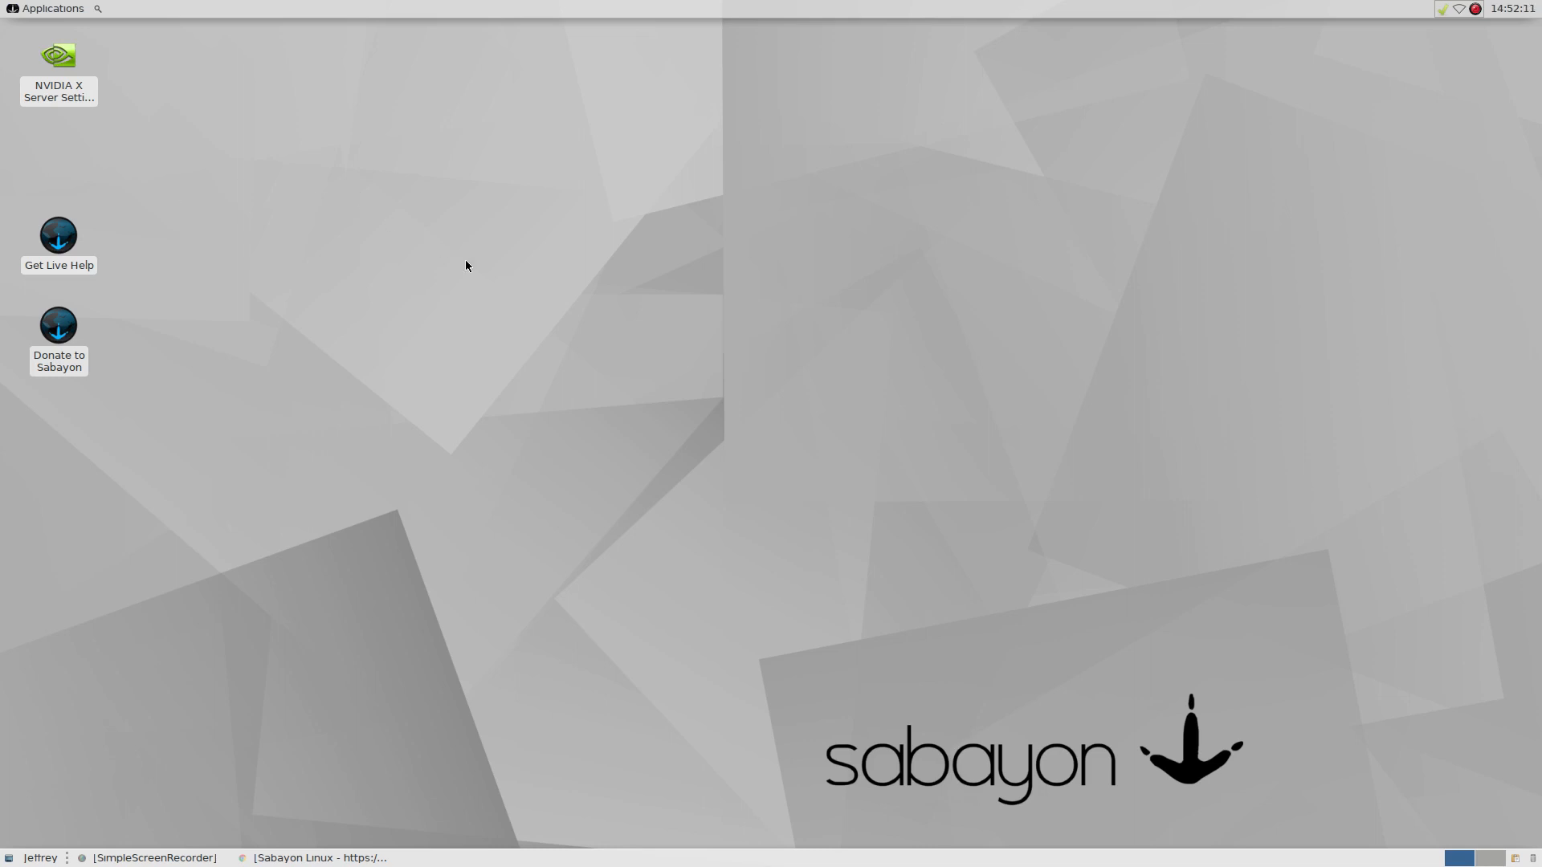
pyautogui.moveTo(703, 299)
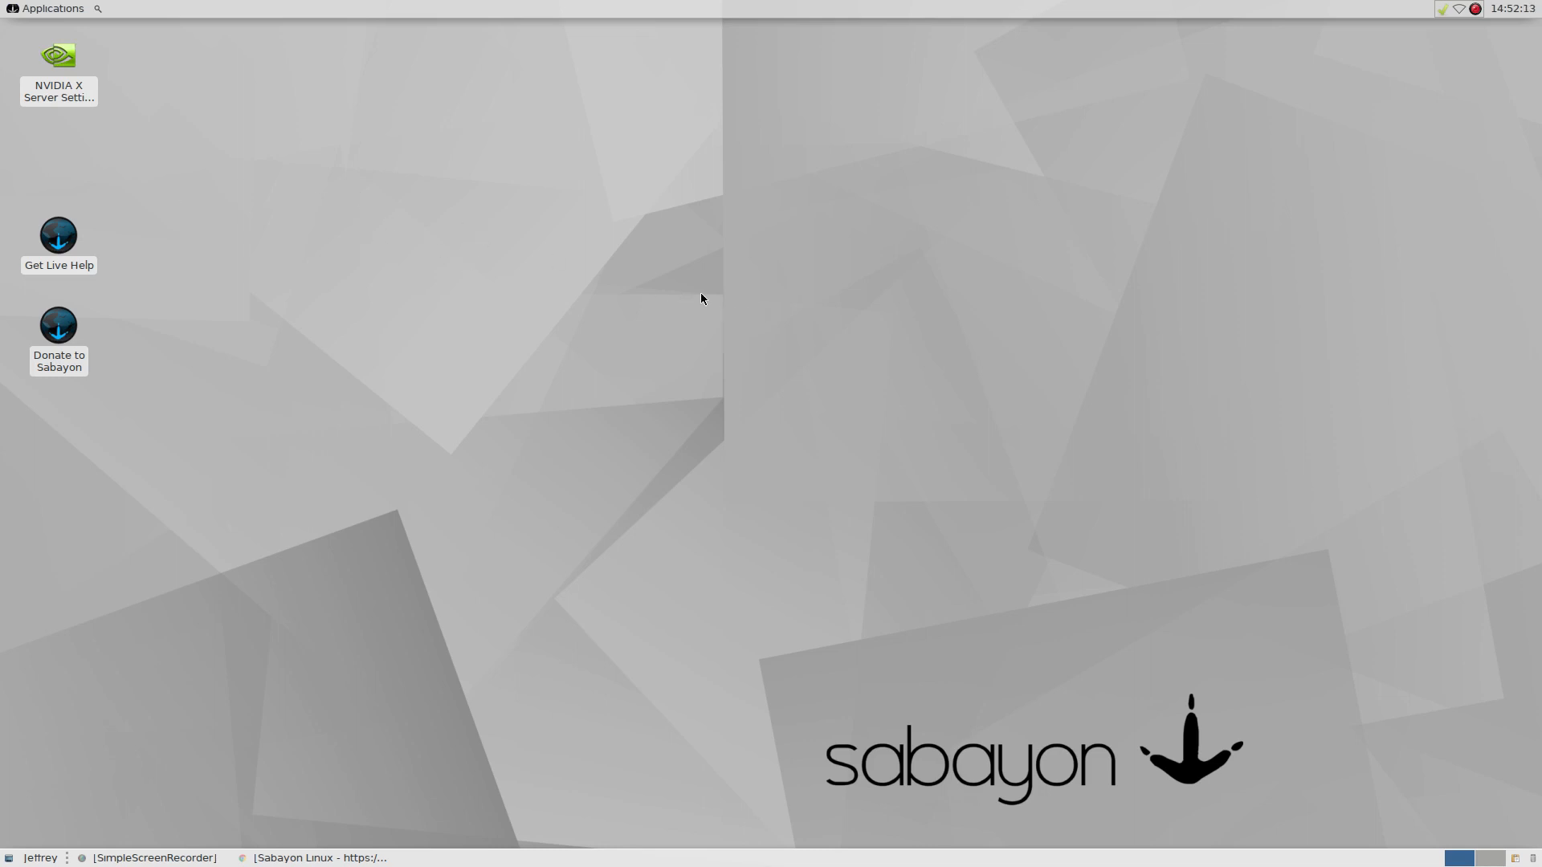
pyautogui.moveTo(28, 29)
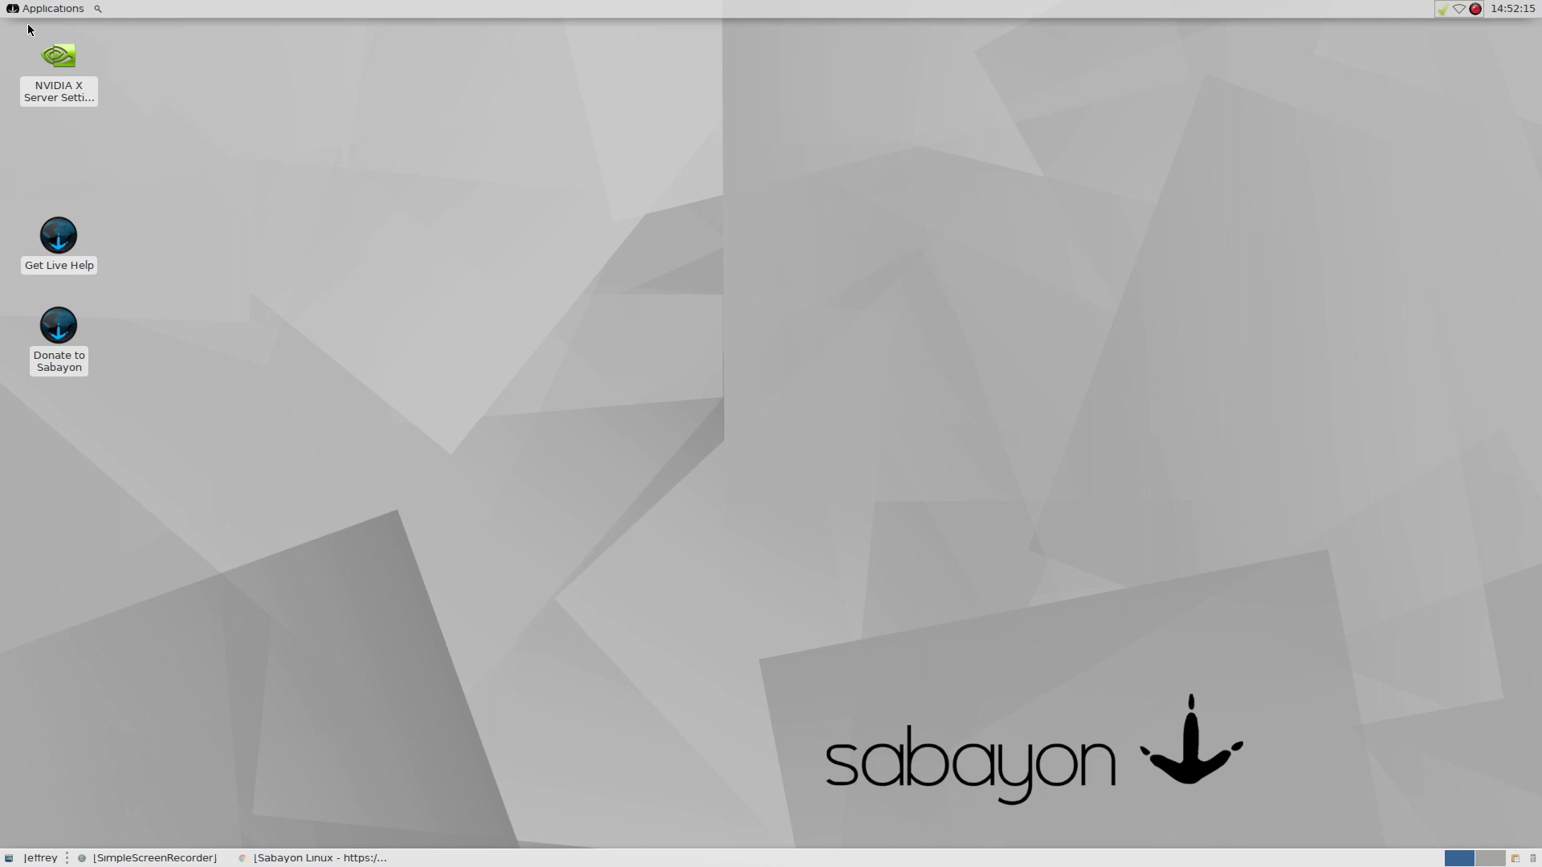
# Open the Applications menu and browse the Internet and Office (LibreOffice) submenus
pyautogui.click(44, 8)
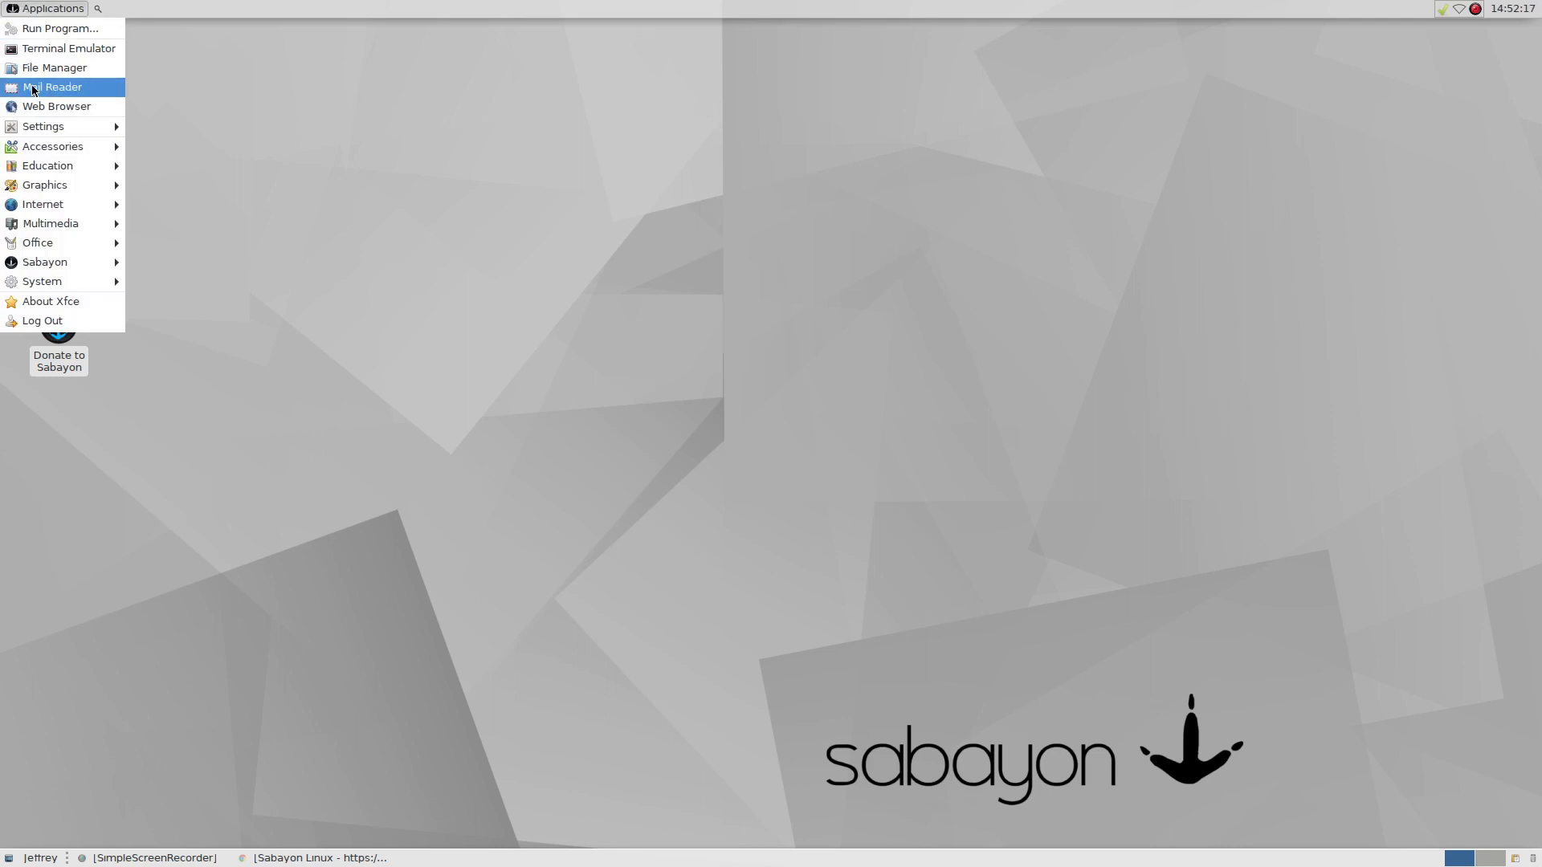
pyautogui.moveTo(43, 204)
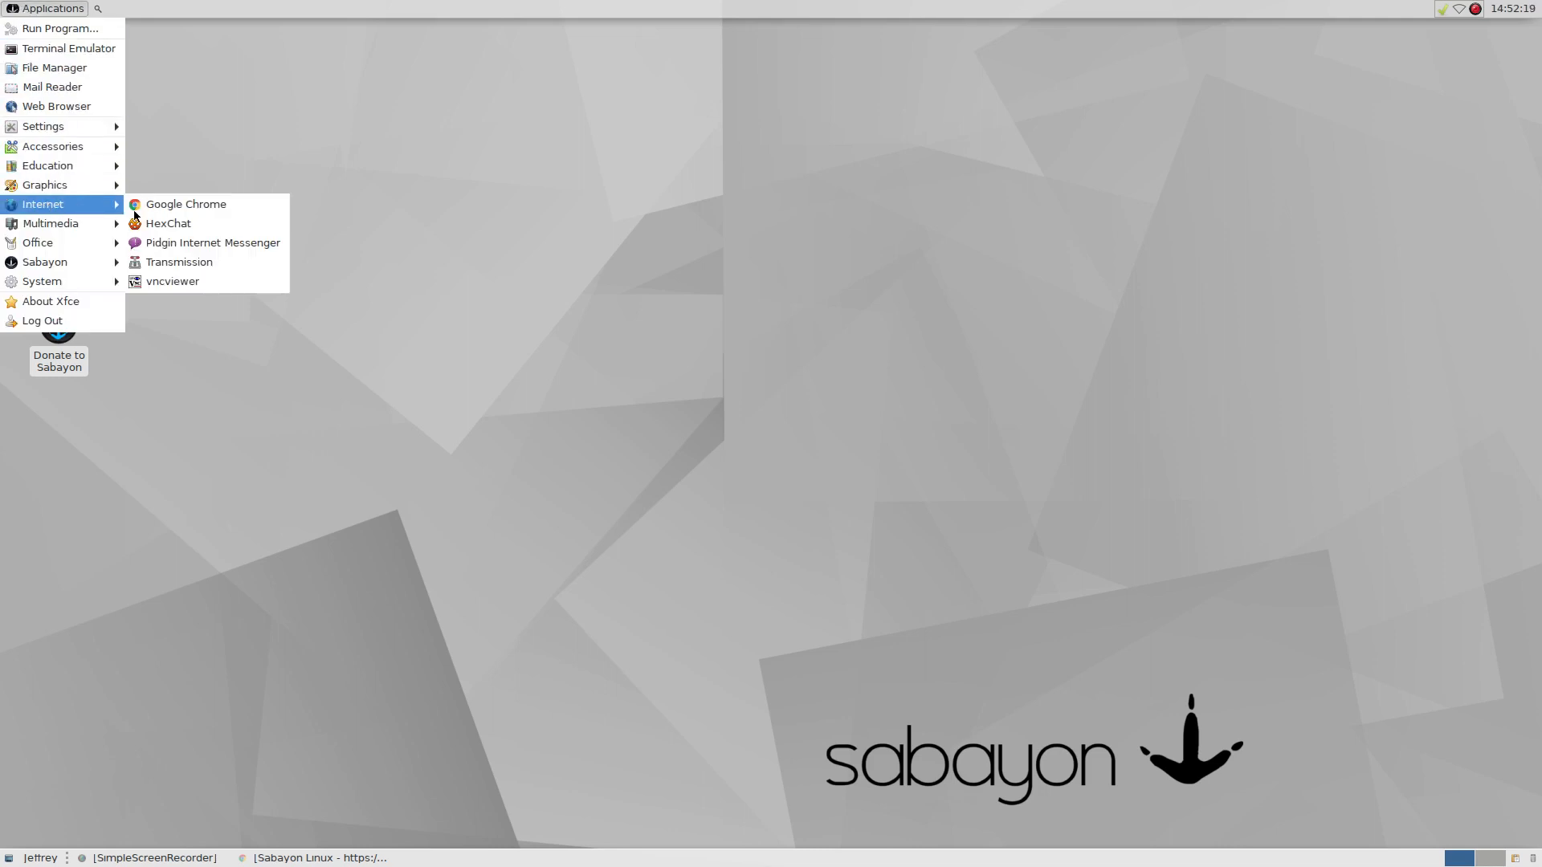
pyautogui.moveTo(205, 207)
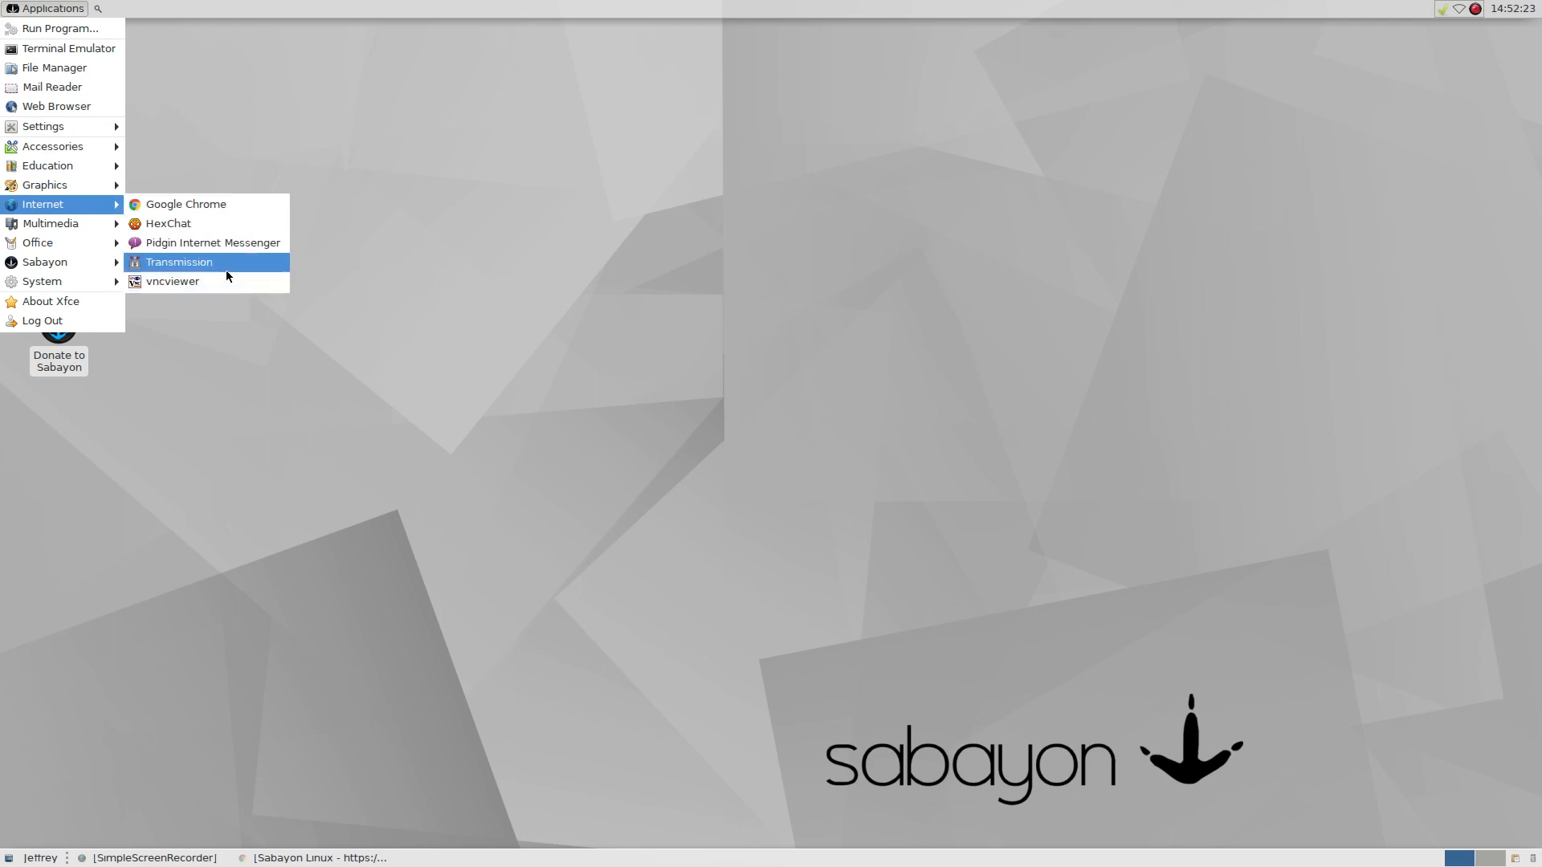
pyautogui.moveTo(44, 261)
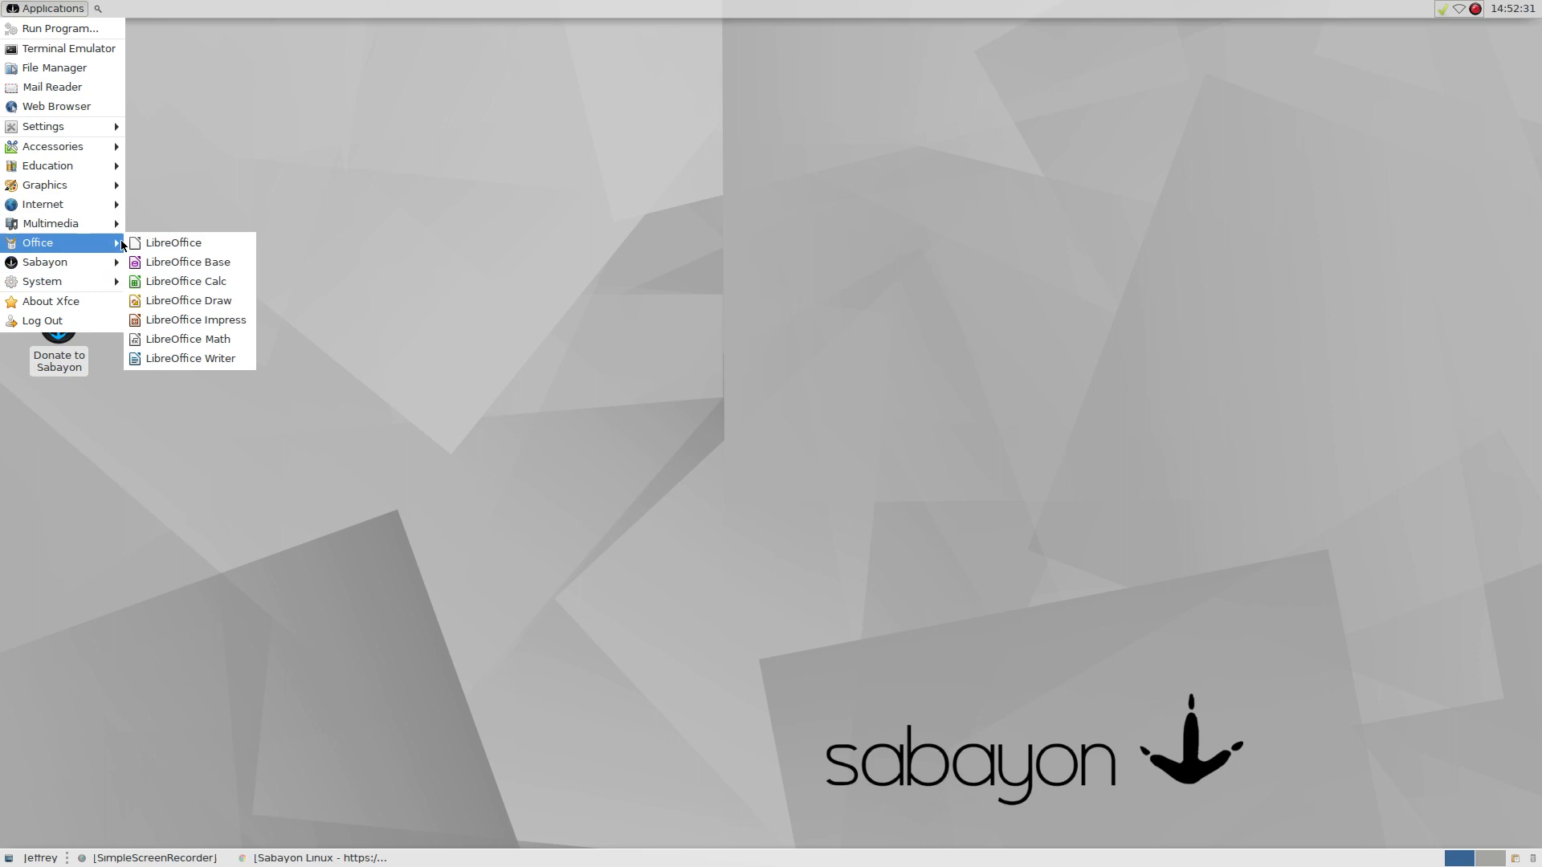
pyautogui.moveTo(203, 286)
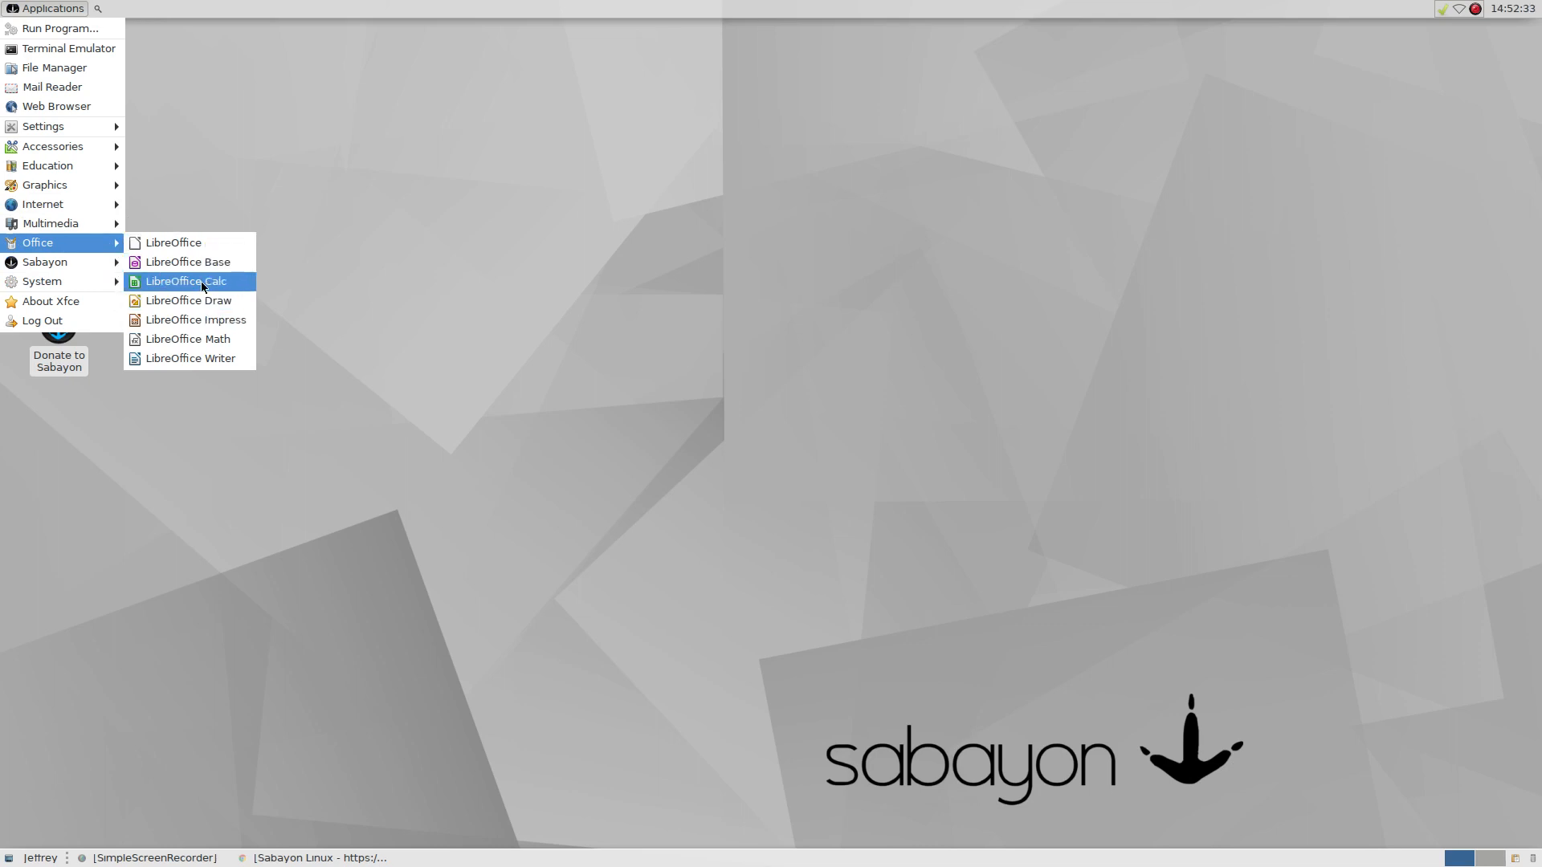
pyautogui.moveTo(386, 202)
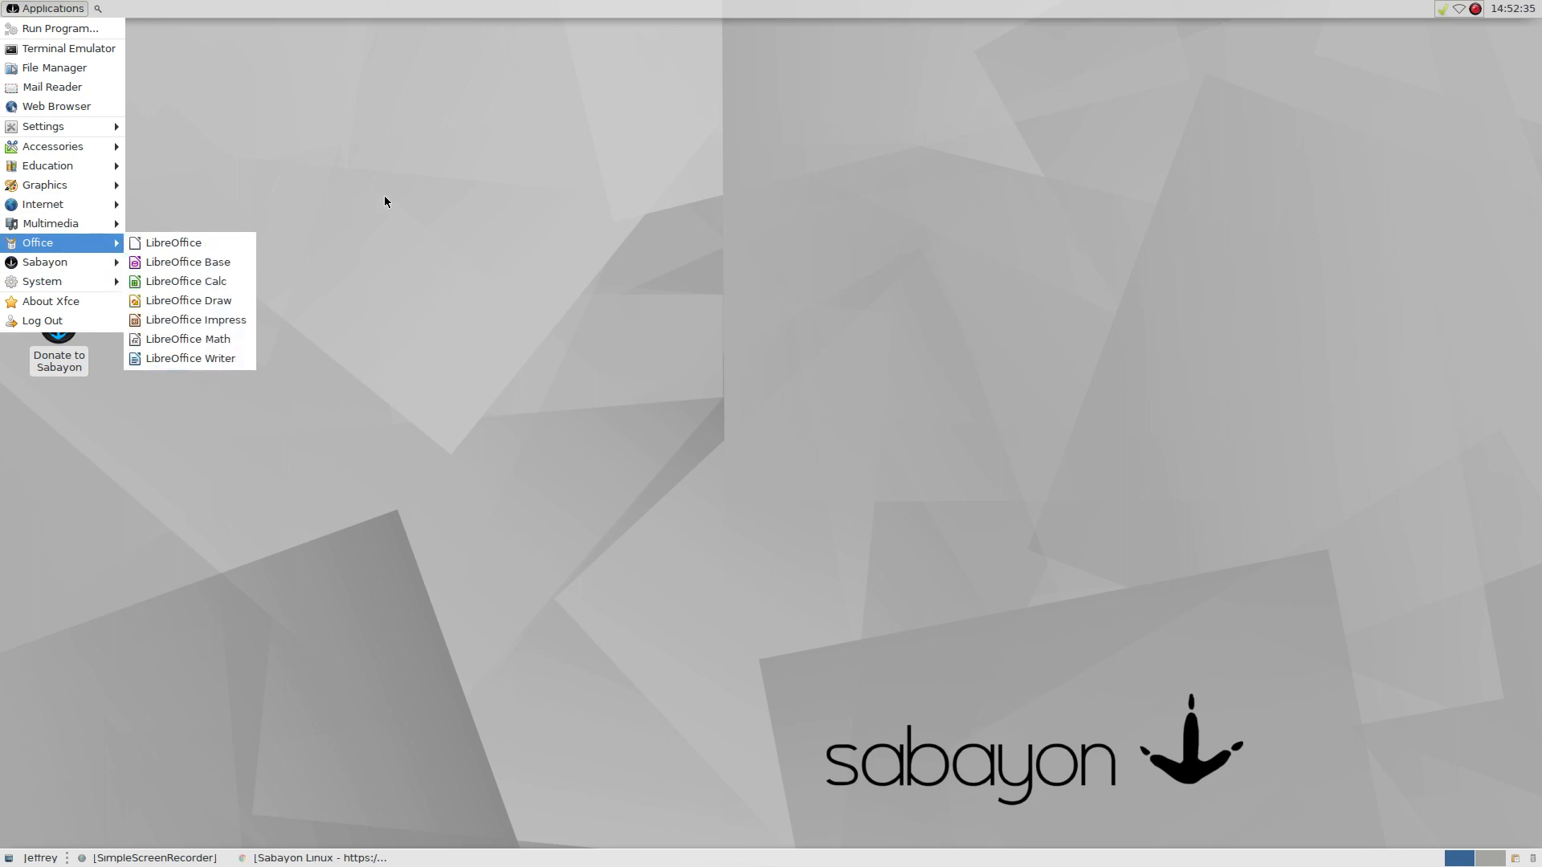
pyautogui.moveTo(375, 203)
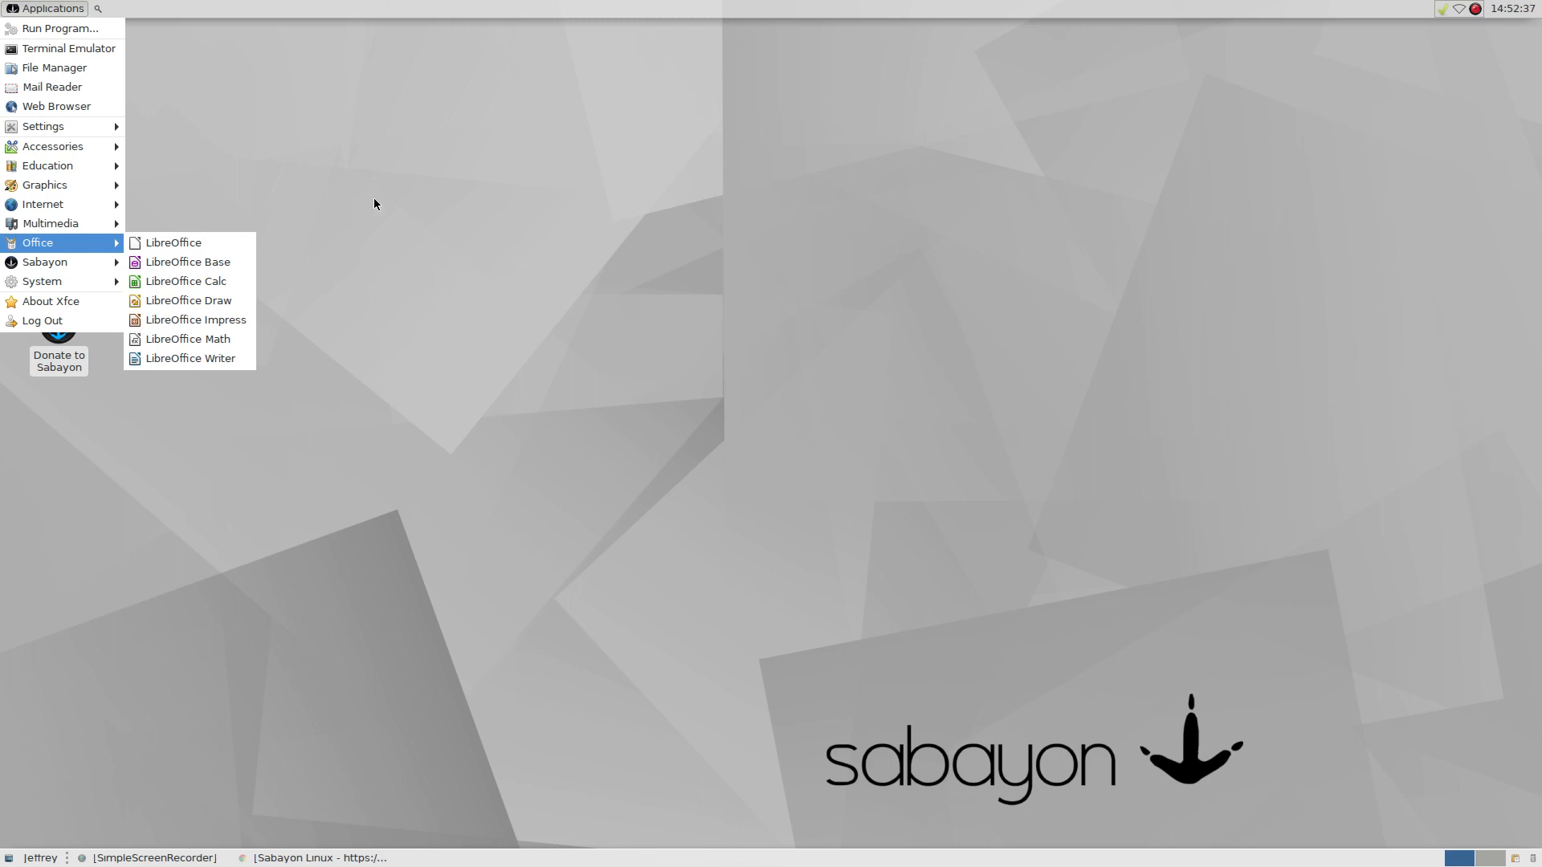
# Dismiss the menu, reopen Applications, and show the Settings submenu
pyautogui.click(376, 204)
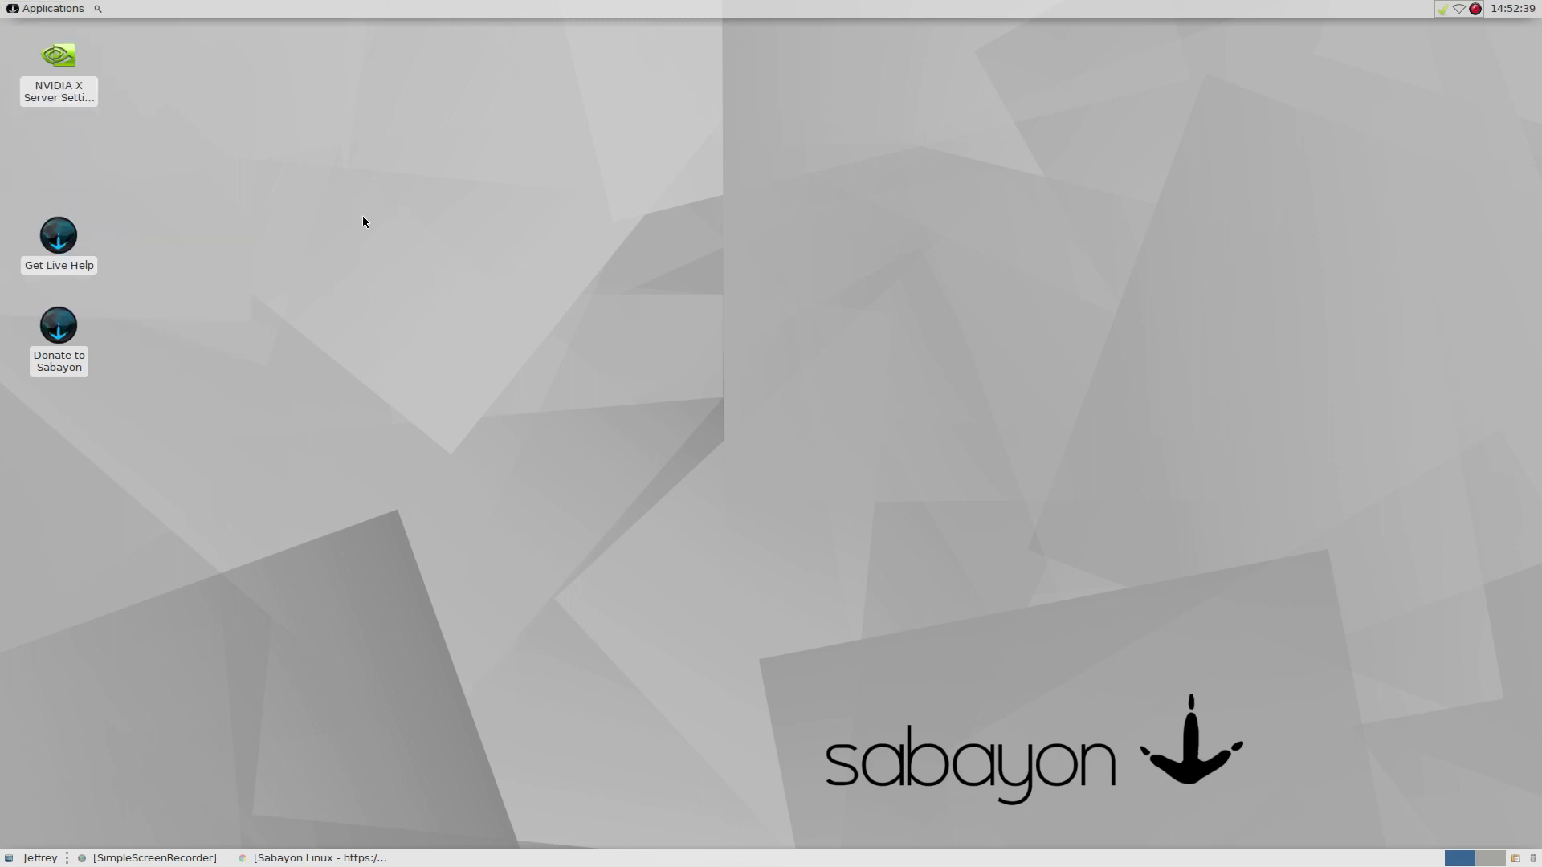
pyautogui.moveTo(392, 229)
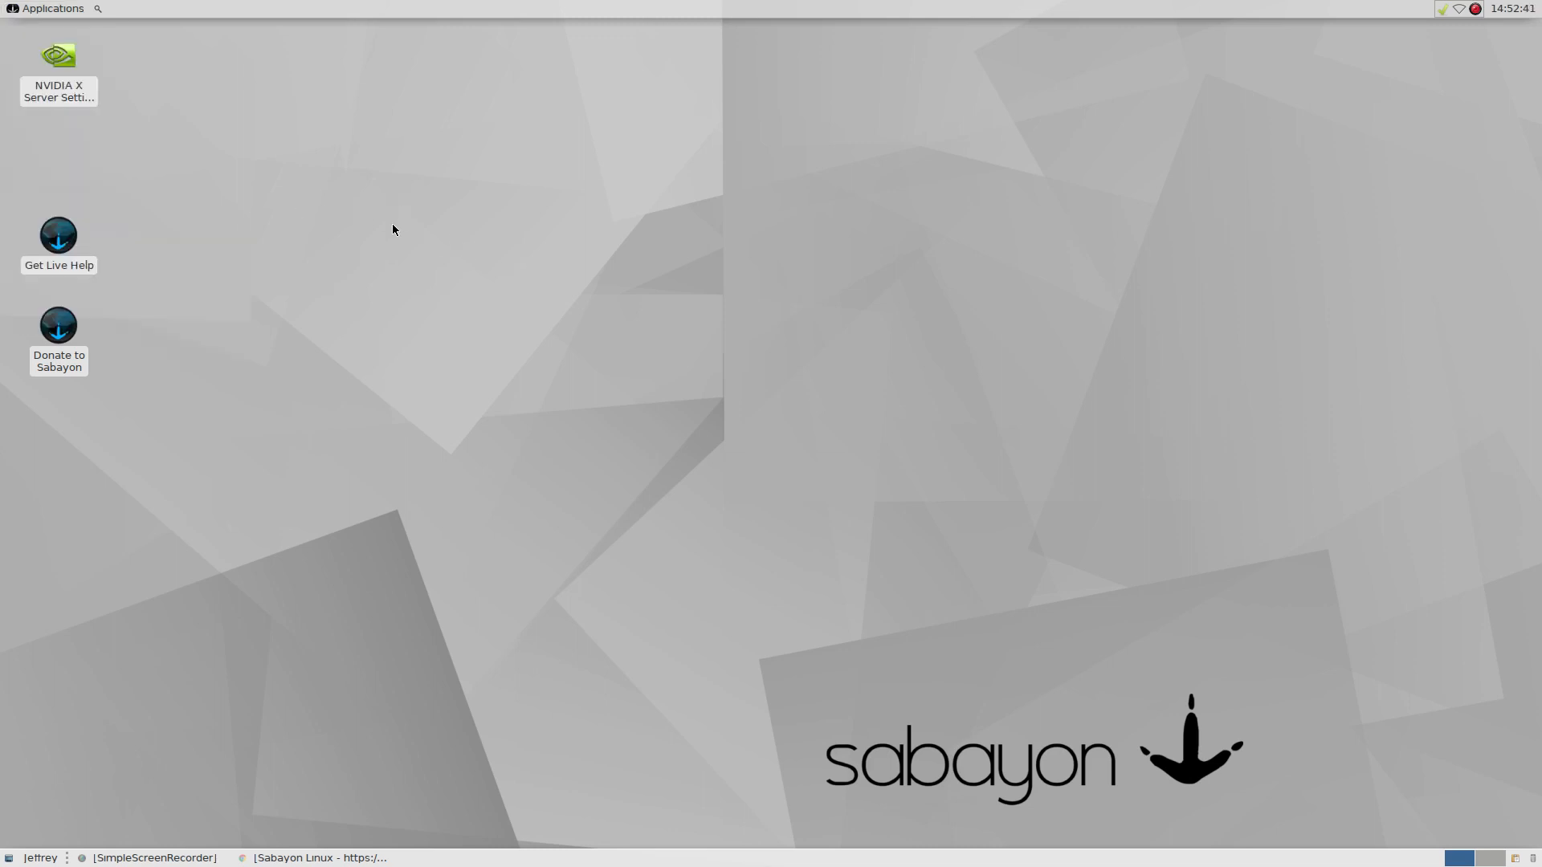
pyautogui.moveTo(426, 216)
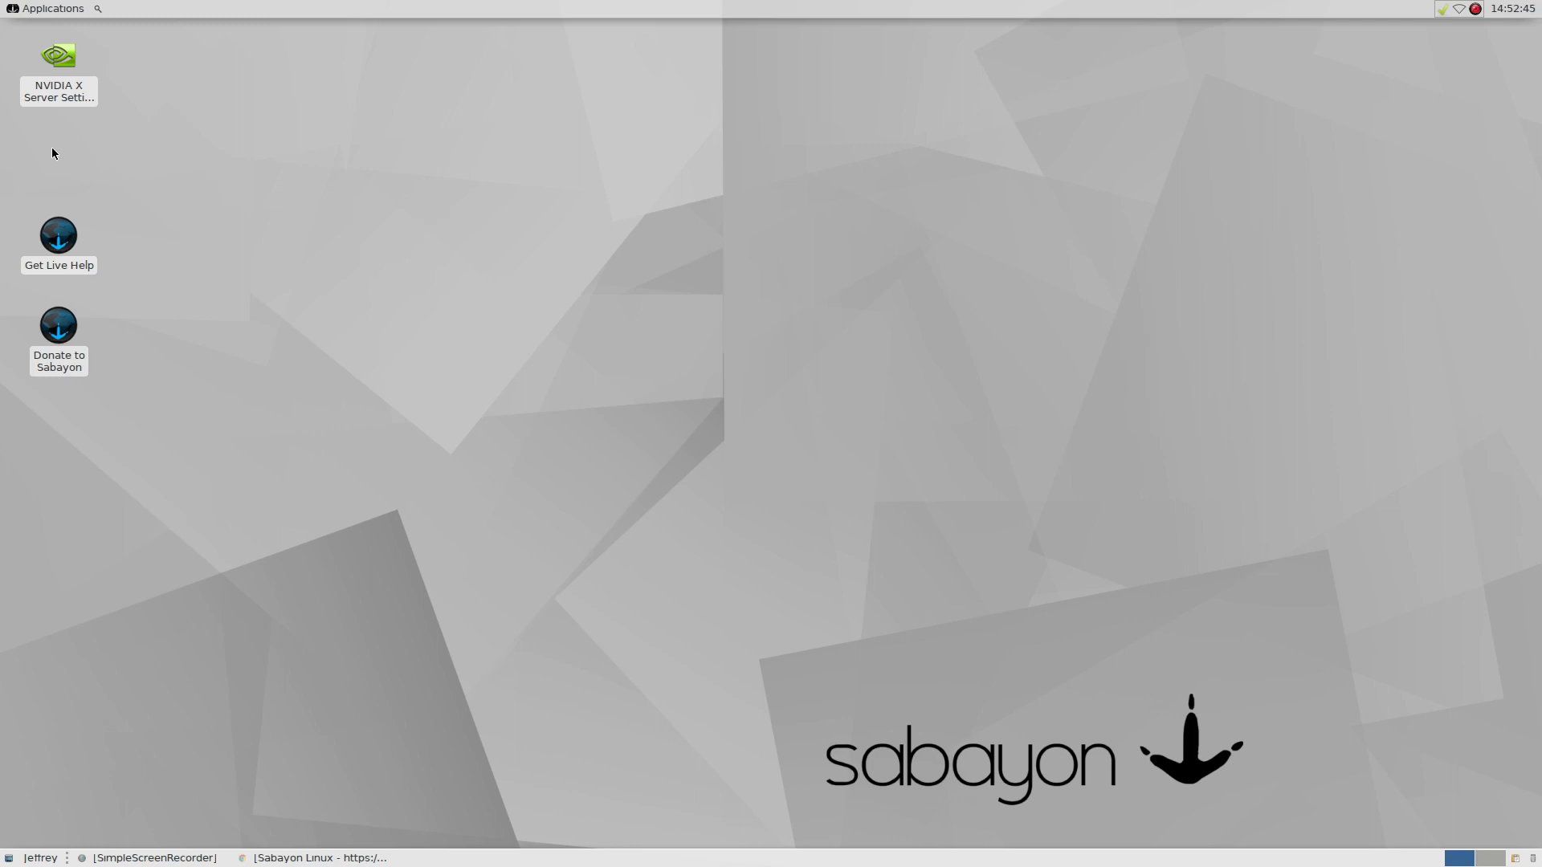
pyautogui.click(45, 8)
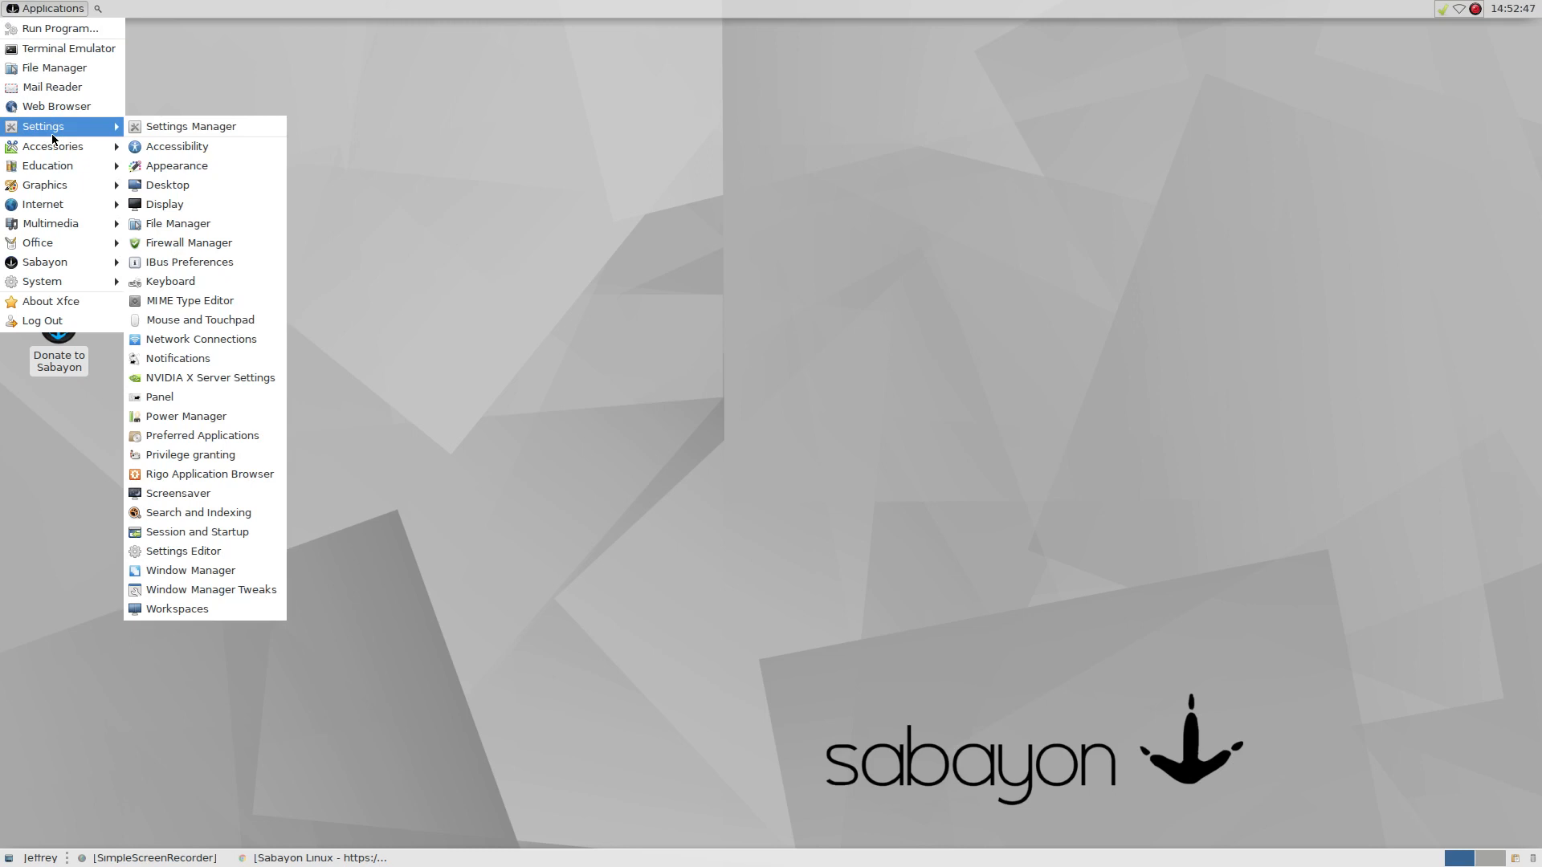
pyautogui.moveTo(205, 493)
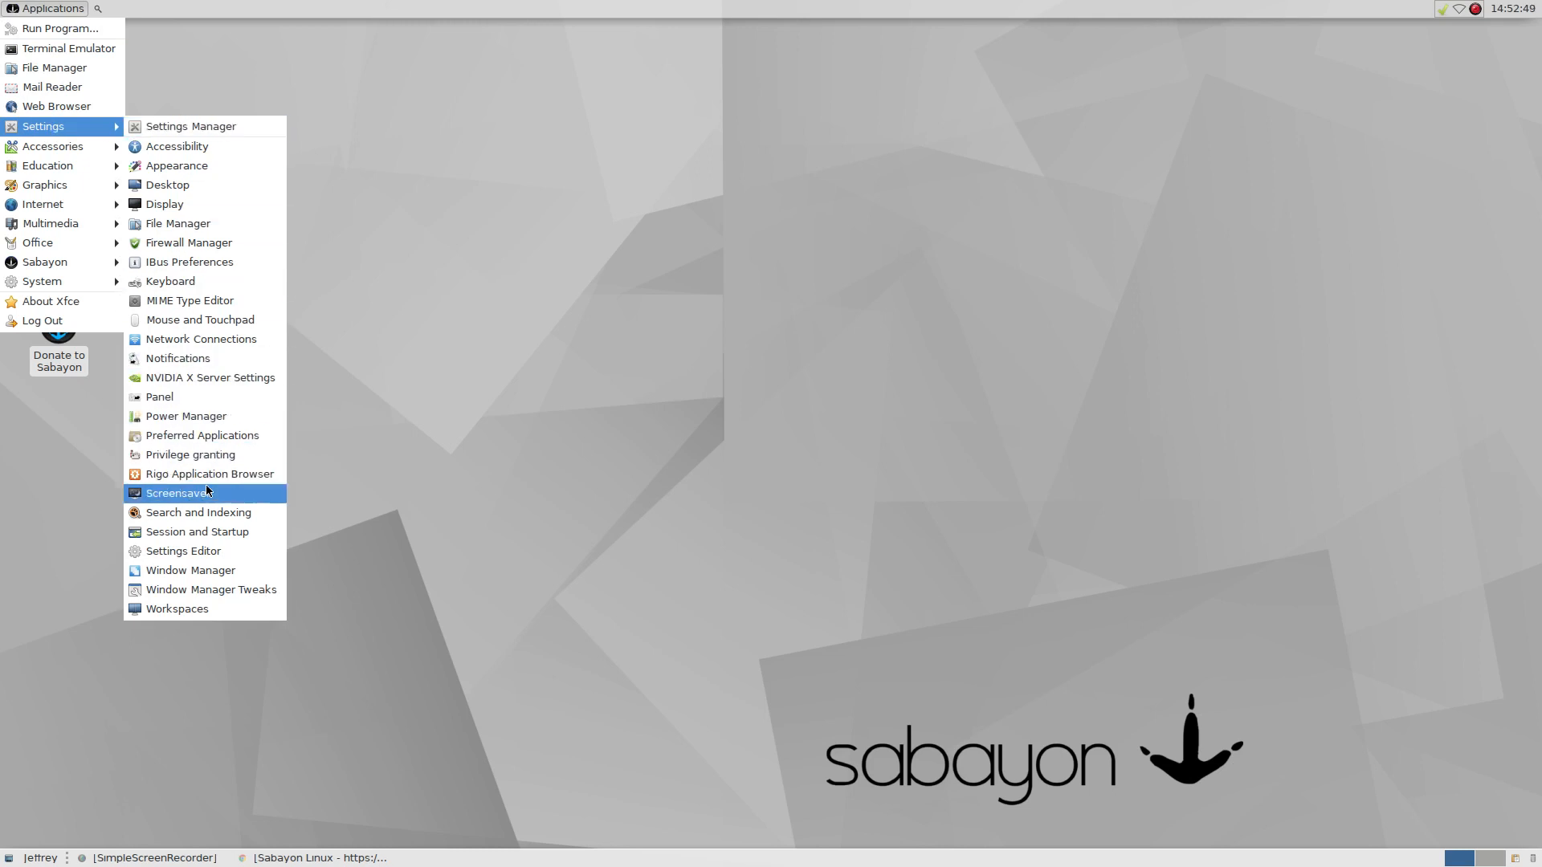
pyautogui.moveTo(227, 481)
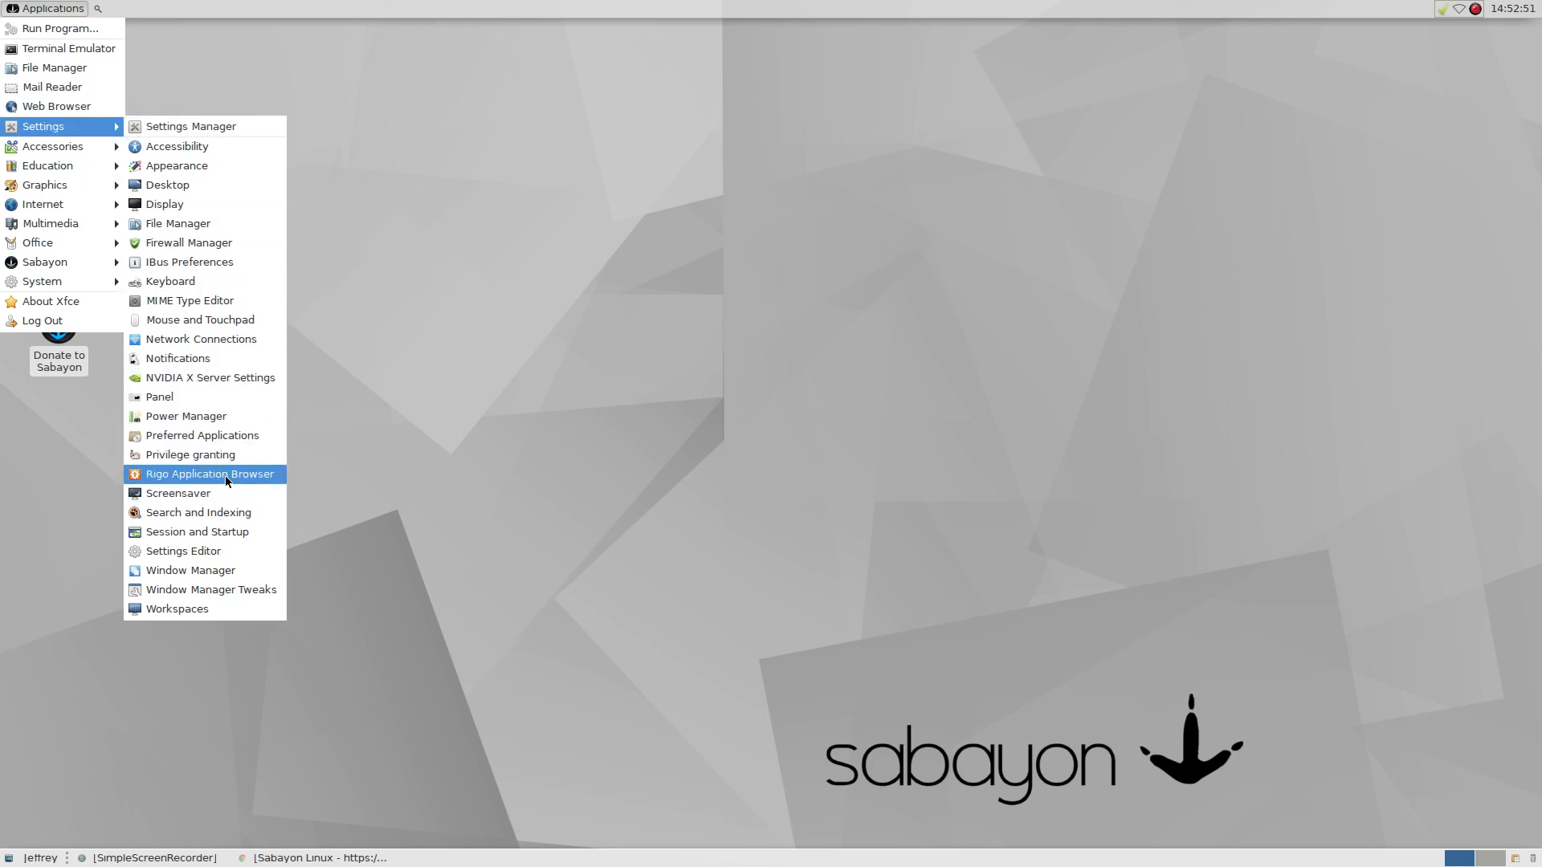
# Launch Rigo Application Browser and dismiss its repository notice with 'Stop annoying me'
pyautogui.click(208, 473)
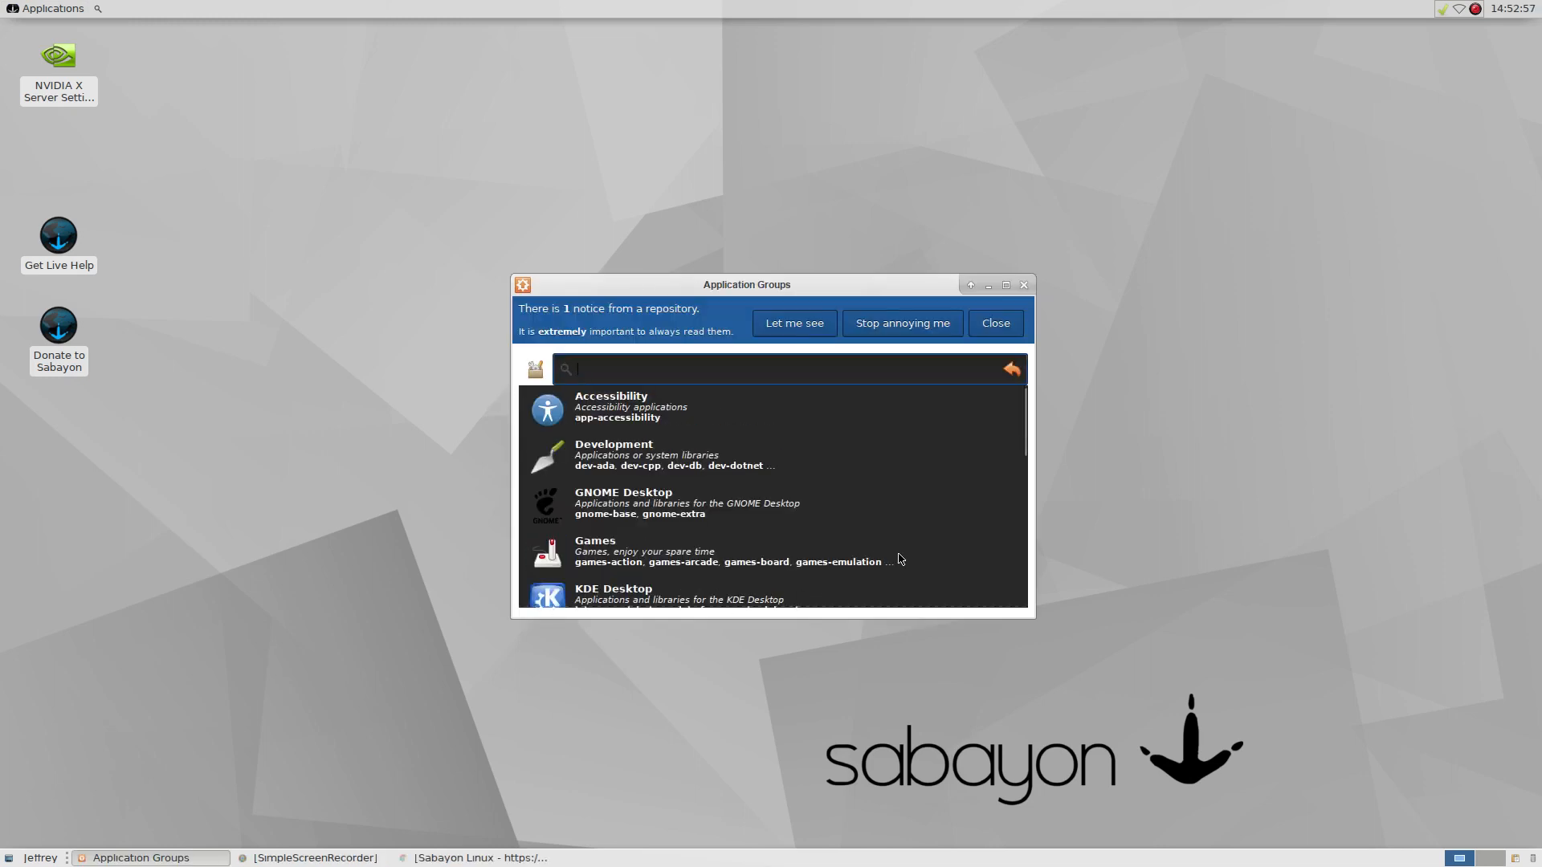
pyautogui.moveTo(884, 491)
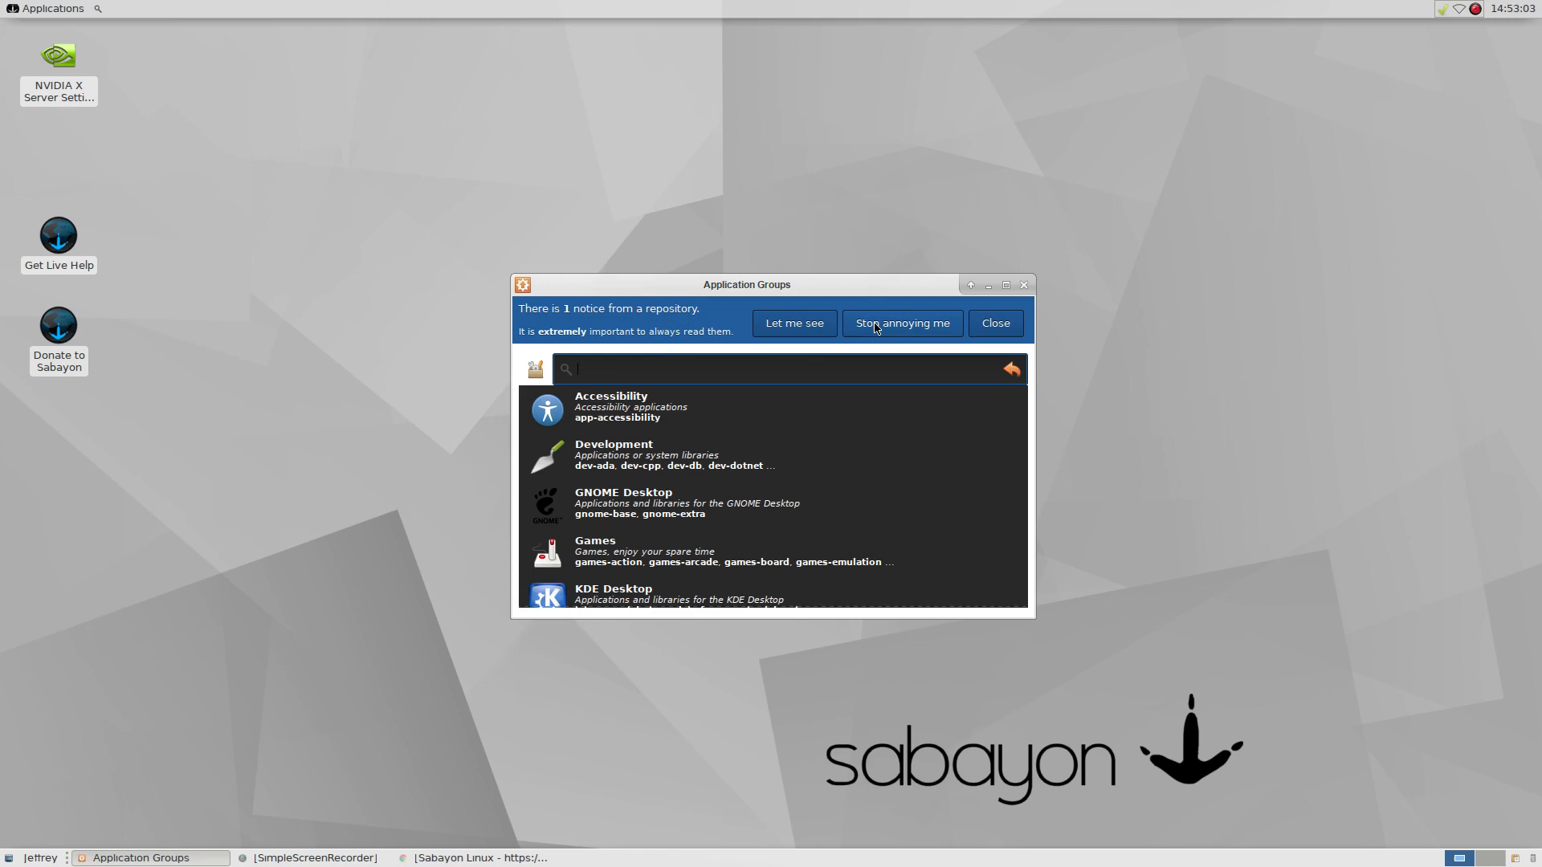
pyautogui.click(902, 323)
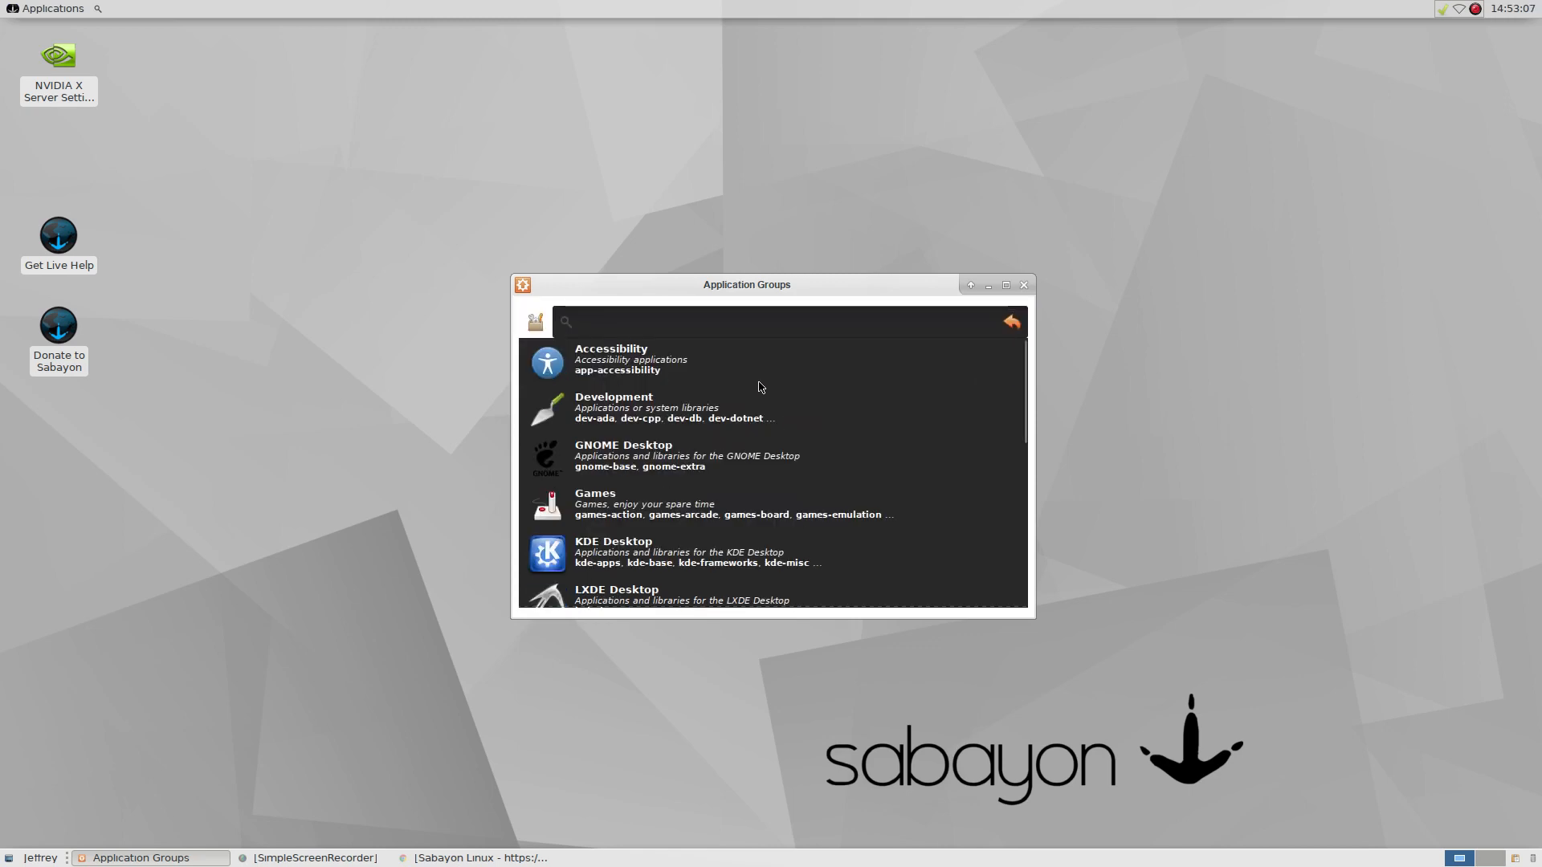
pyautogui.moveTo(874, 480)
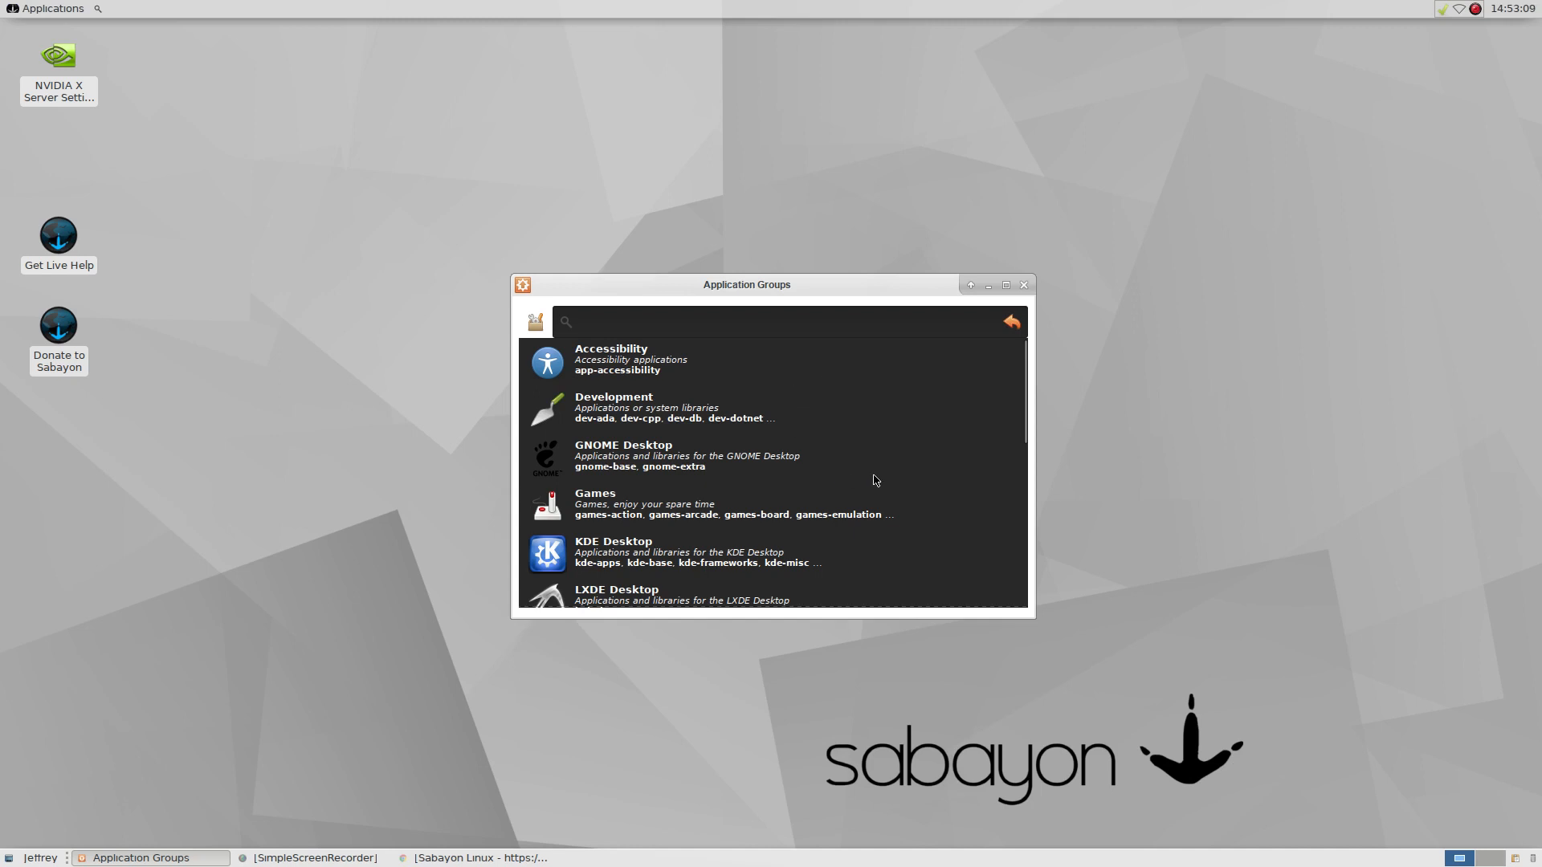
pyautogui.moveTo(753, 366)
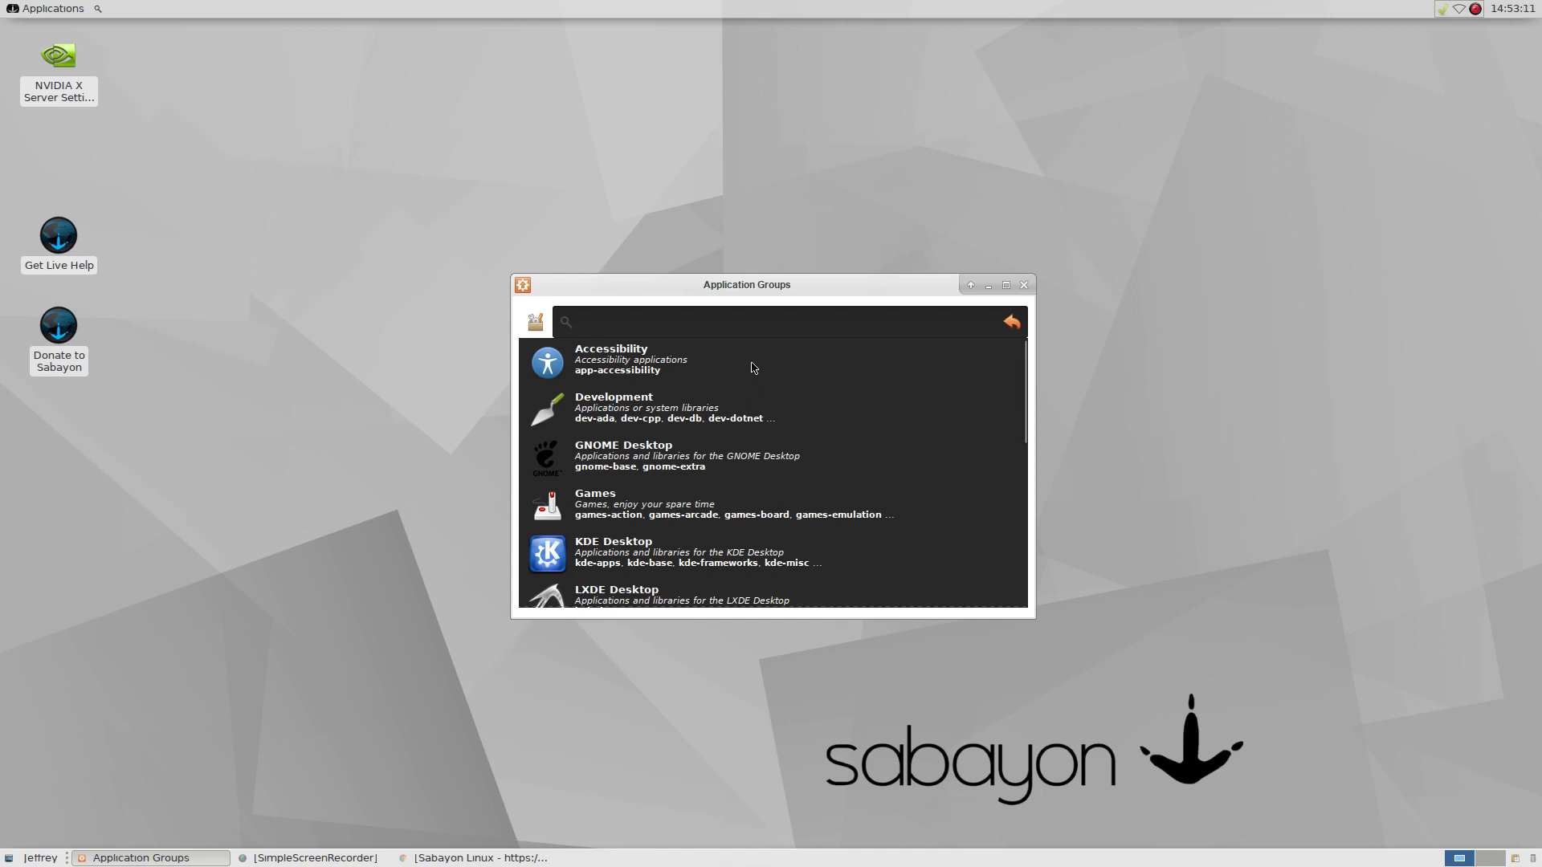
pyautogui.moveTo(798, 449)
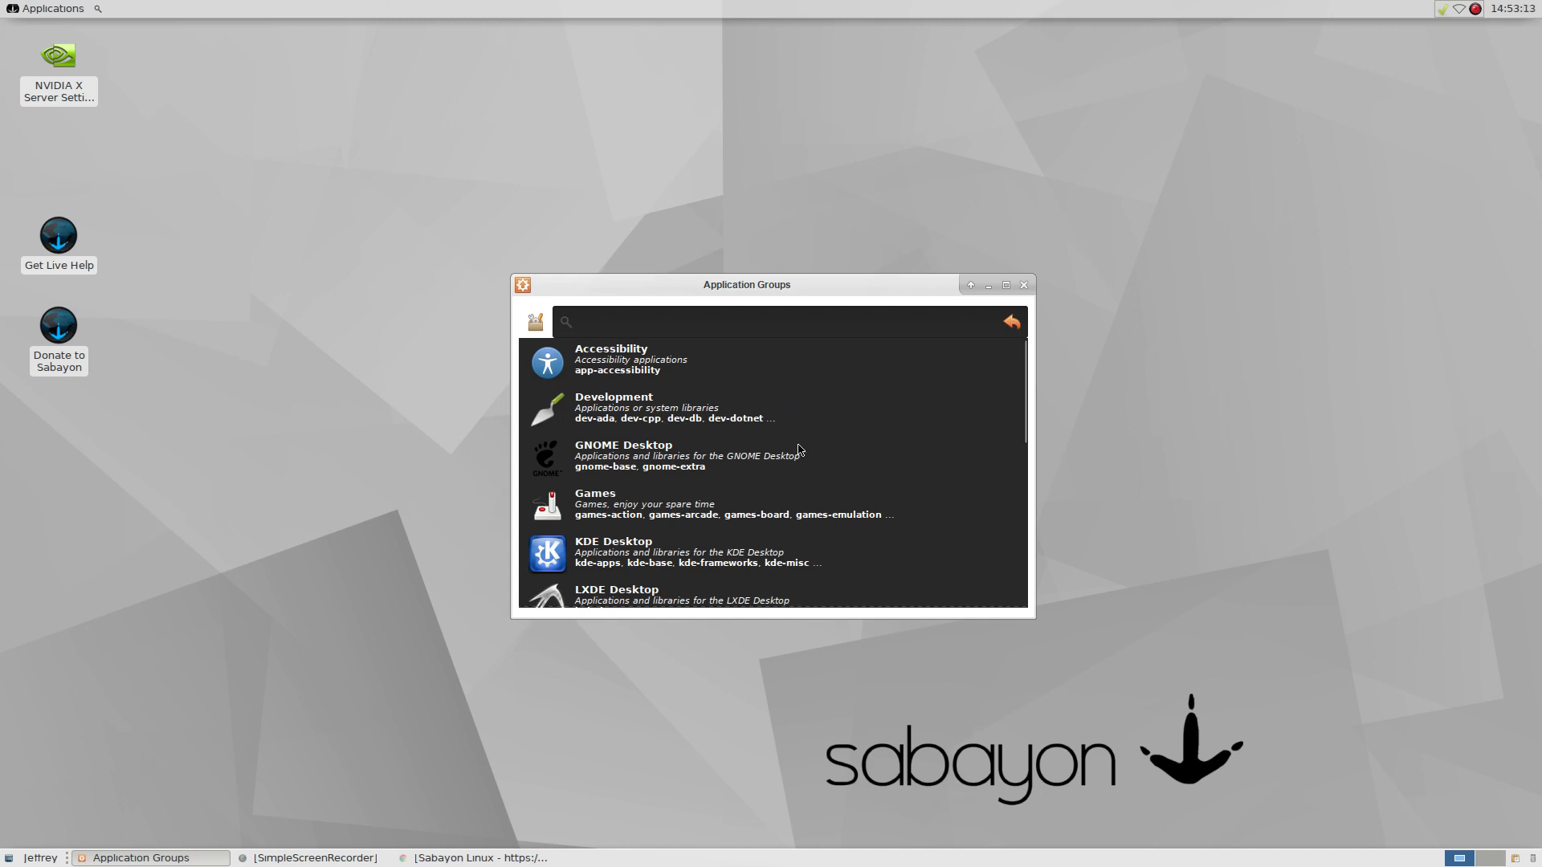
# Scroll Application Groups to XFCE Desktop, close Rigo, and bring up the Sabayon website
pyautogui.scroll(-3)
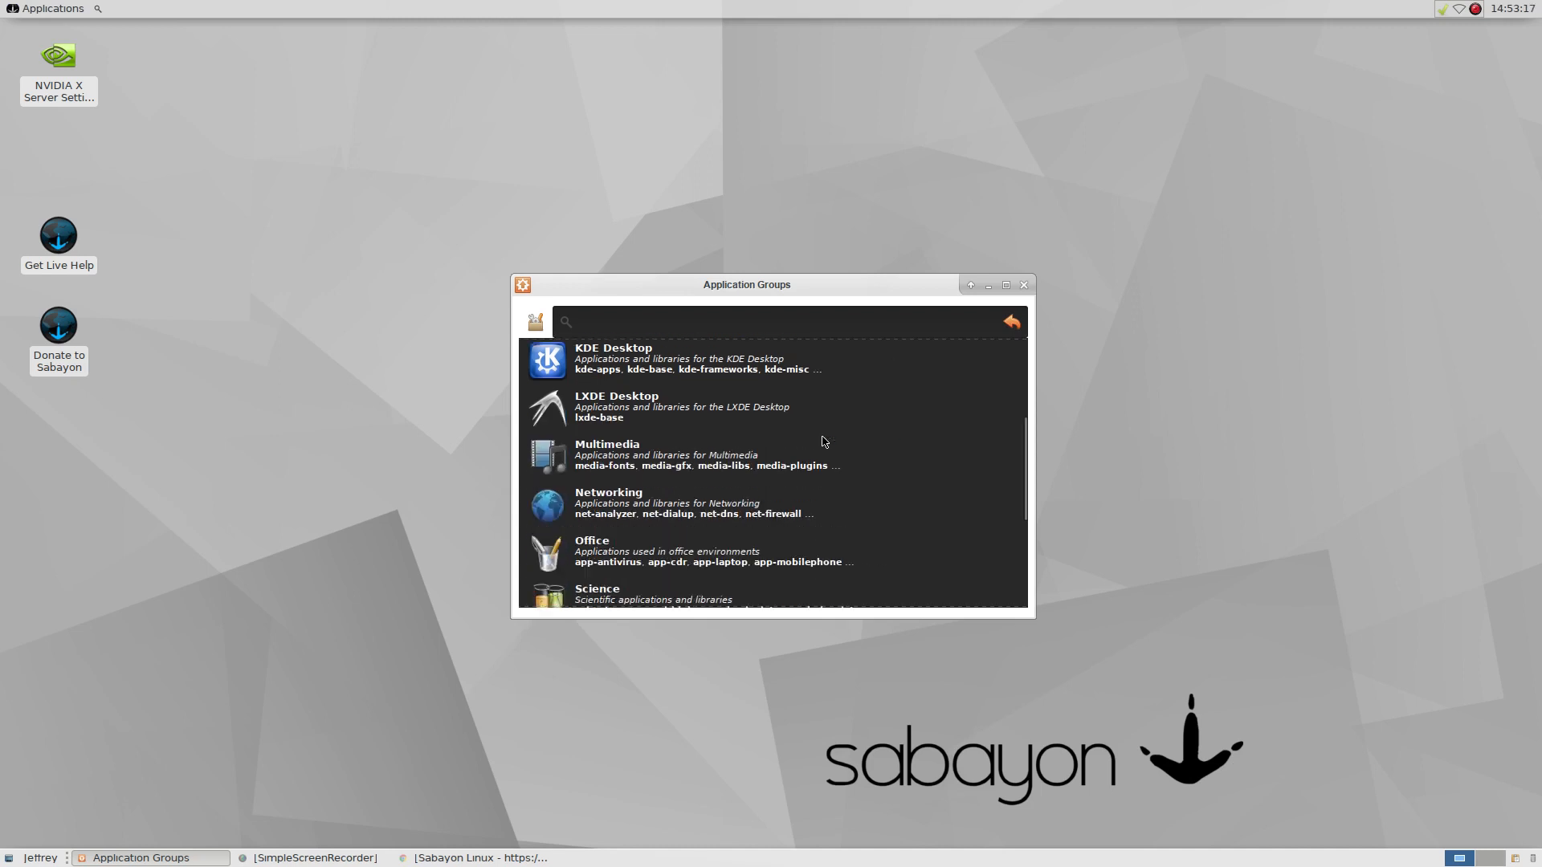
pyautogui.scroll(-3)
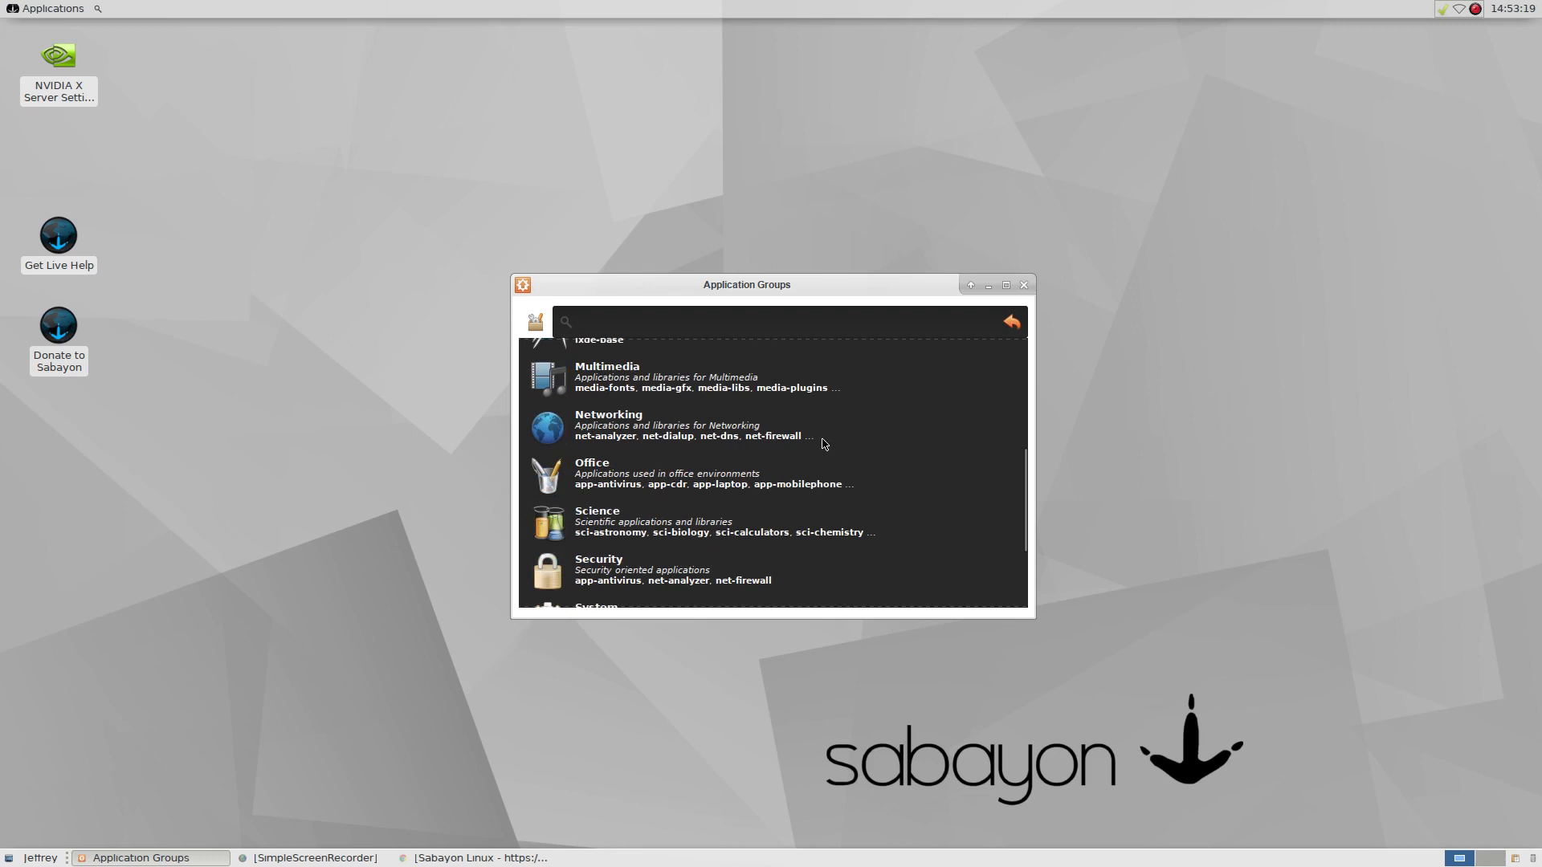
pyautogui.scroll(-3)
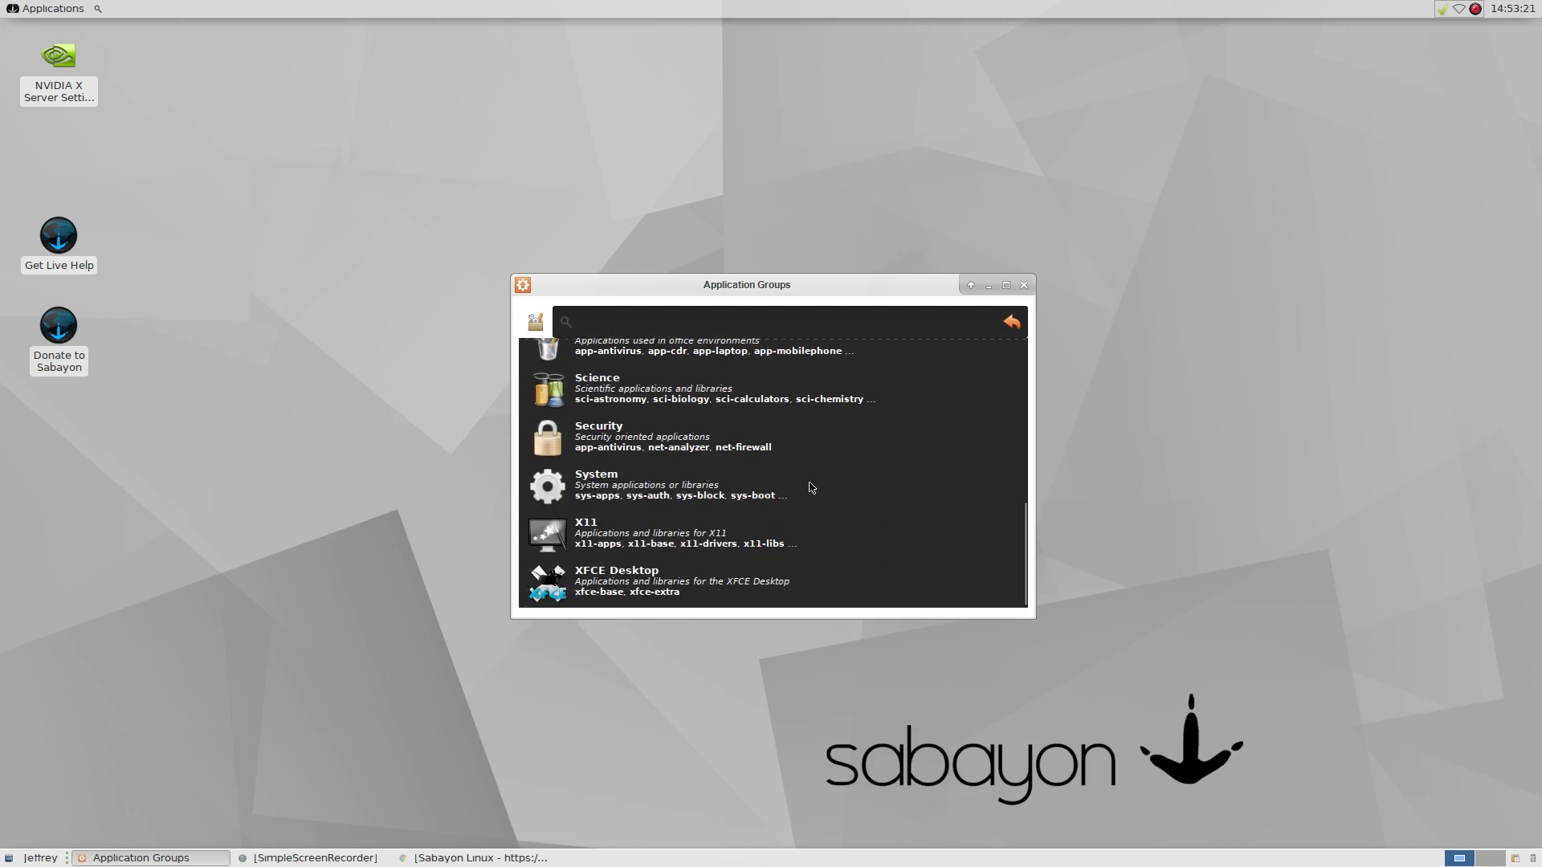
pyautogui.scroll(3)
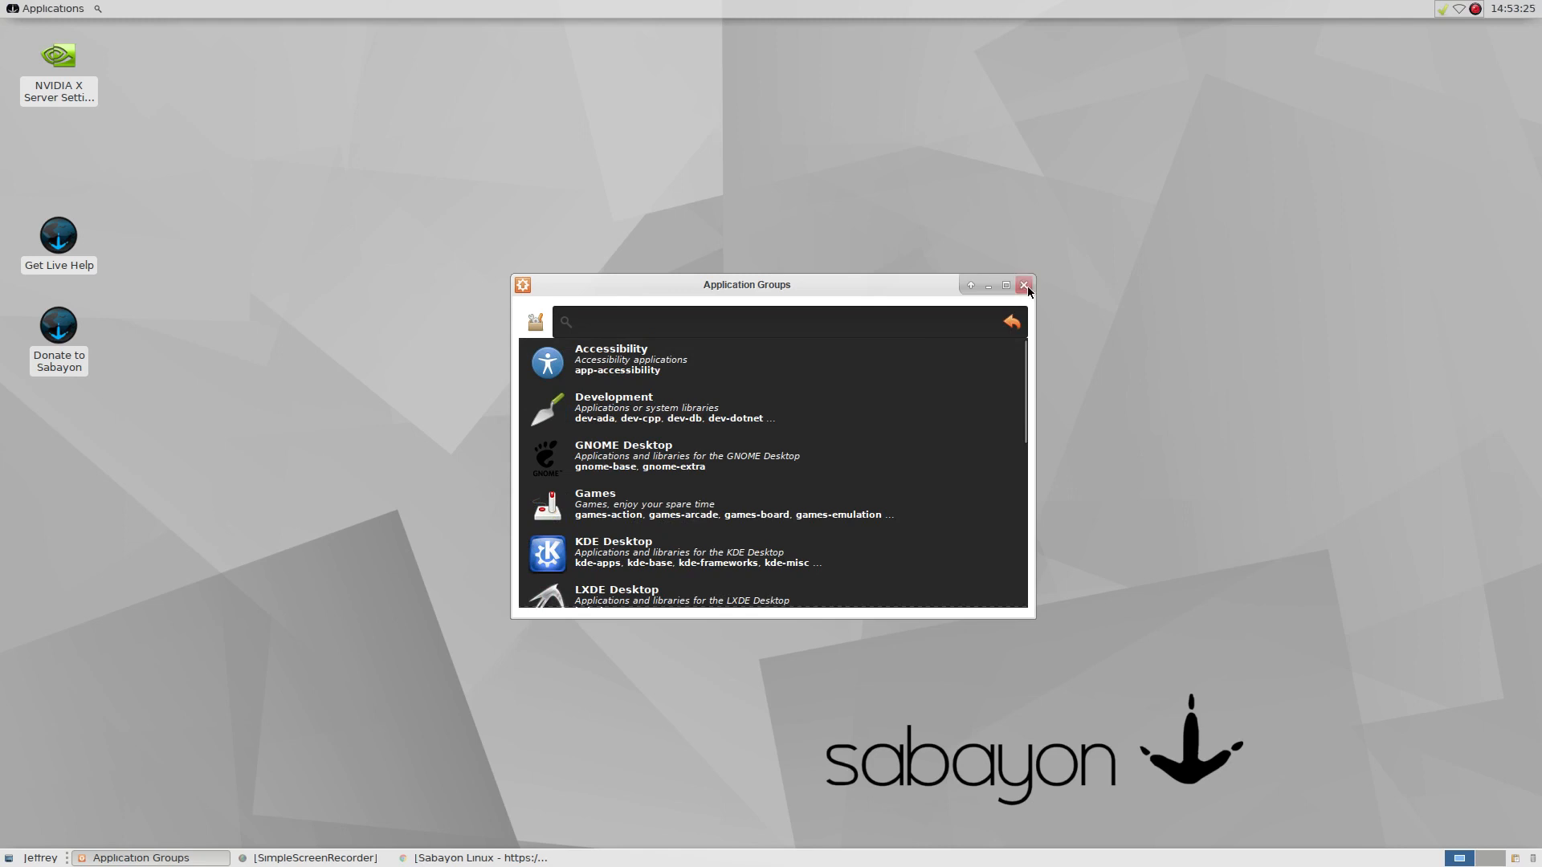
pyautogui.click(1024, 285)
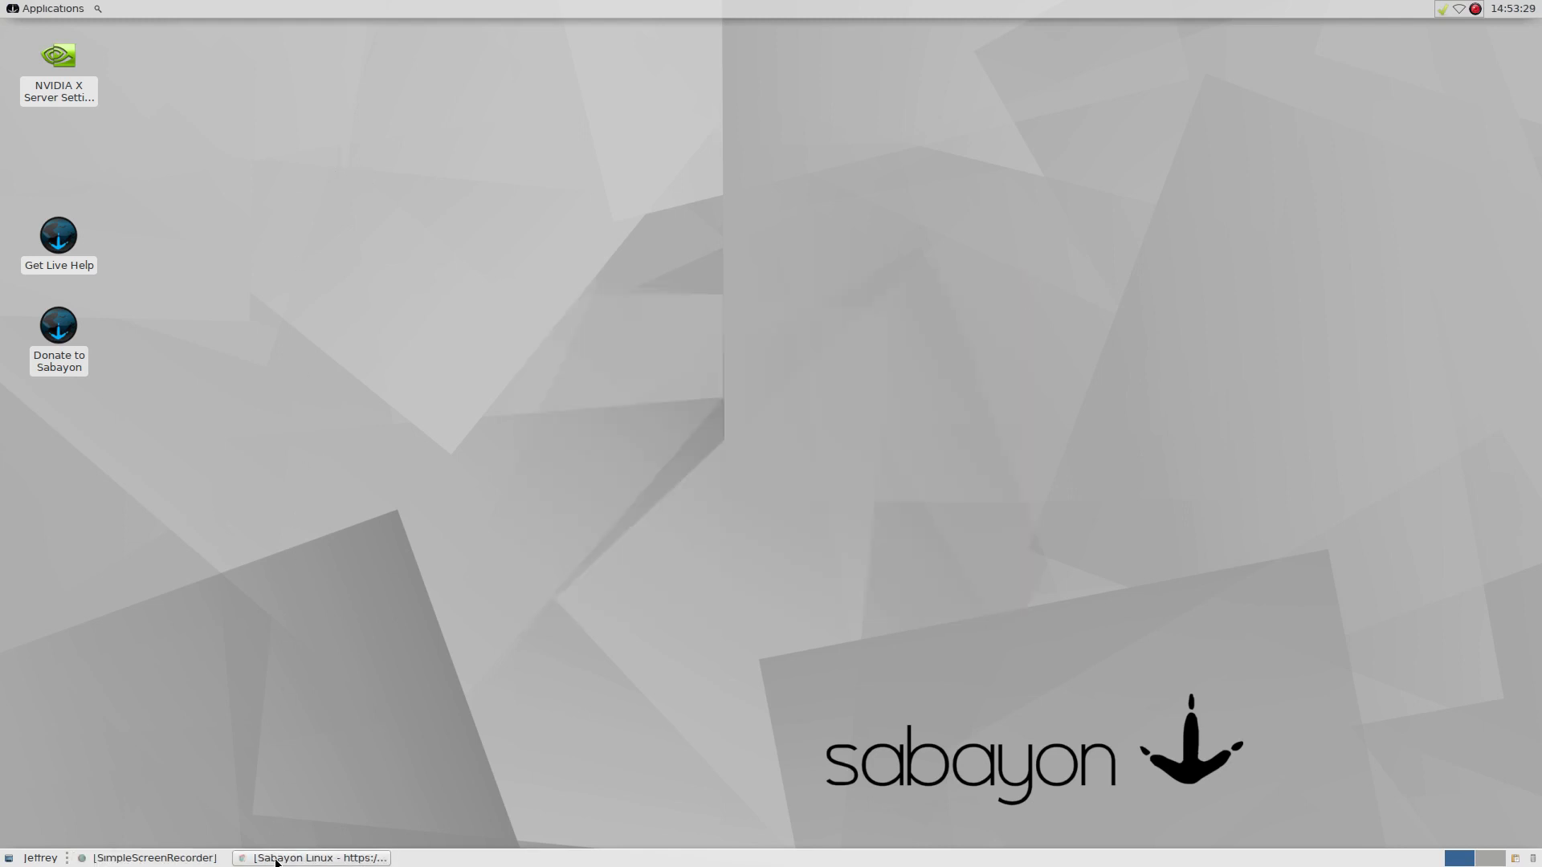
pyautogui.click(312, 857)
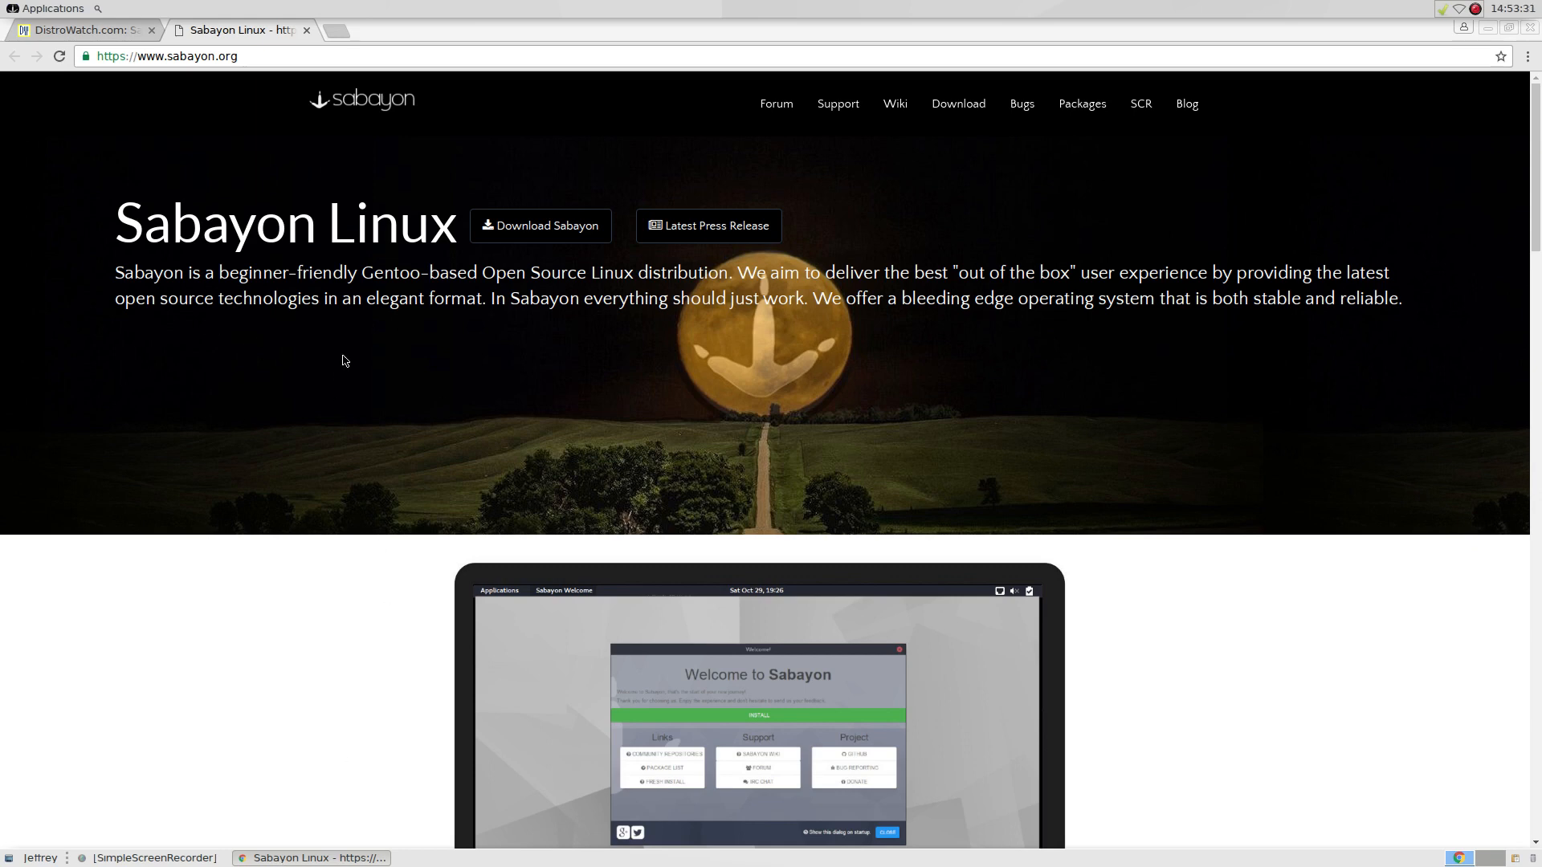
pyautogui.moveTo(570, 342)
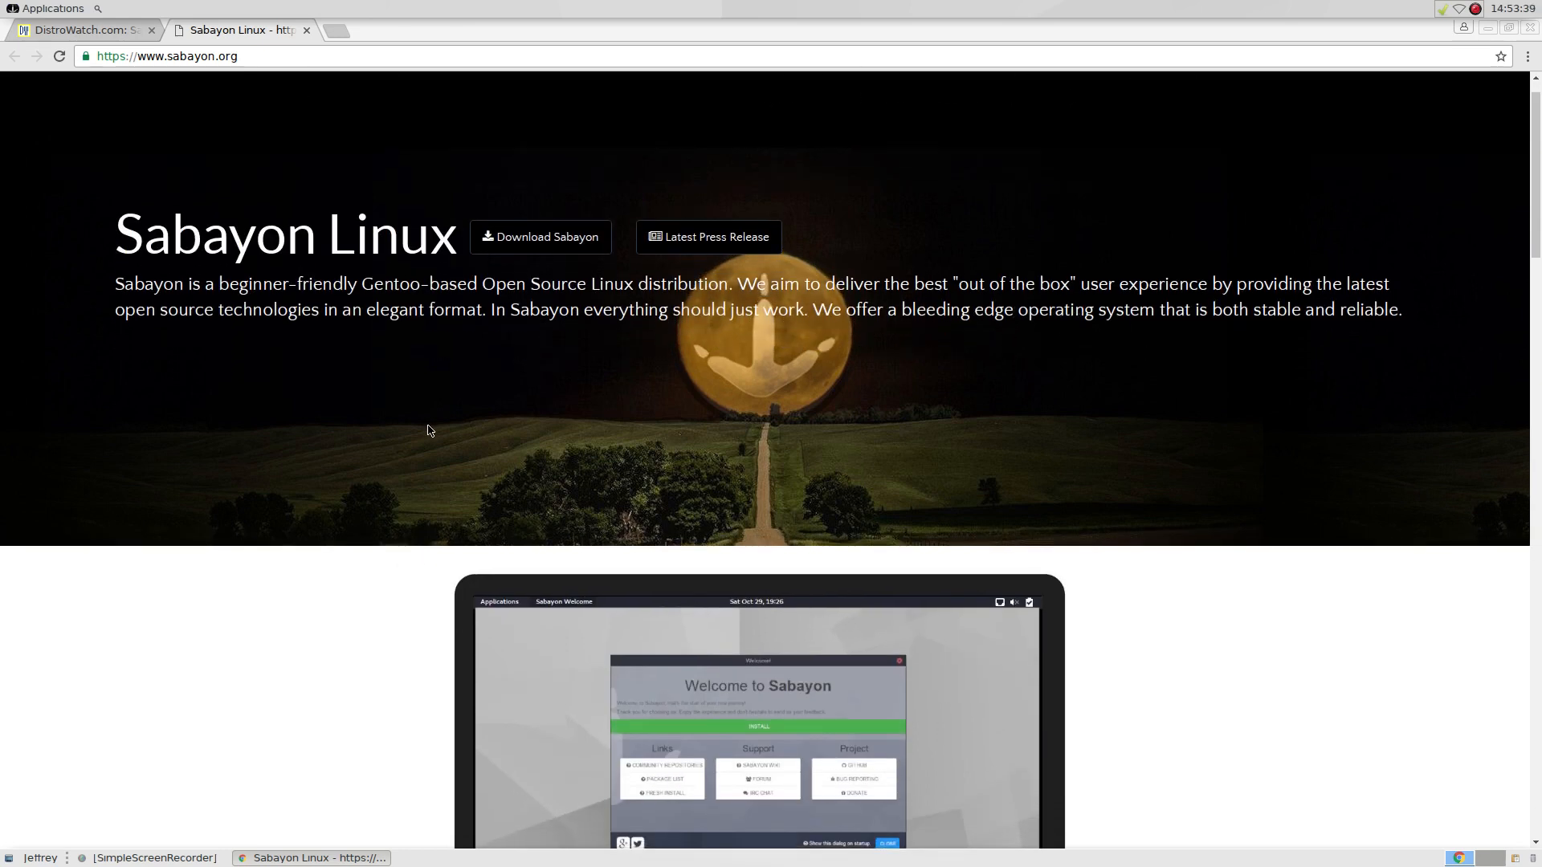
# Scroll sabayon.org through the Out of the box!, Fast, Rolling Release and ARM highlights
pyautogui.scroll(-3)
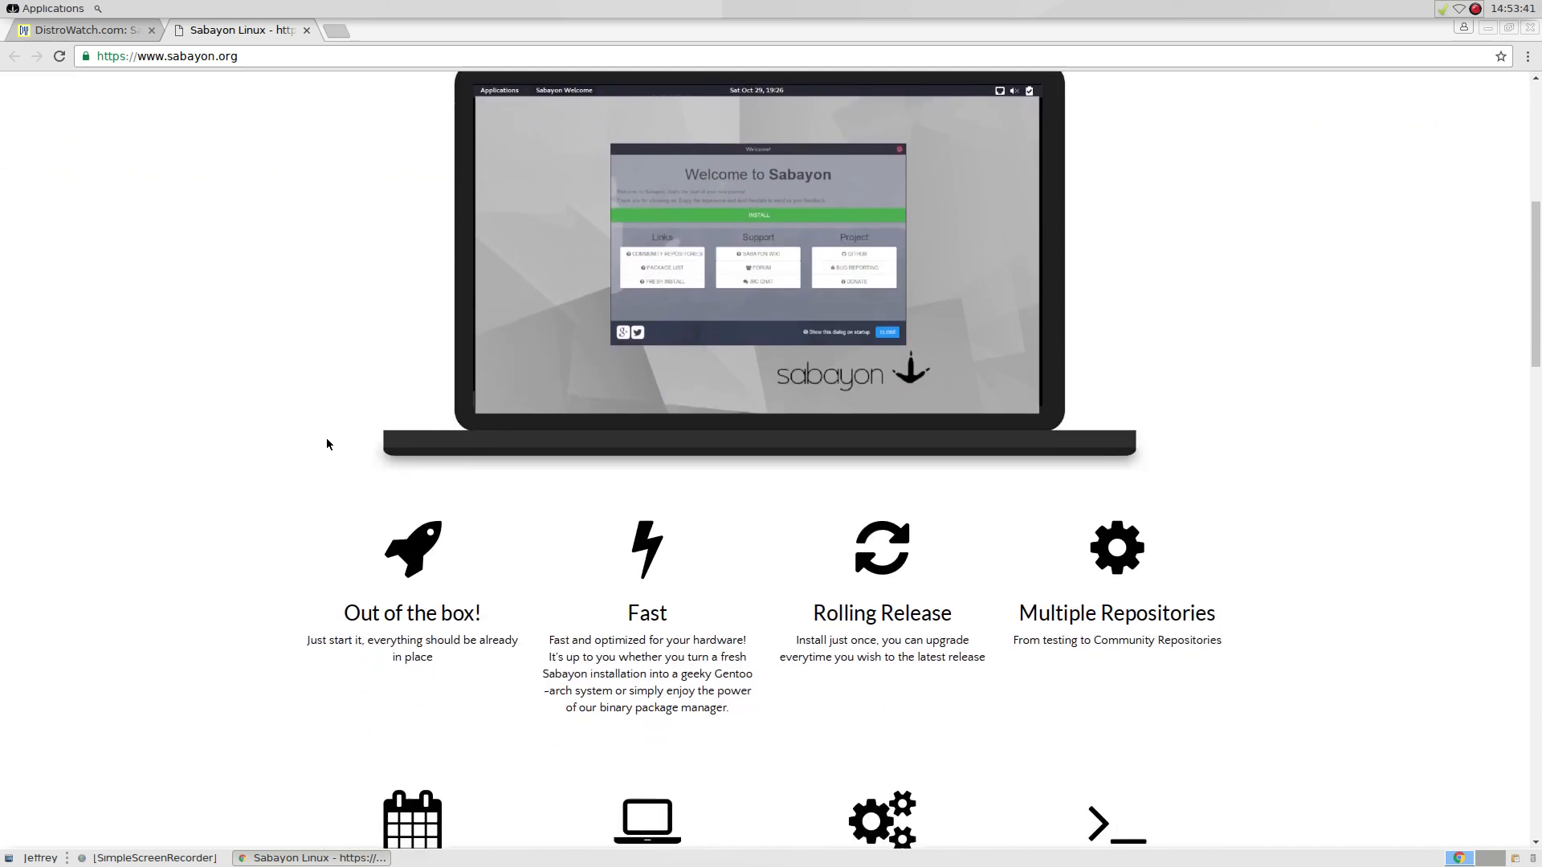
pyautogui.scroll(-3)
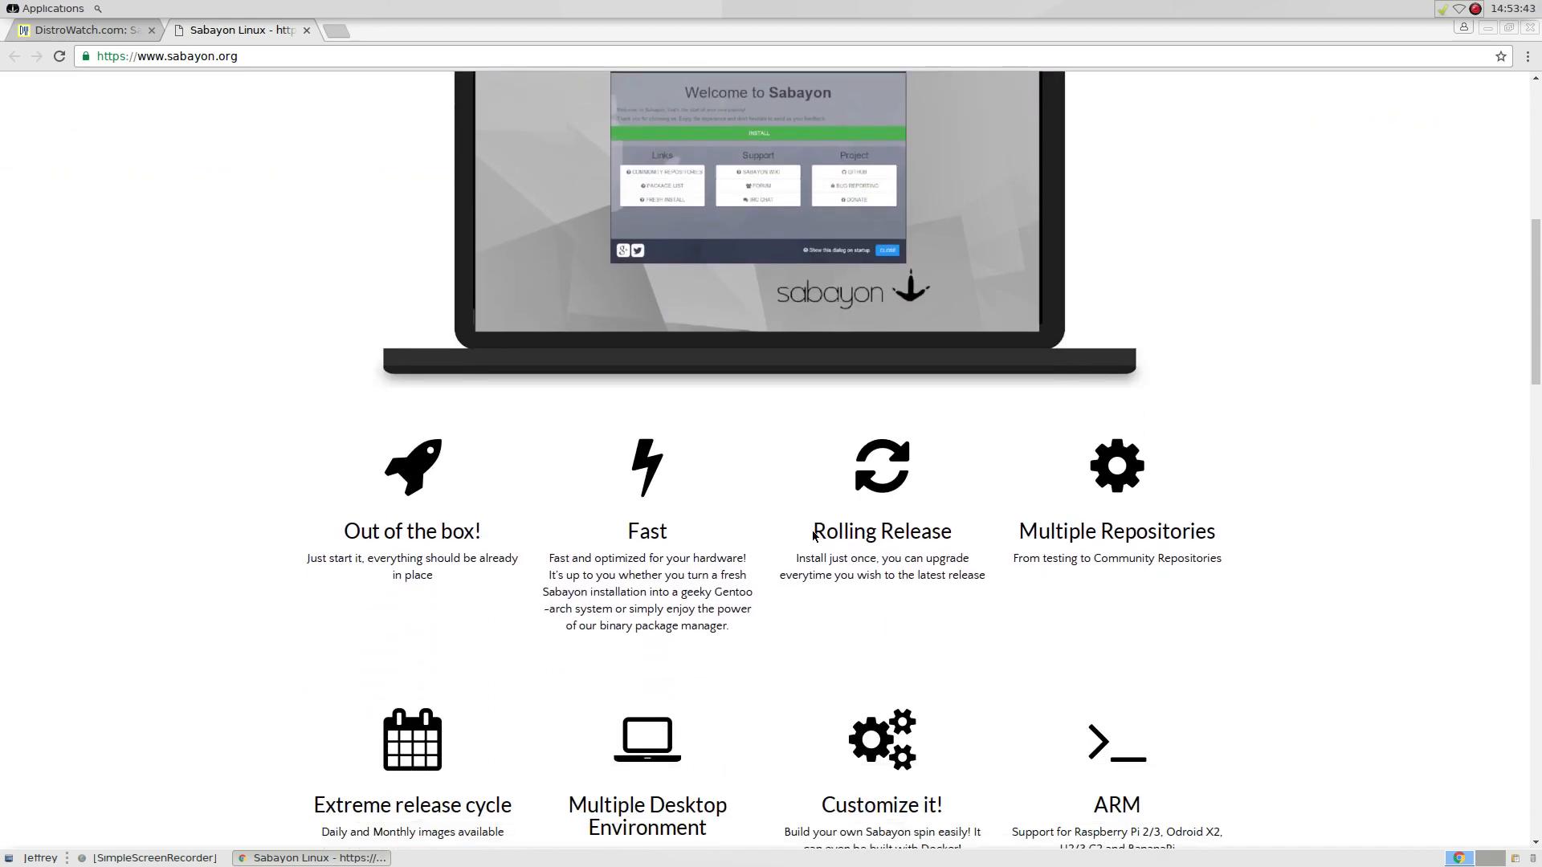
pyautogui.moveTo(648, 481)
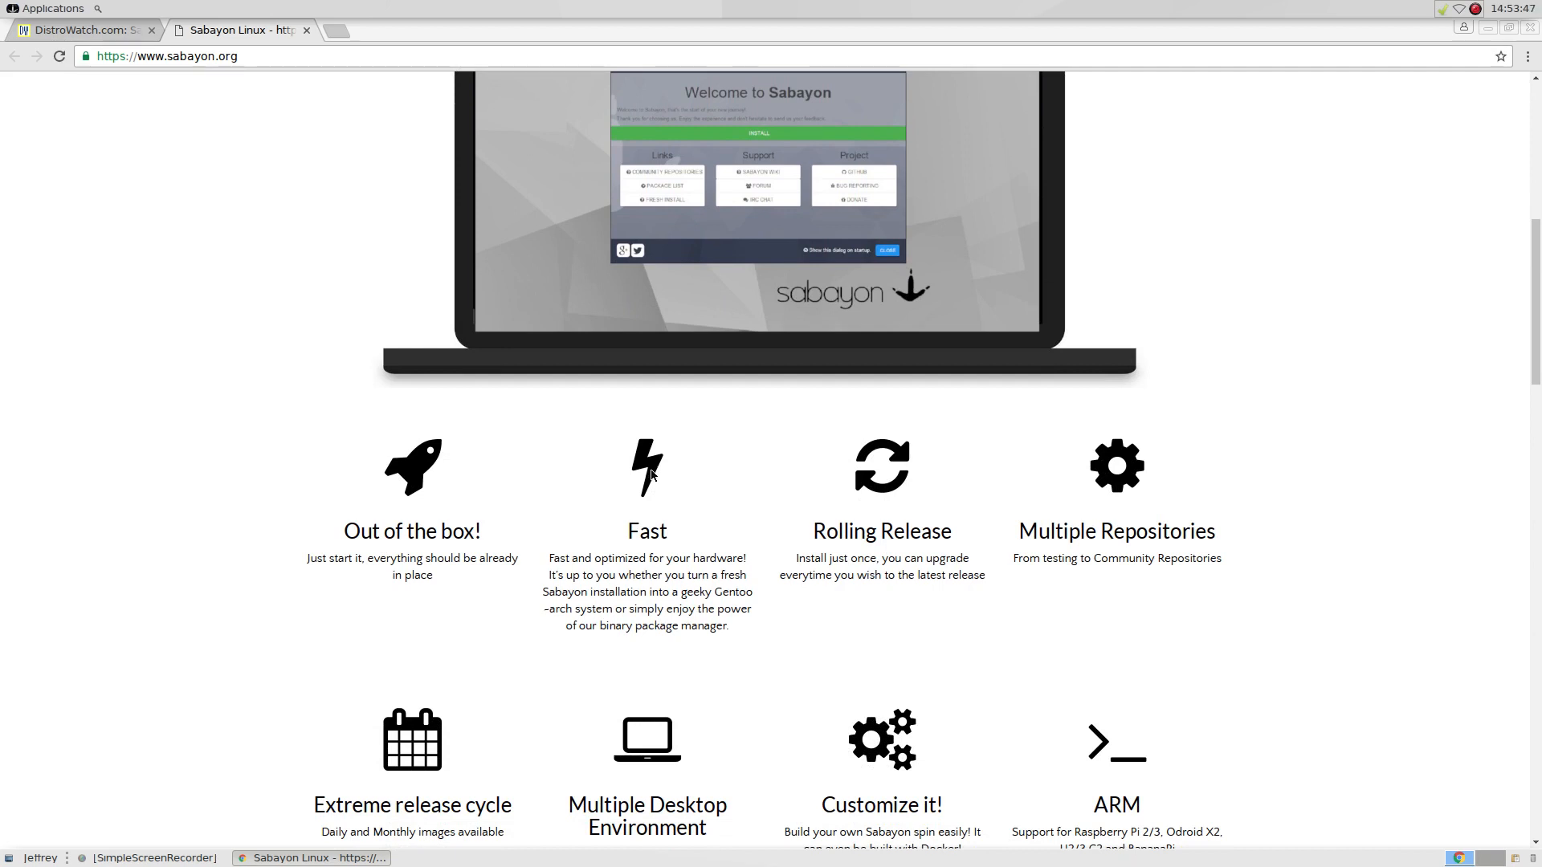
pyautogui.moveTo(1169, 598)
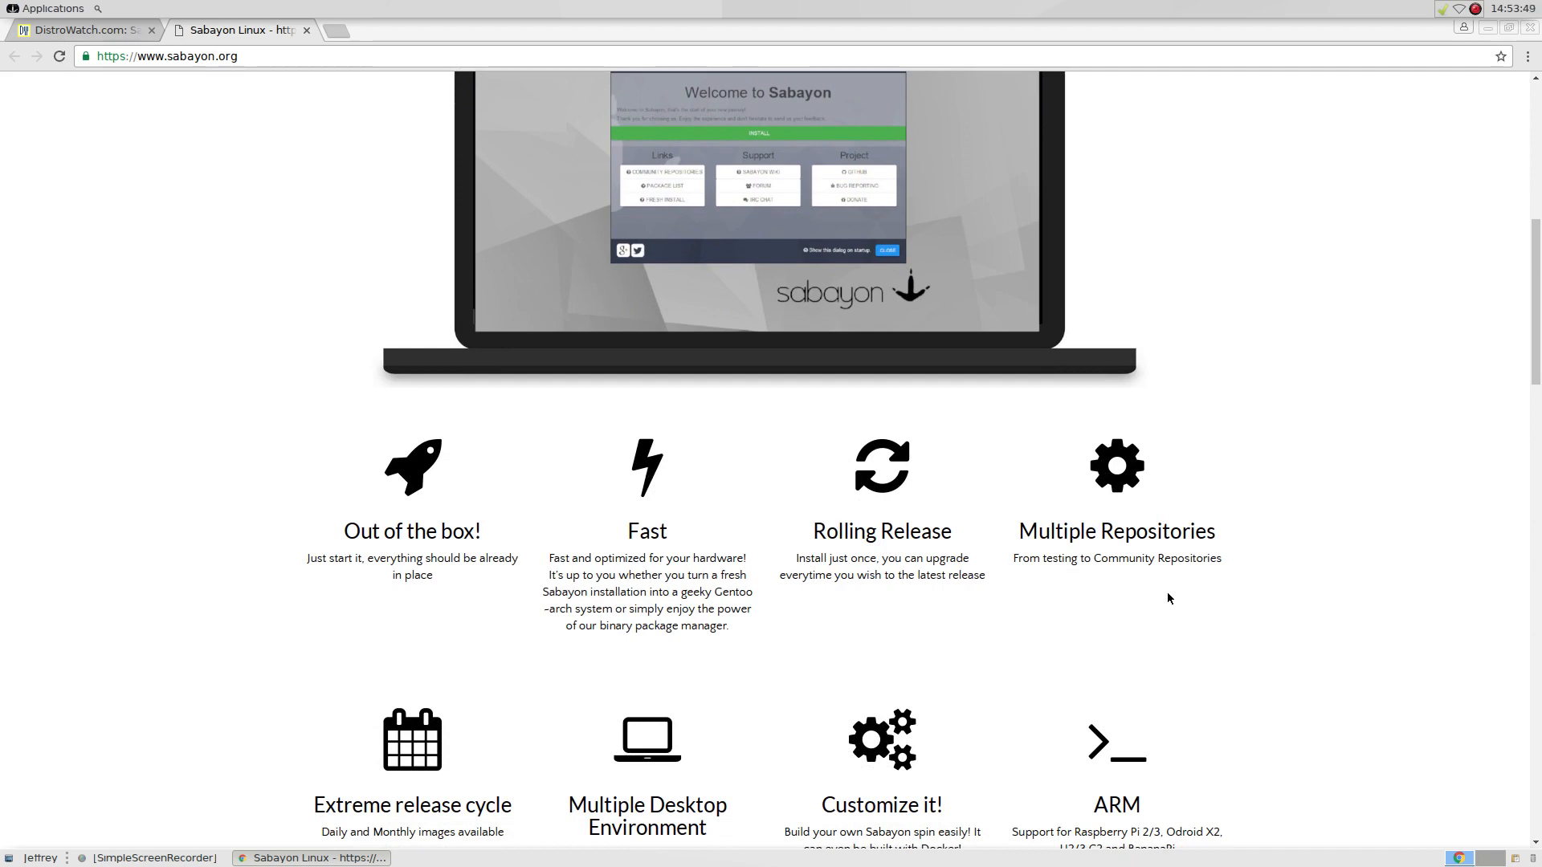
pyautogui.scroll(-3)
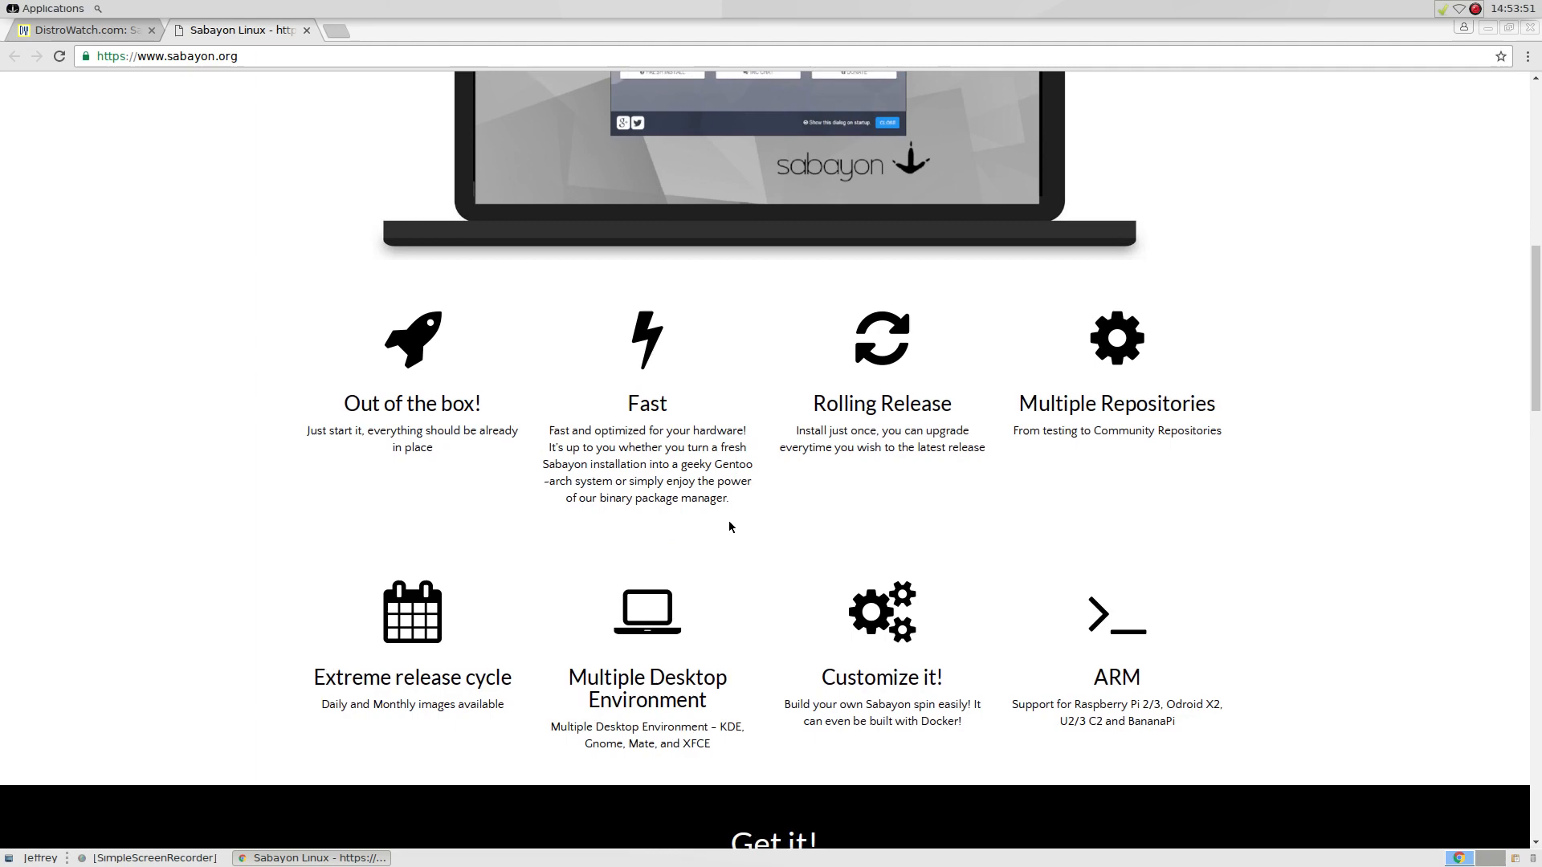
pyautogui.moveTo(535, 490)
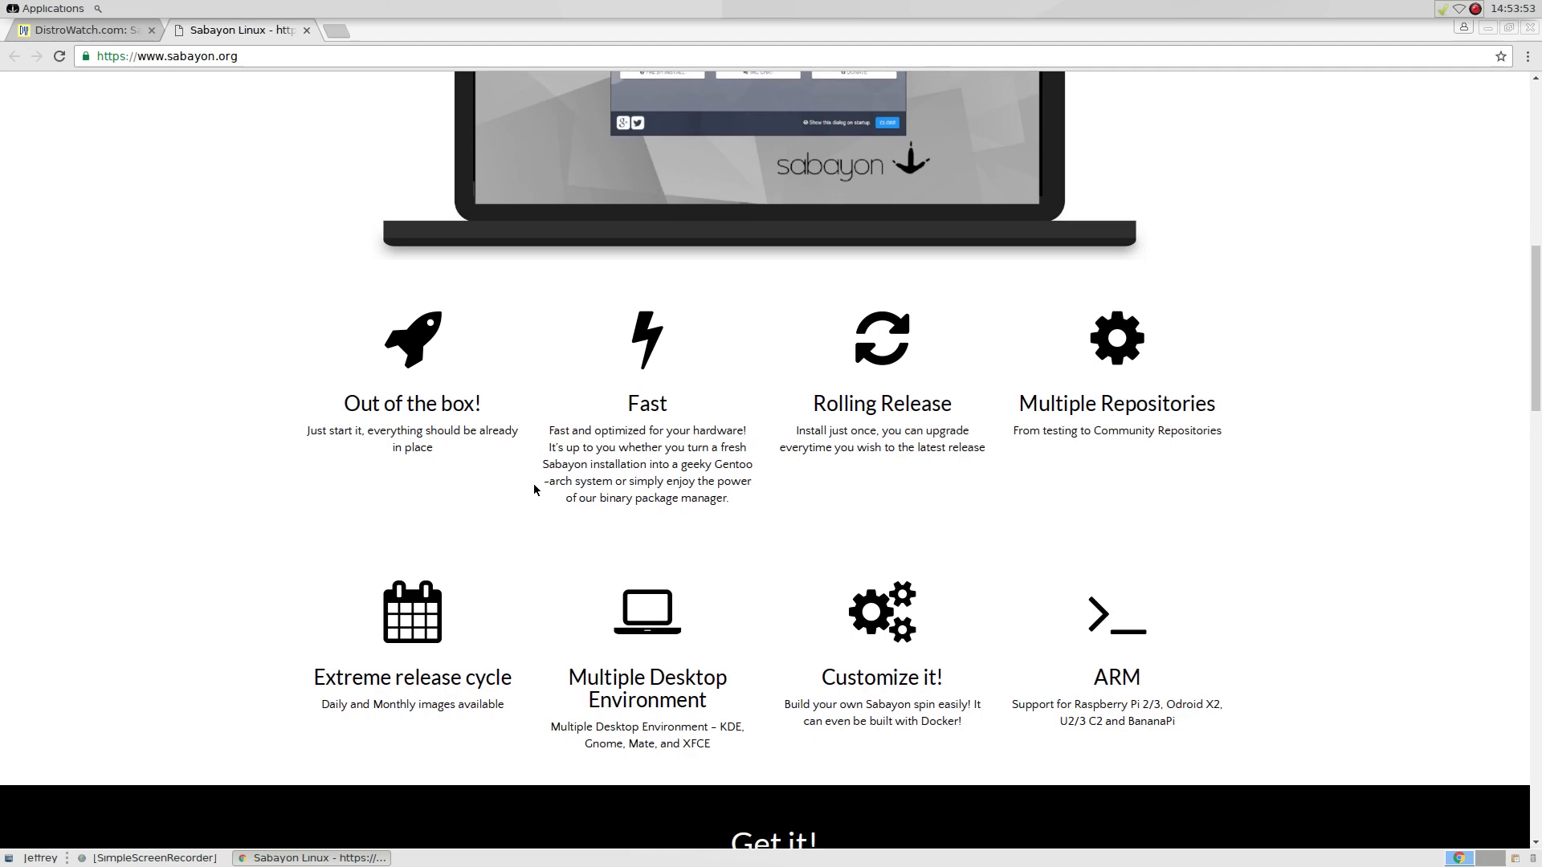
pyautogui.scroll(-3)
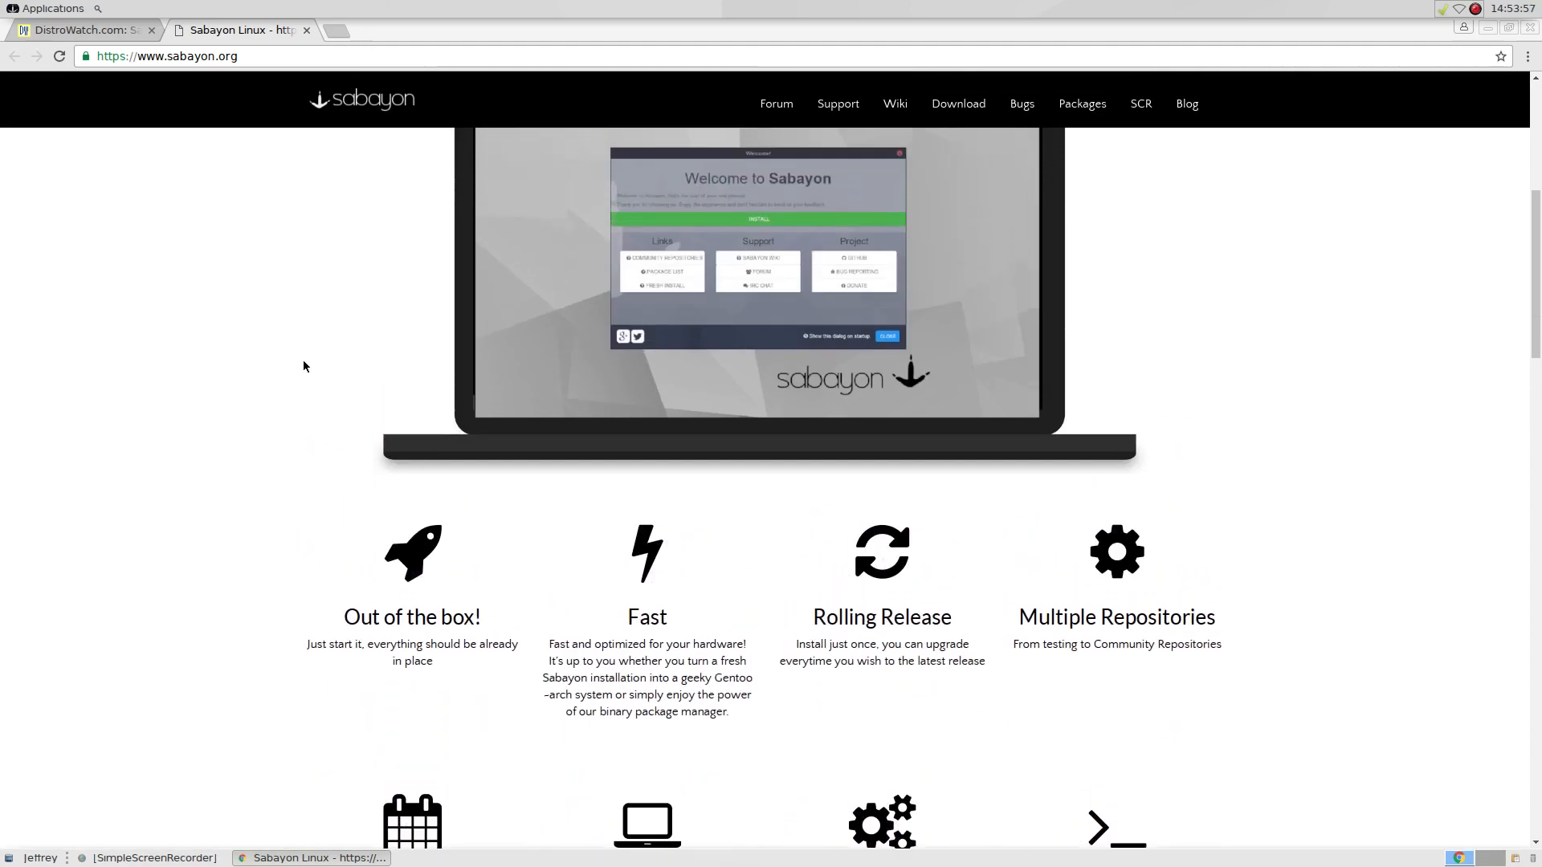
pyautogui.scroll(3)
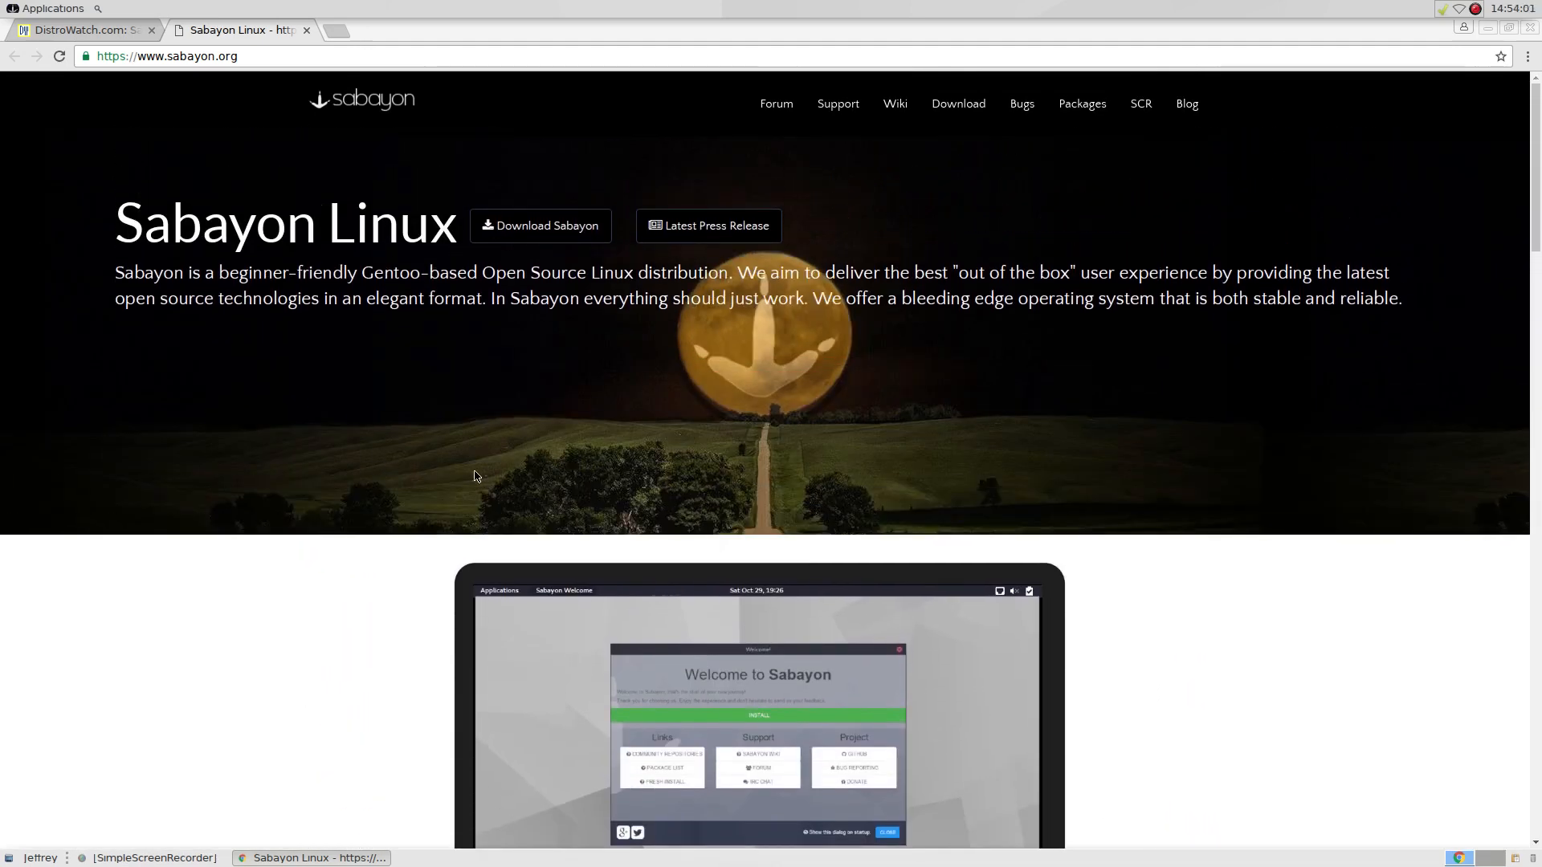
pyautogui.moveTo(348, 418)
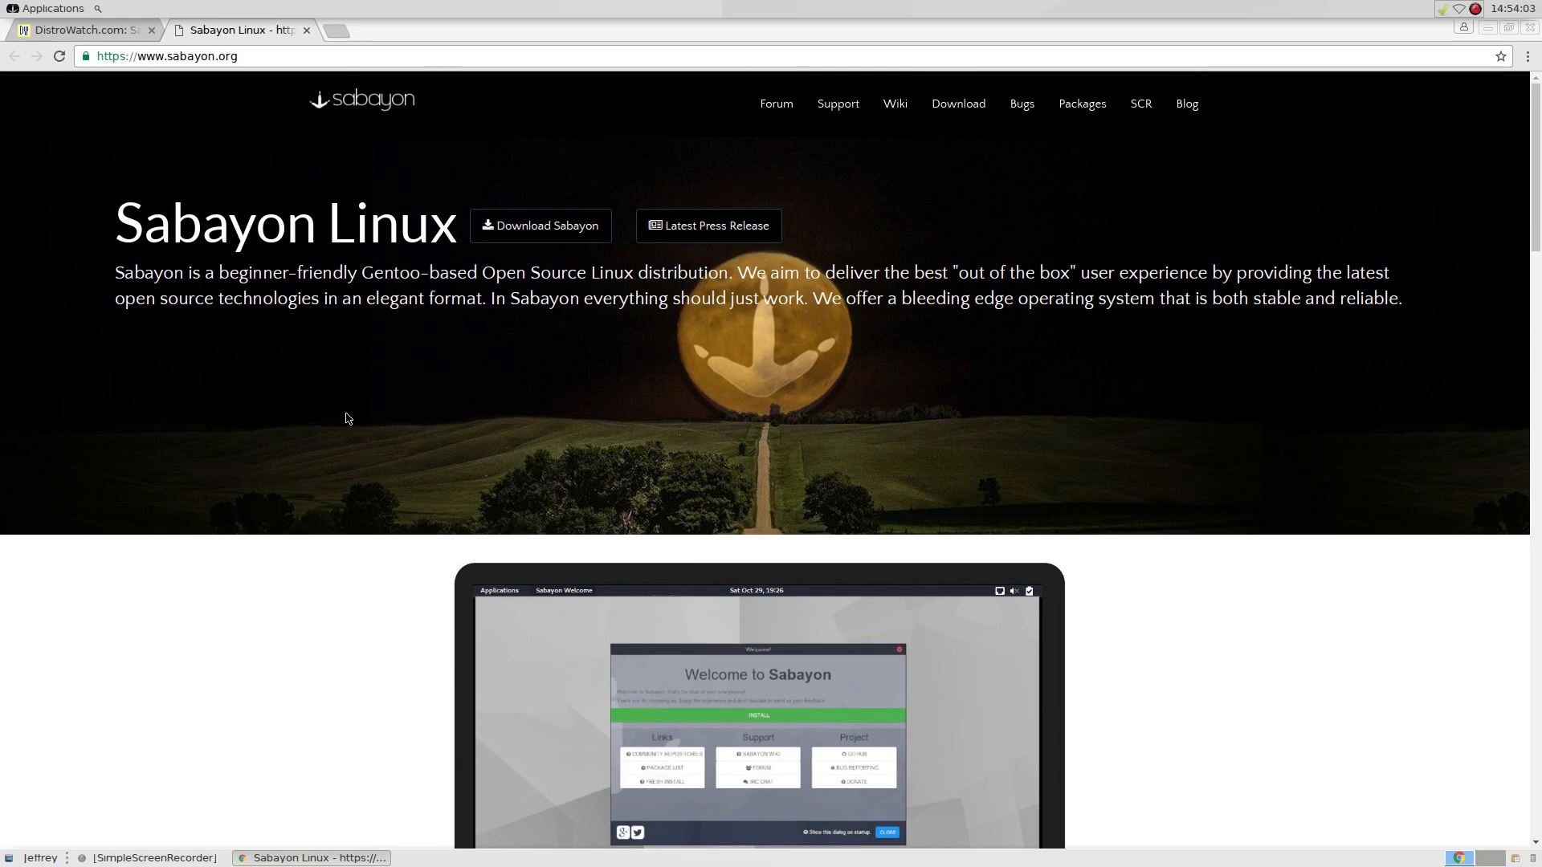
pyautogui.moveTo(534, 169)
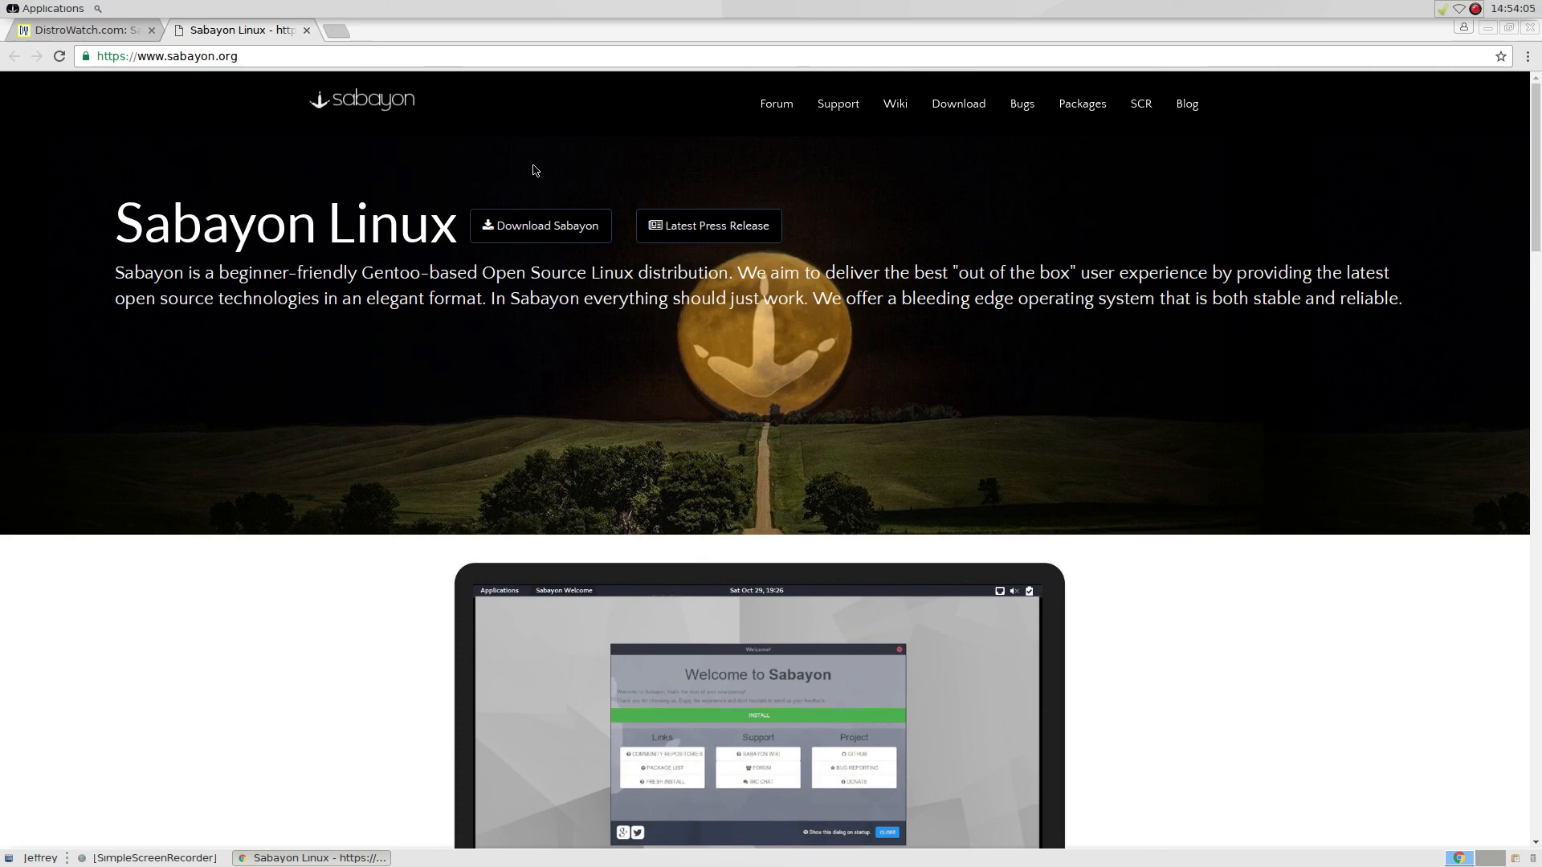
pyautogui.moveTo(382, 188)
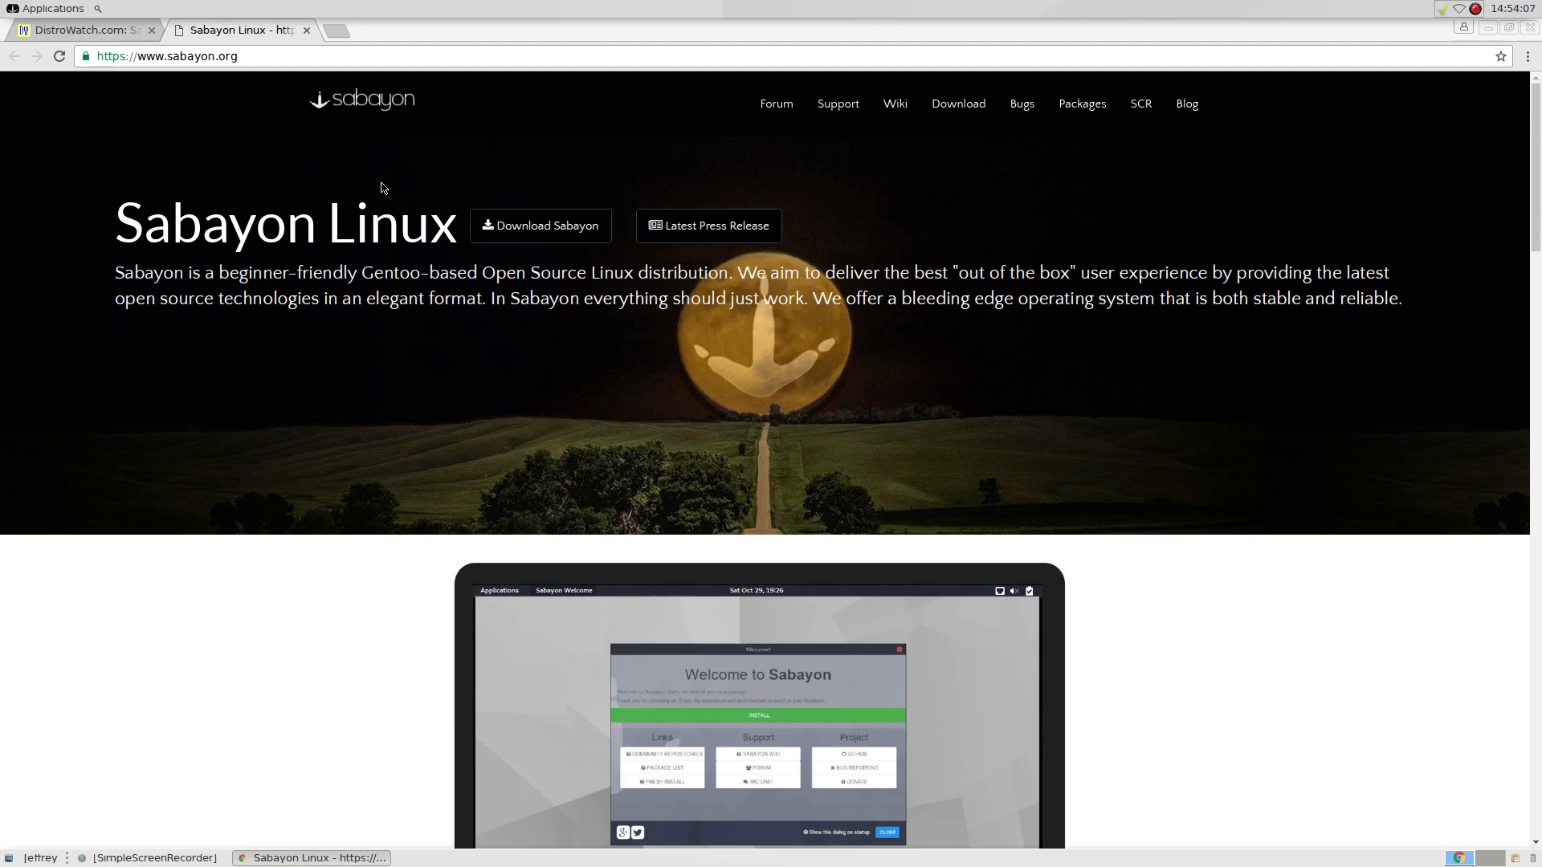
pyautogui.moveTo(475, 160)
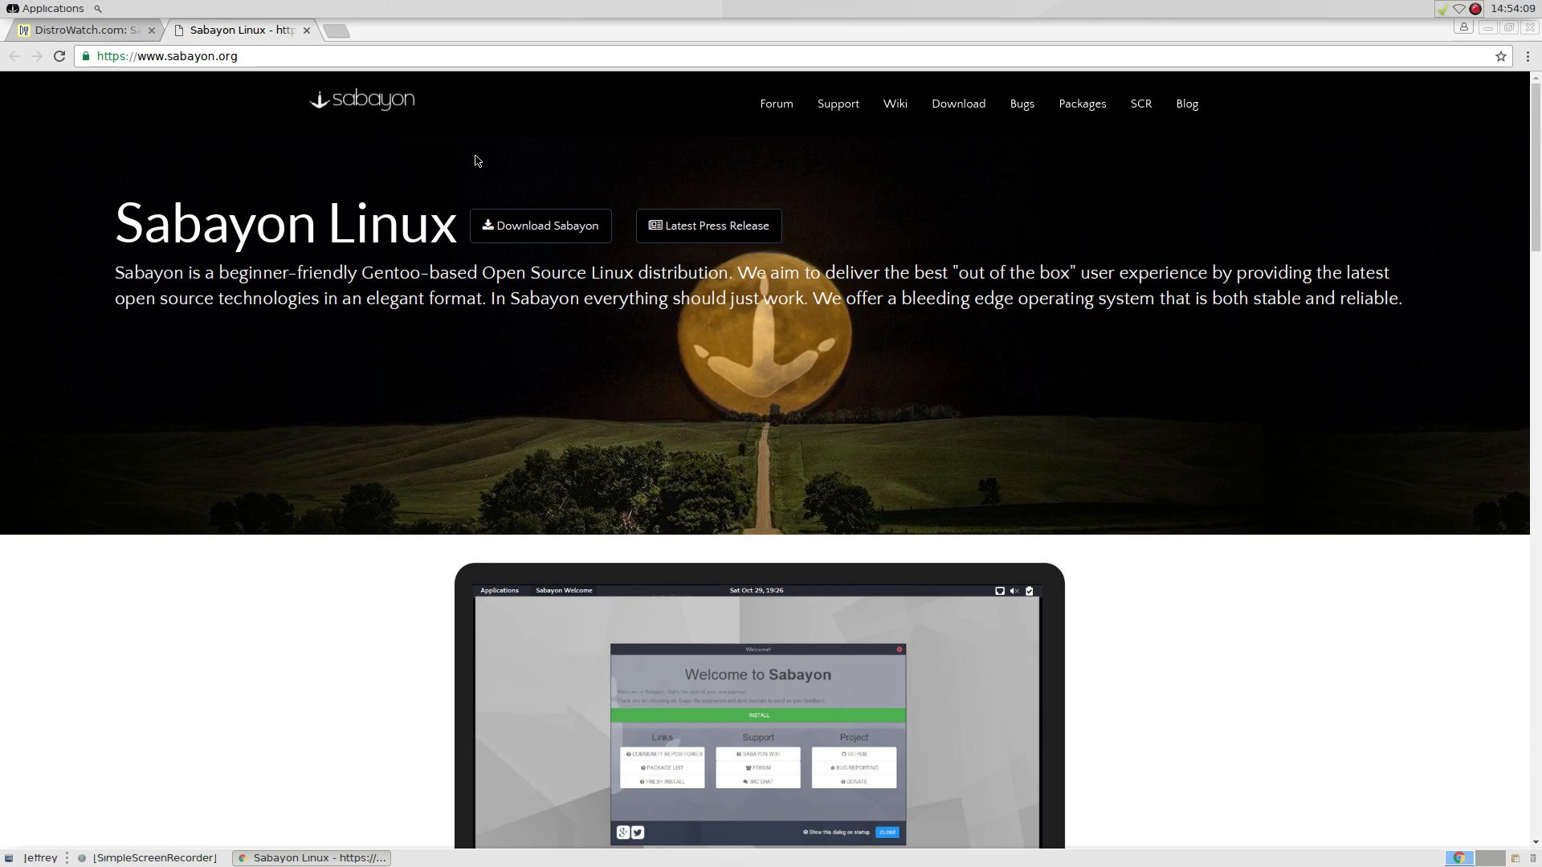
pyautogui.moveTo(632, 157)
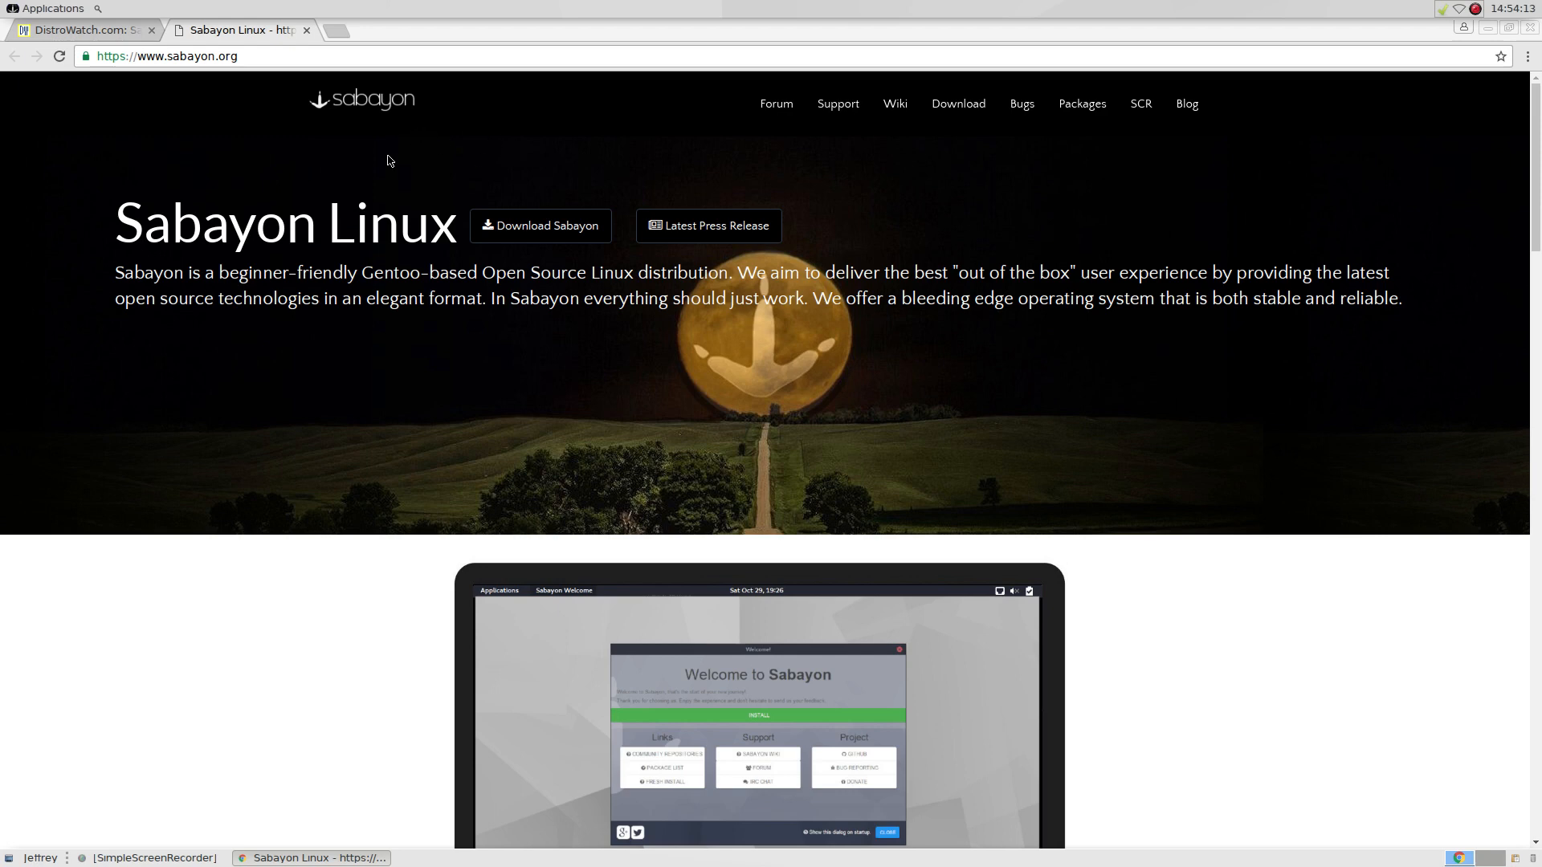
pyautogui.moveTo(136, 299)
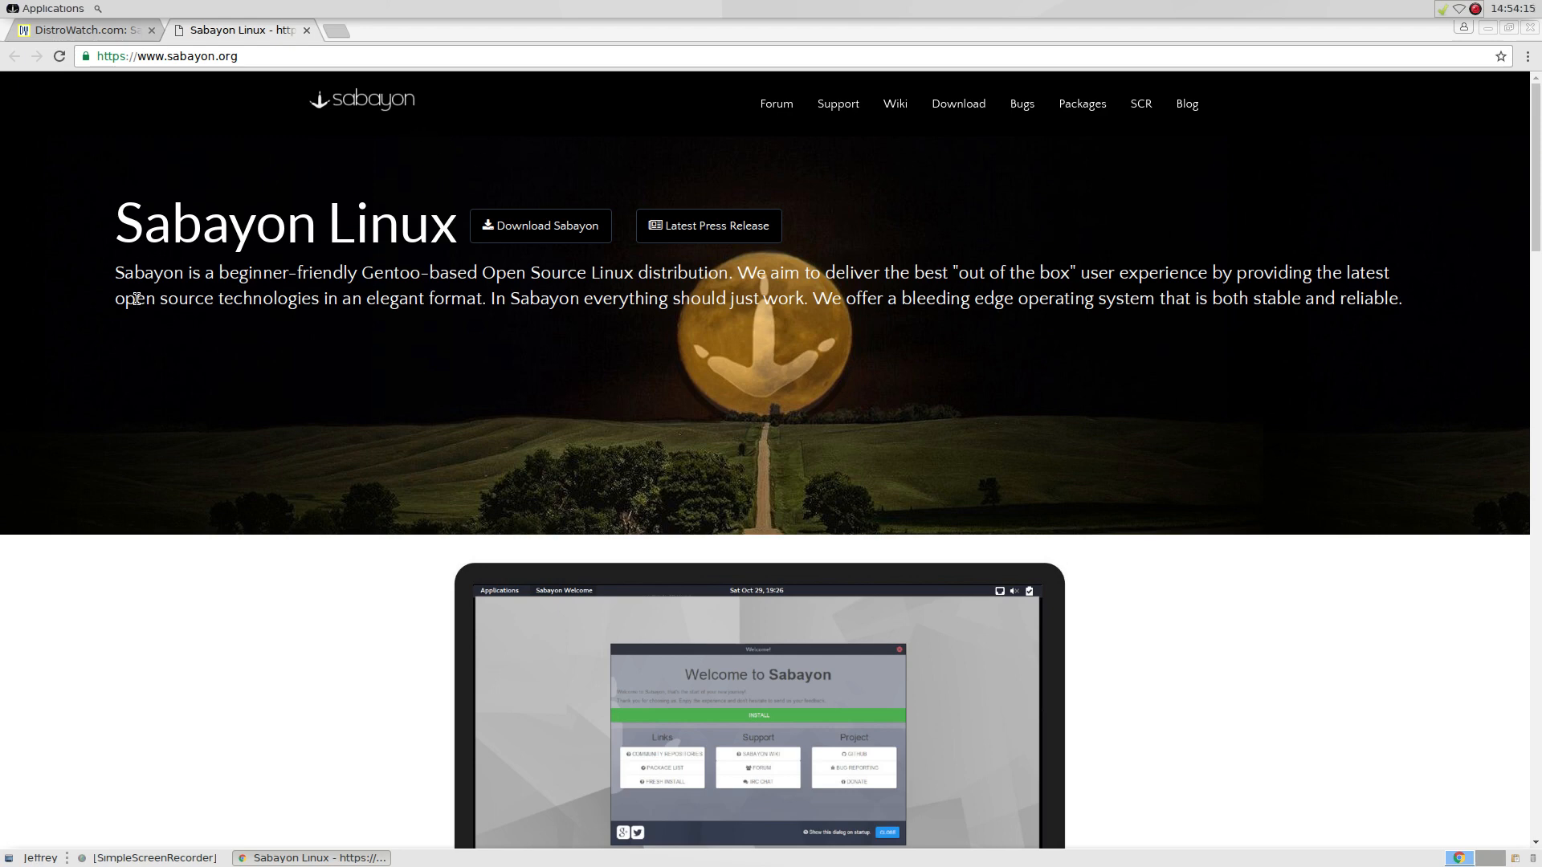
pyautogui.moveTo(475, 462)
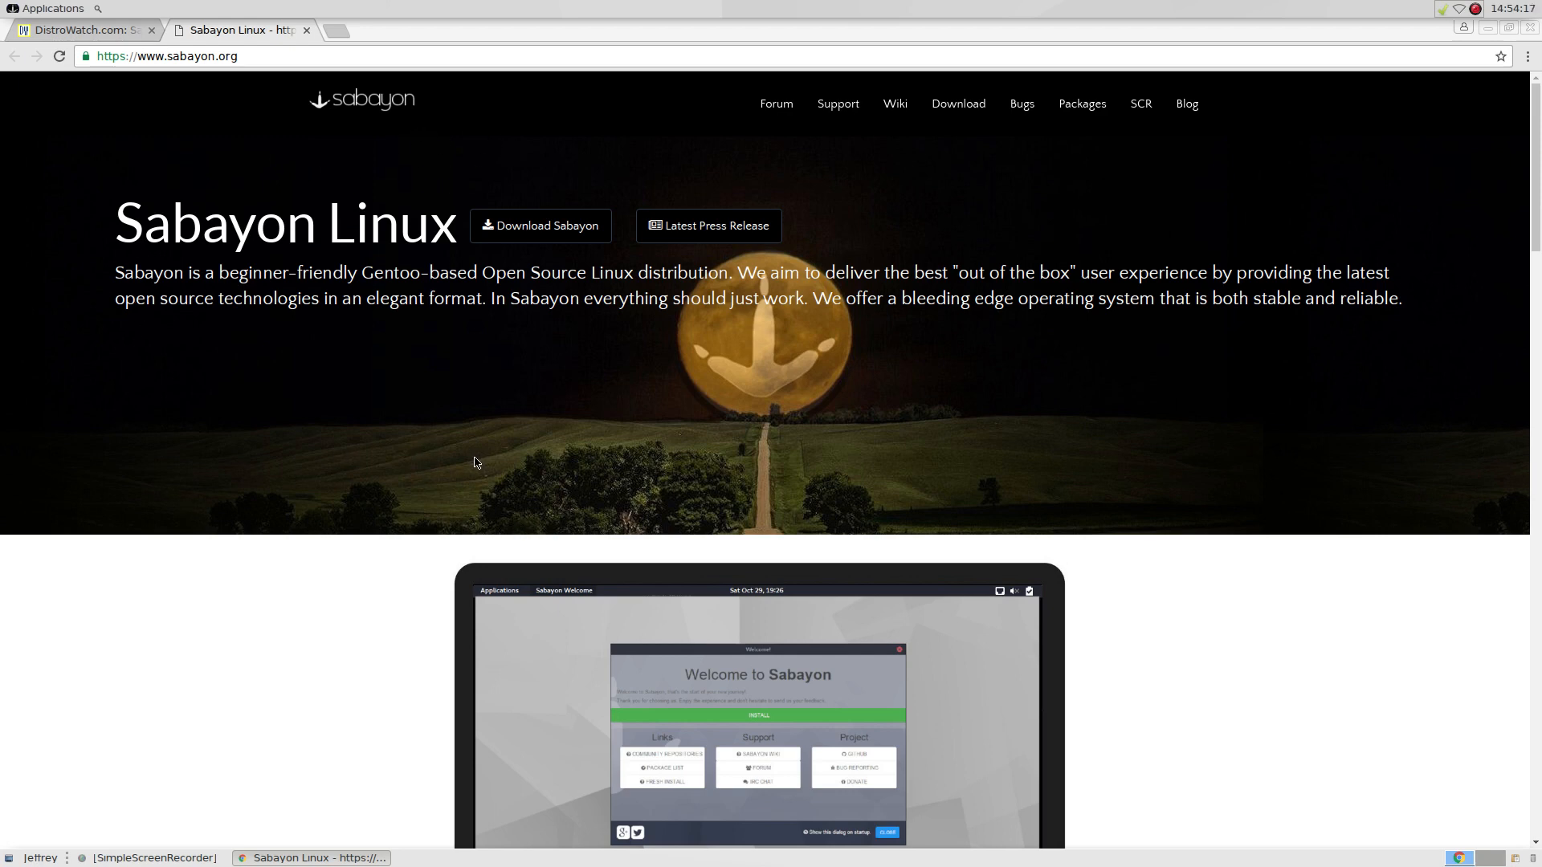